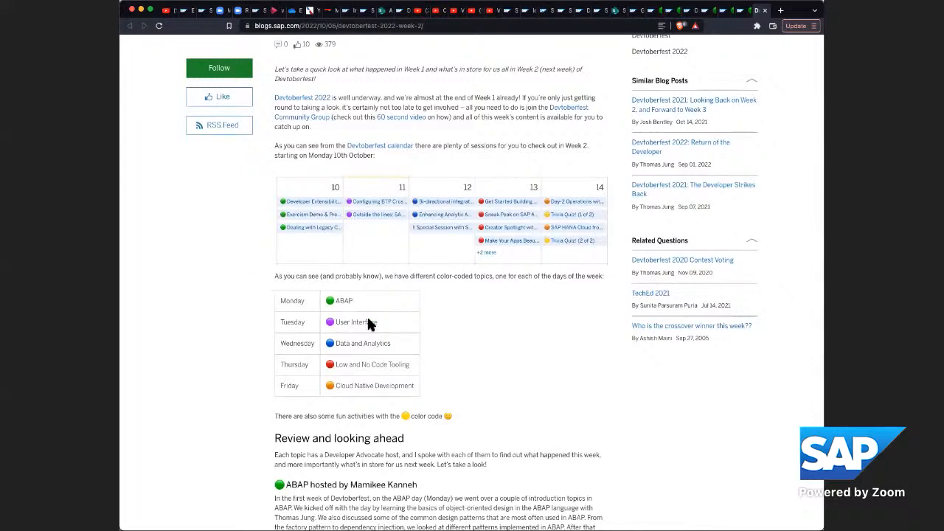
# Finish skimming the SAP Community blog and switch to the Exercism ABAP track showing 100% completion.
pyautogui.scroll(-3)
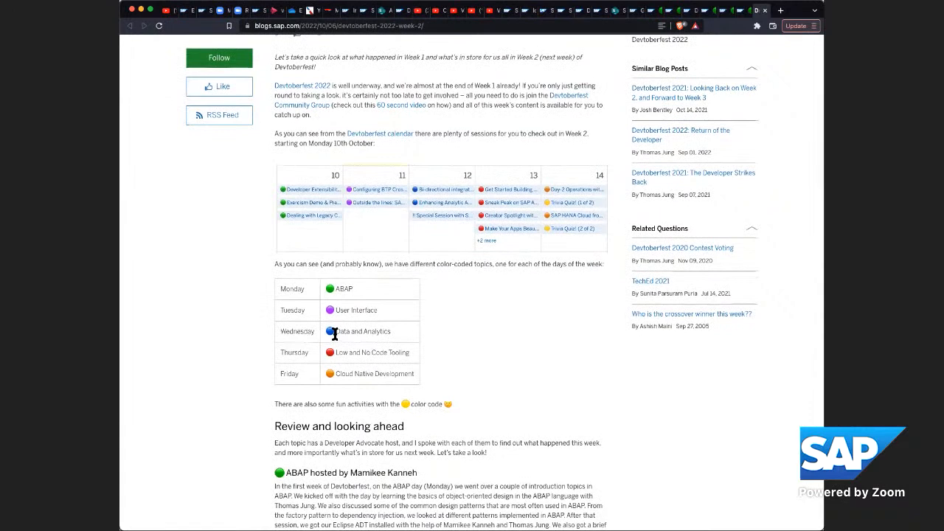
pyautogui.moveTo(366, 330)
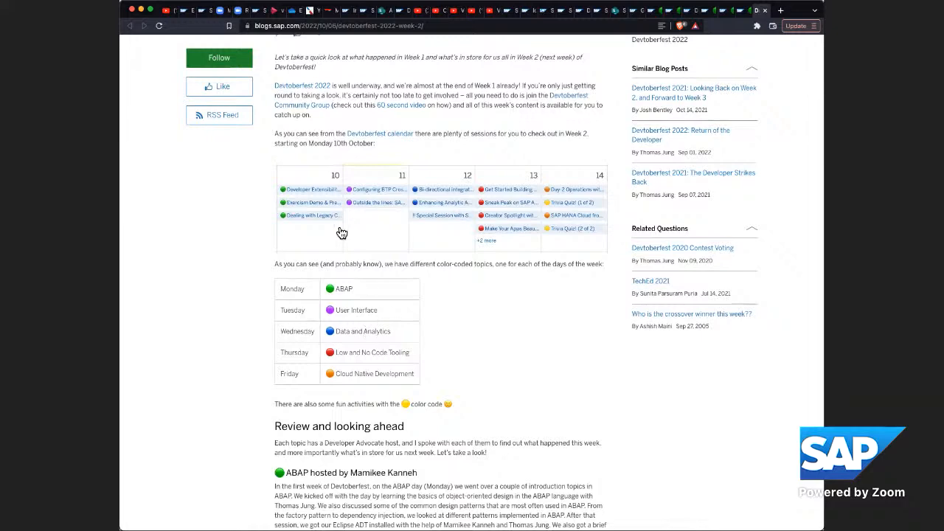
pyautogui.moveTo(285, 229)
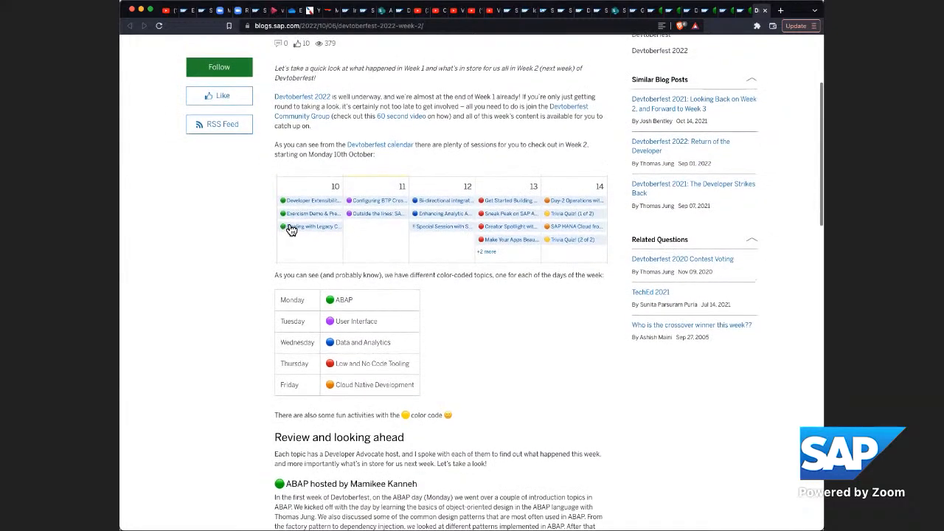
pyautogui.moveTo(315, 236)
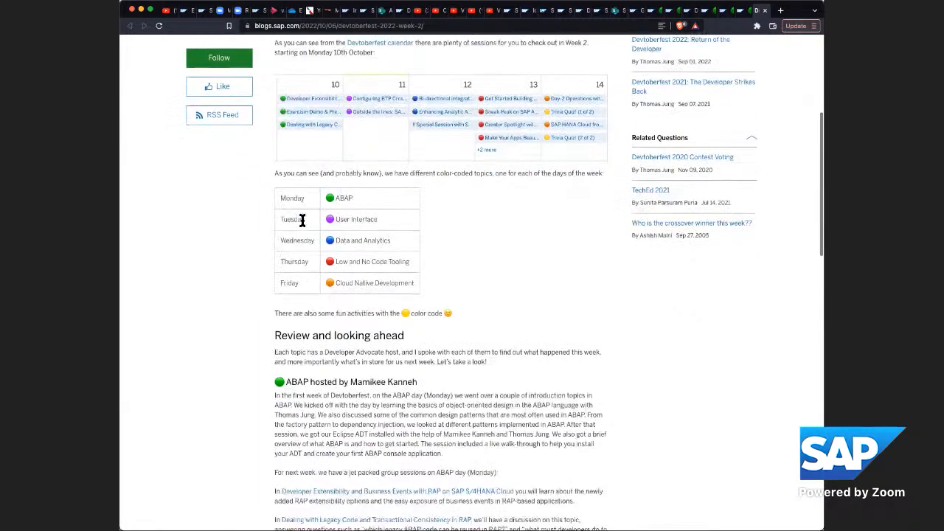
pyautogui.scroll(-3)
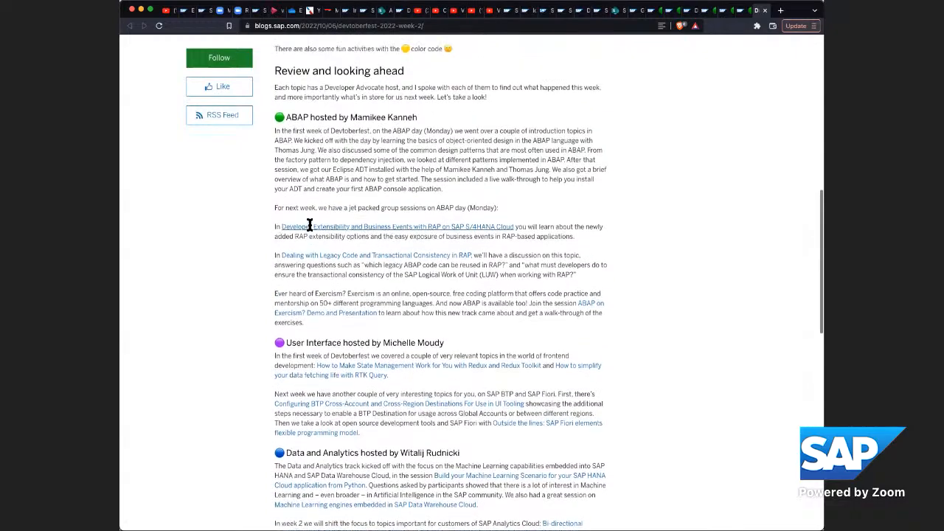
pyautogui.scroll(3)
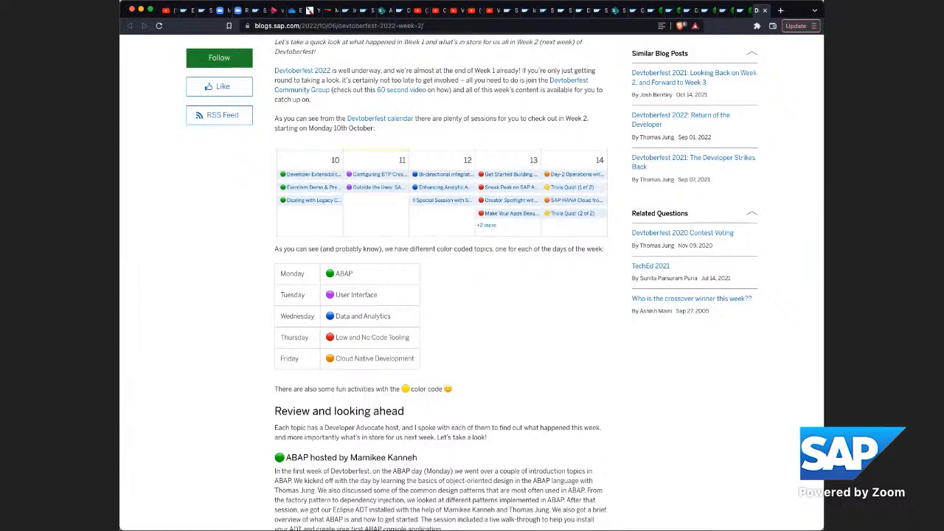
pyautogui.moveTo(656, 428)
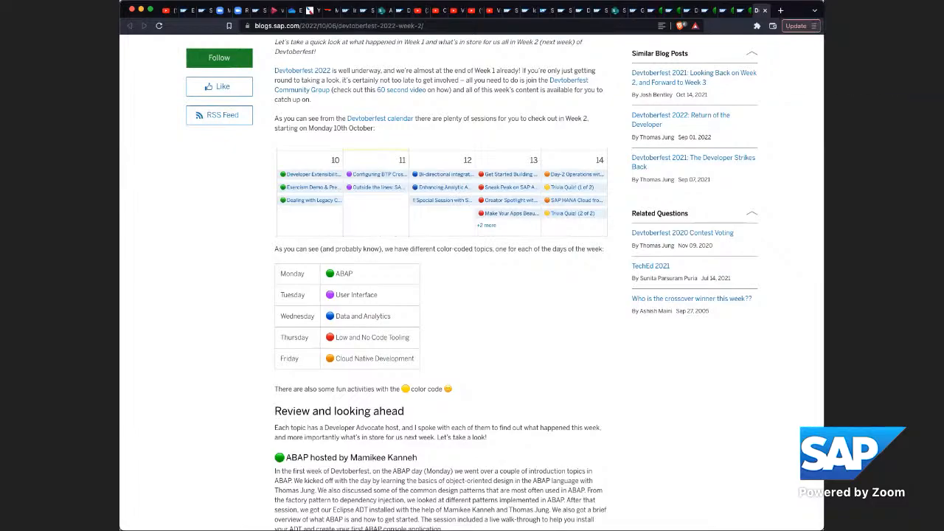
pyautogui.click(298, 9)
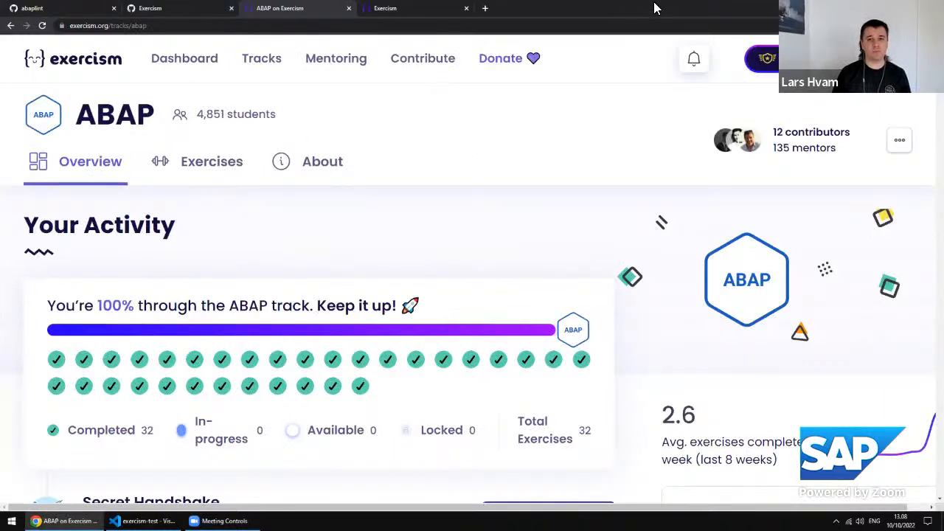
# Go to Exercism's Contribute page introducing the open-source platform and its tasks.
pyautogui.click(422, 59)
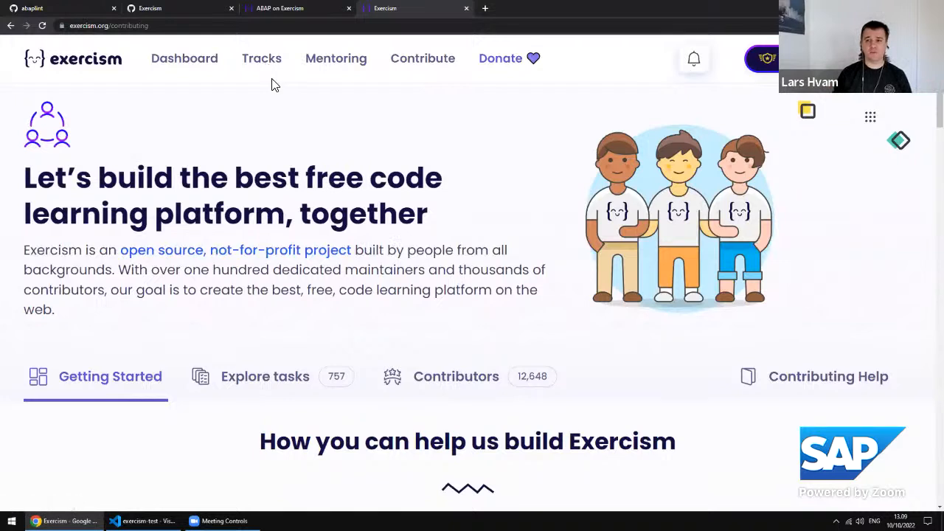
pyautogui.moveTo(422, 131)
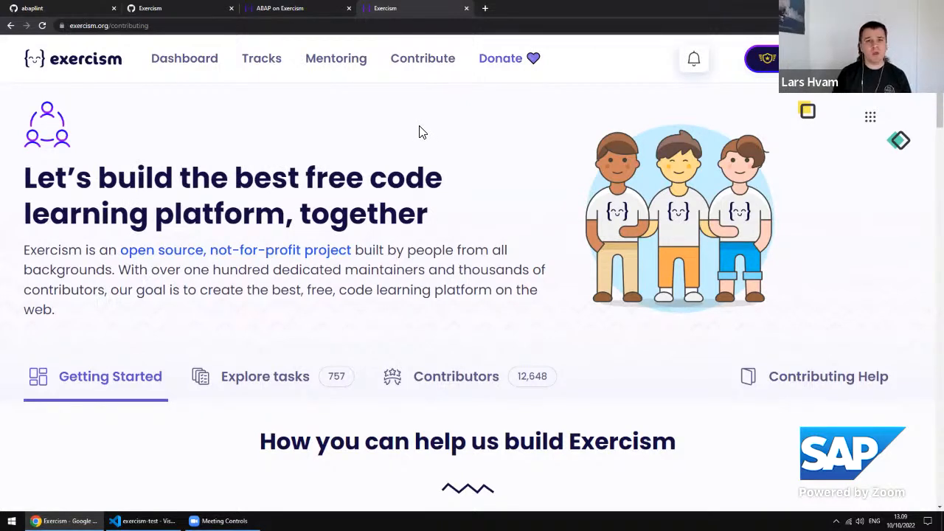
pyautogui.moveTo(263, 59)
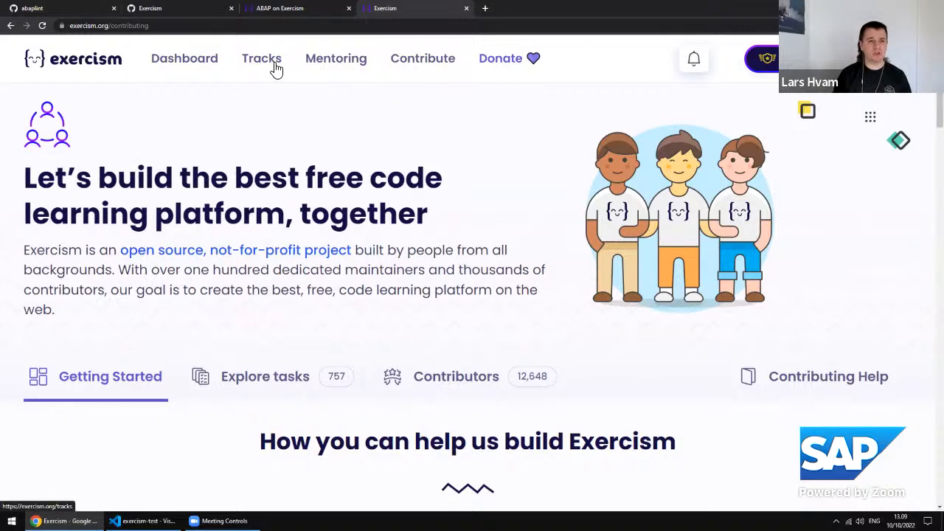
# Browse the Tracks catalogue, highlighting the 61 track count and skimming the list.
pyautogui.click(261, 59)
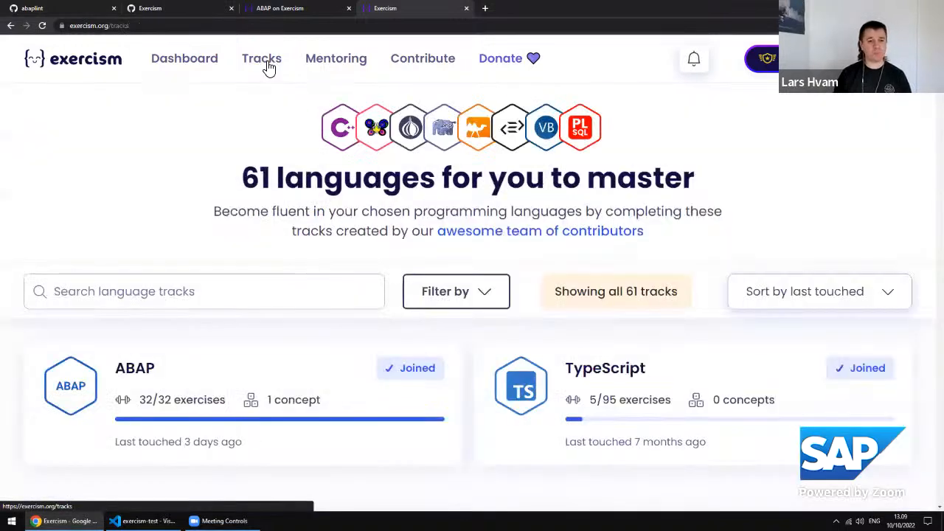
pyautogui.doubleClick(633, 292)
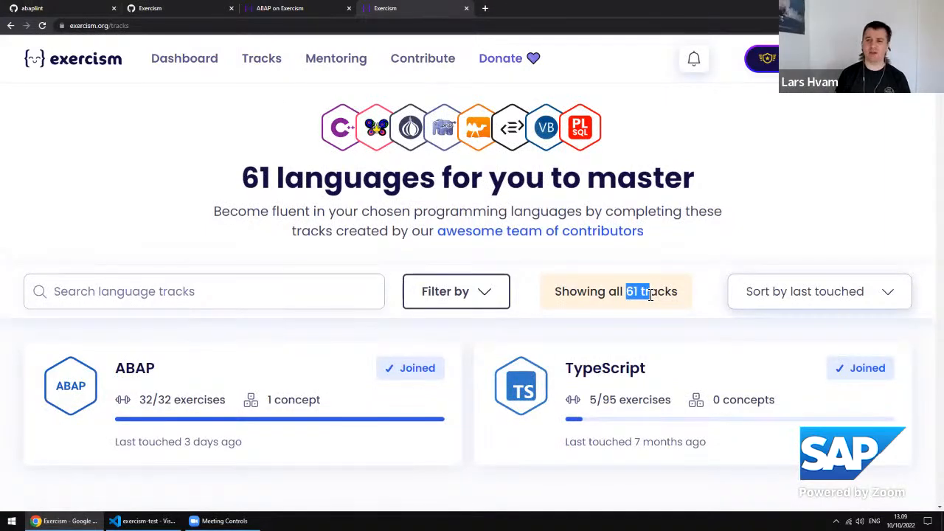
pyautogui.moveTo(646, 336)
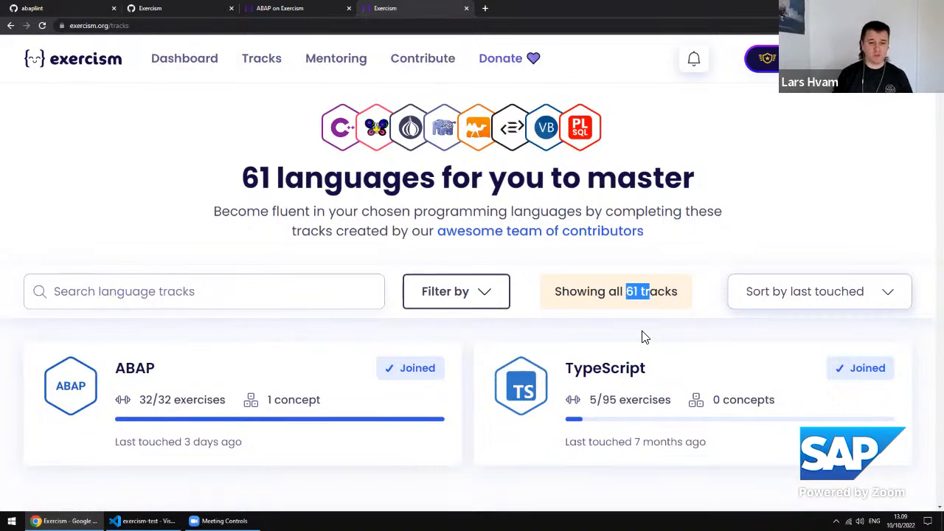
pyautogui.scroll(-3)
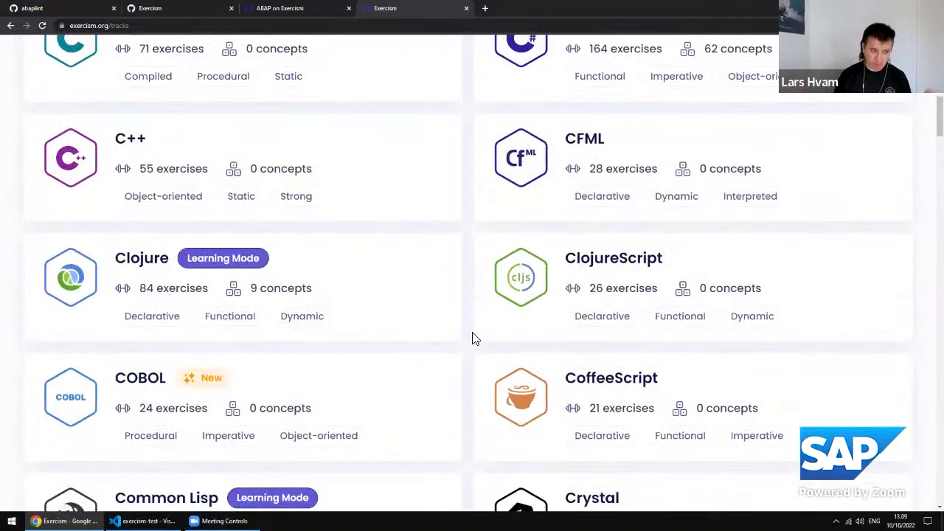
pyautogui.scroll(3)
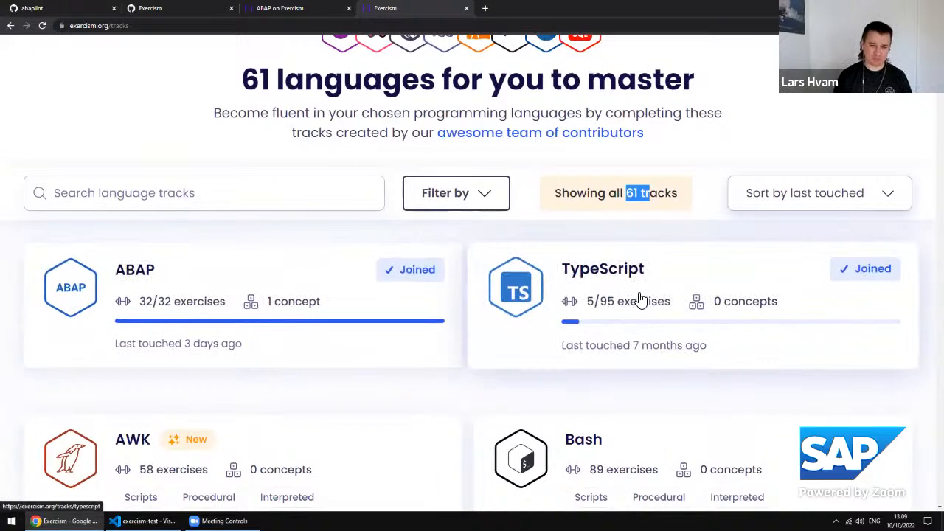
pyautogui.moveTo(642, 273)
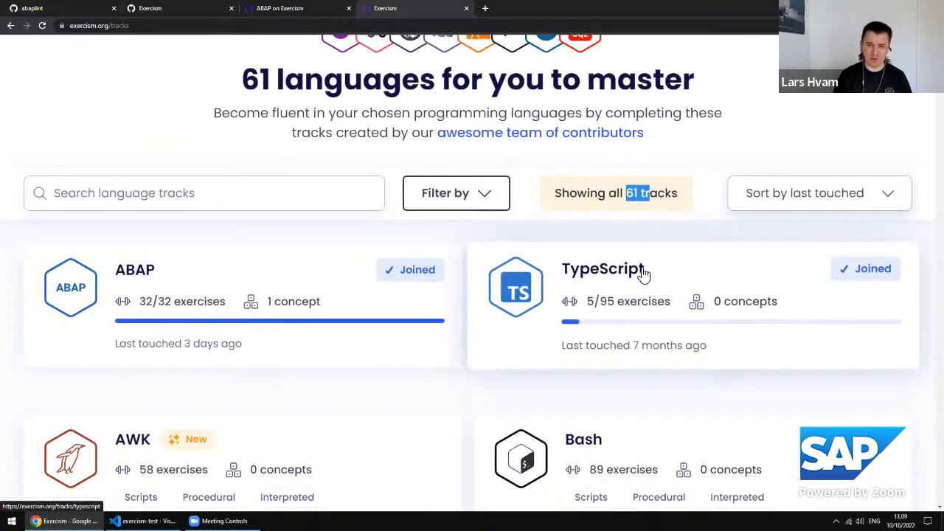
pyautogui.moveTo(661, 276)
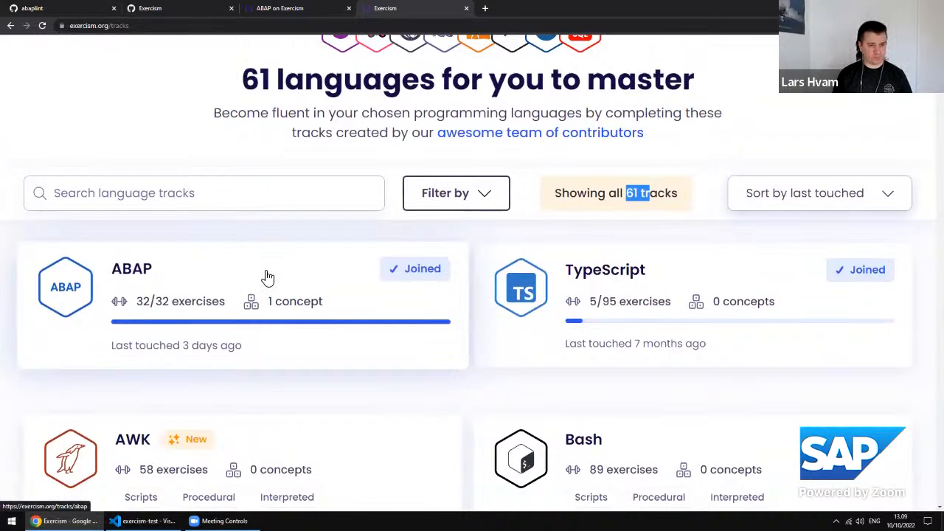
pyautogui.moveTo(202, 288)
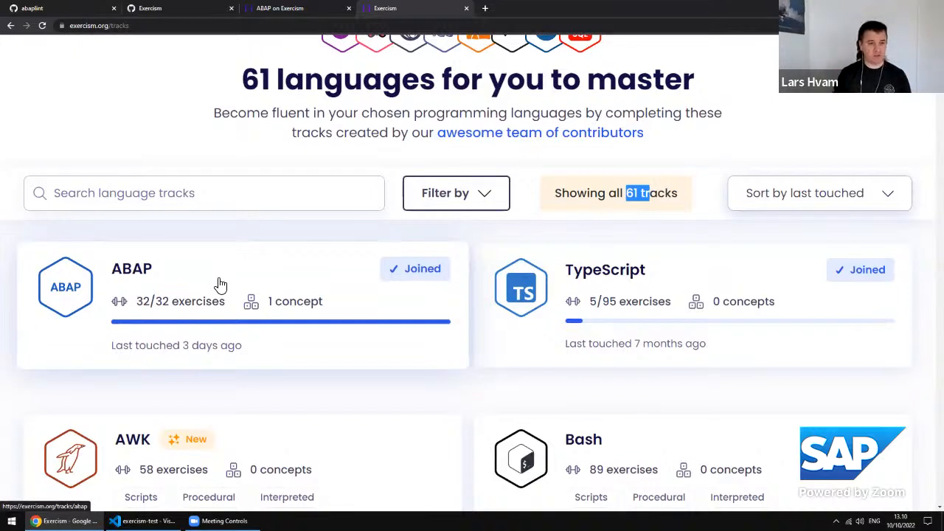
pyautogui.moveTo(214, 277)
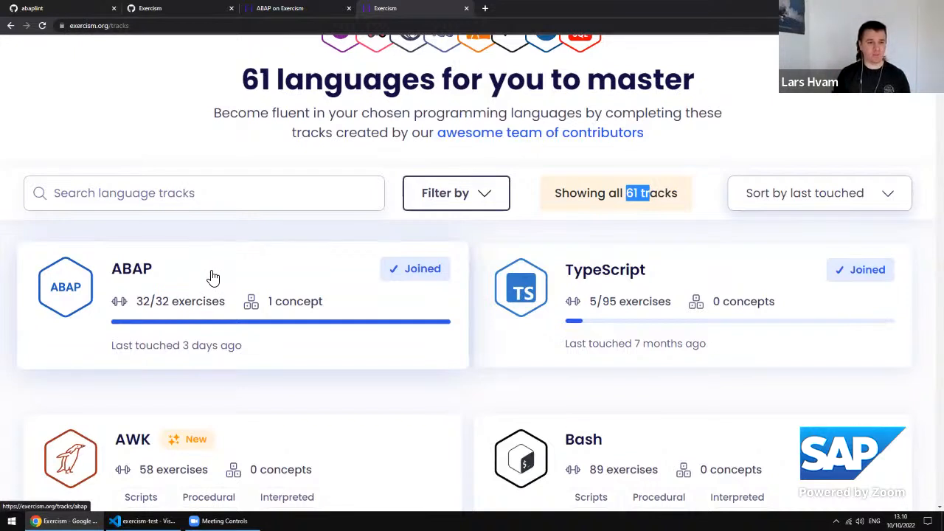
# Go to the ABAP track's About page and highlight that ABAP dates back to the 1980s.
pyautogui.click(131, 268)
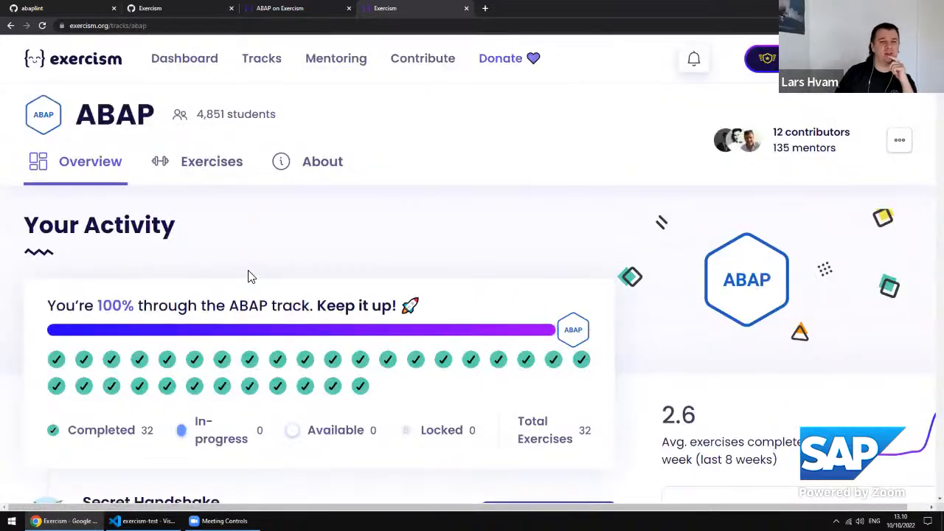
pyautogui.click(322, 160)
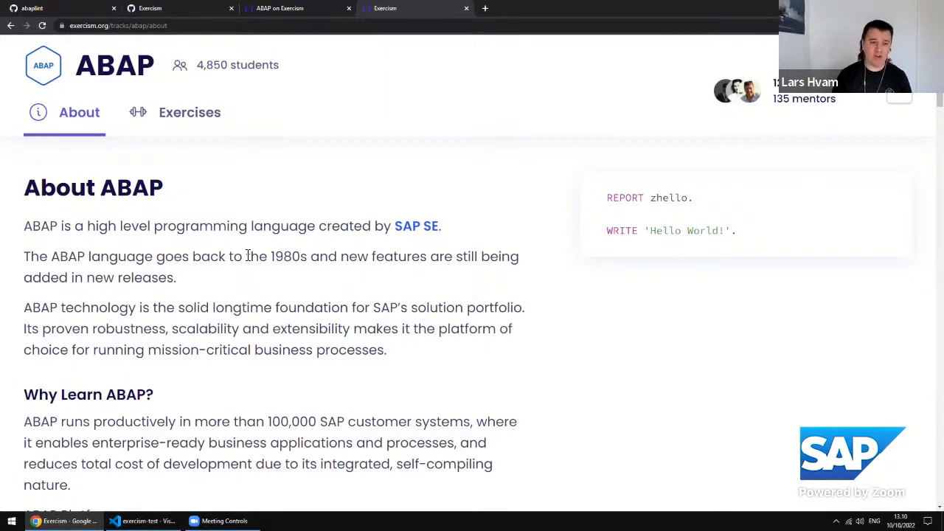
pyautogui.doubleClick(286, 257)
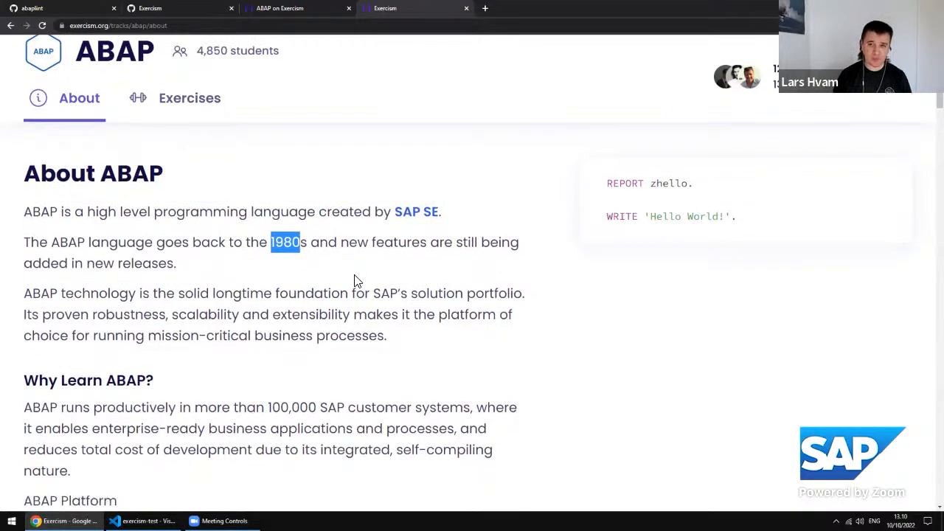
pyautogui.scroll(-3)
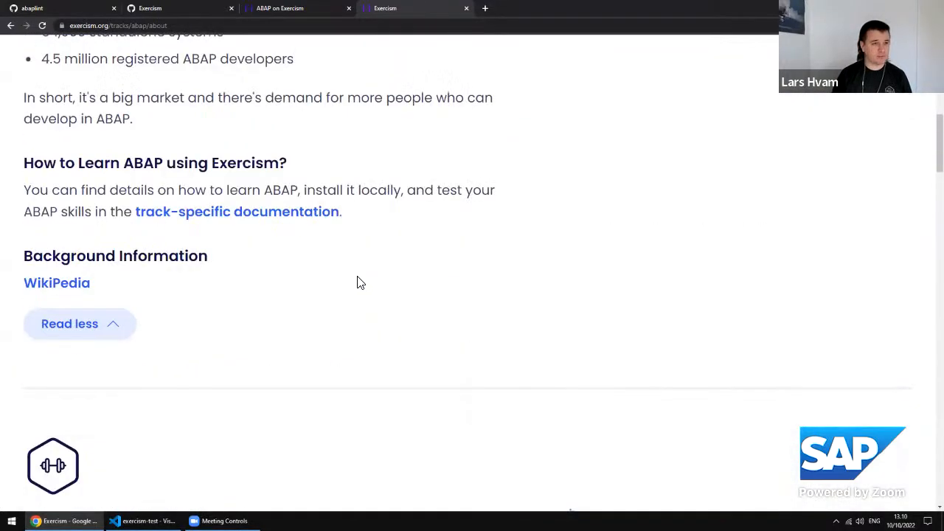
pyautogui.scroll(-3)
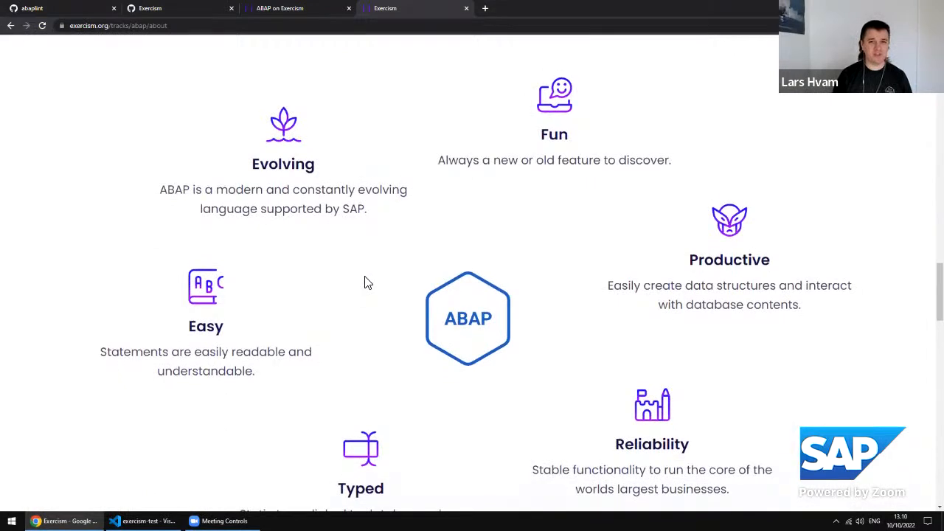
pyautogui.moveTo(301, 147)
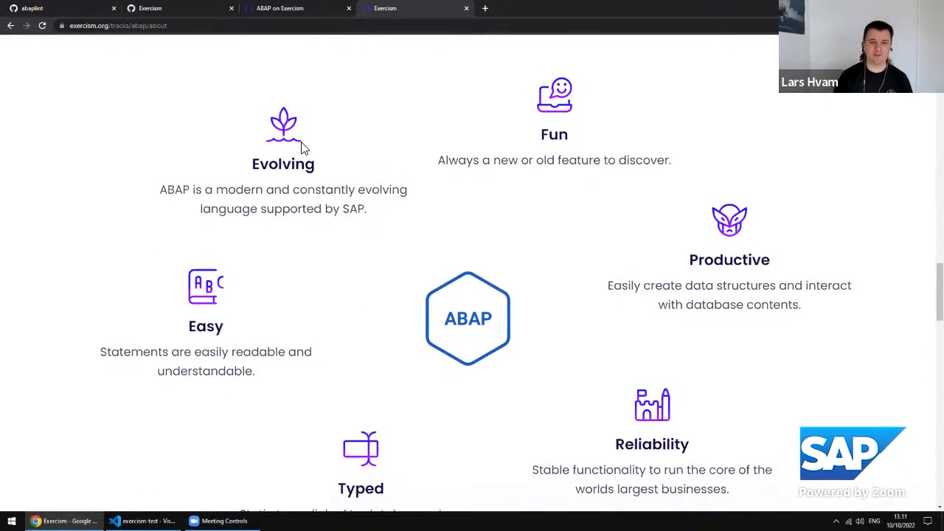
pyautogui.doubleClick(284, 164)
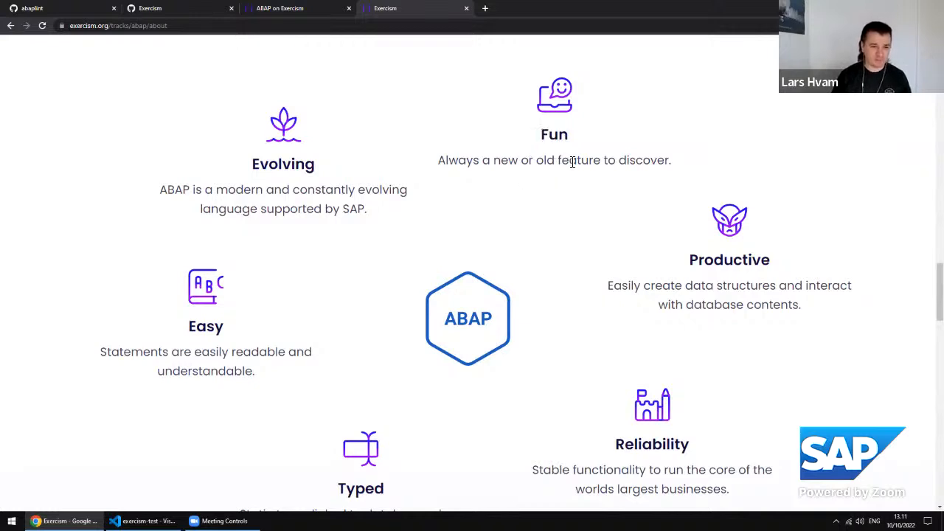
pyautogui.doubleClick(207, 326)
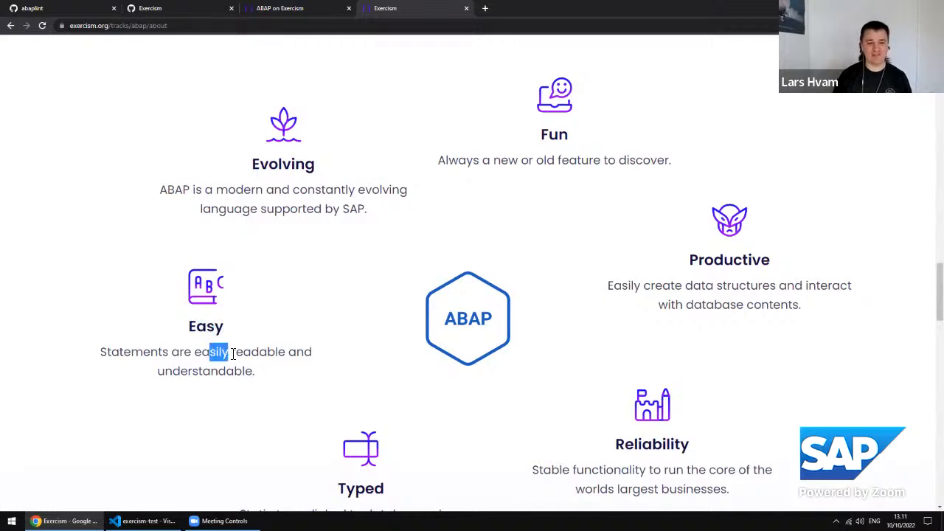
pyautogui.click(250, 351)
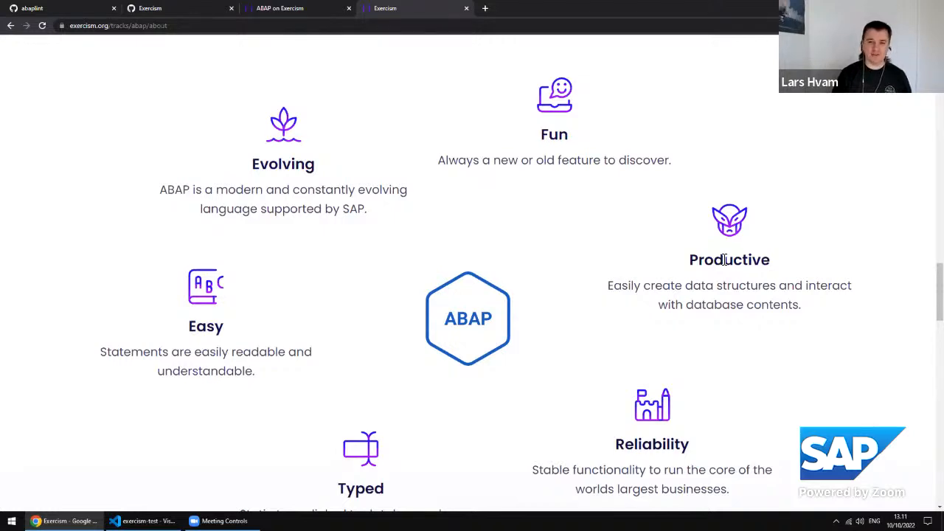
pyautogui.moveTo(696, 260); pyautogui.dragTo(768, 304)
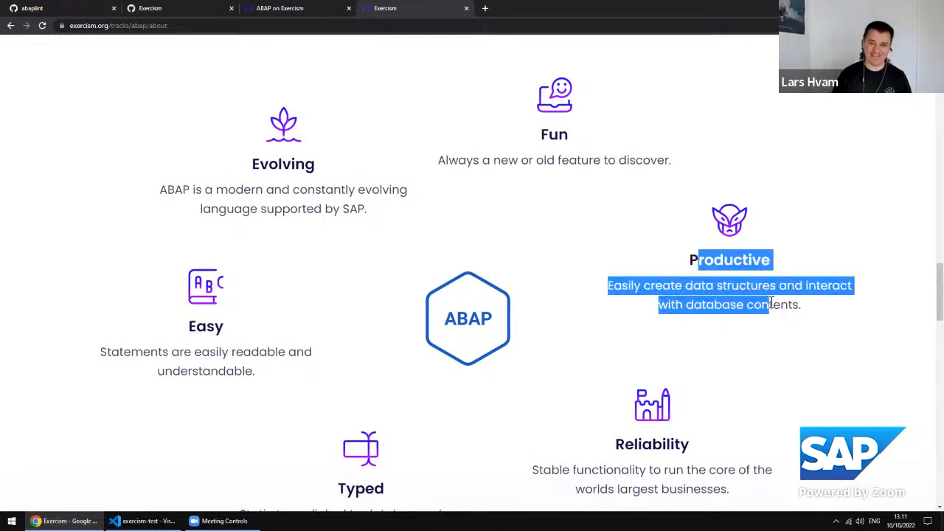
pyautogui.scroll(-3)
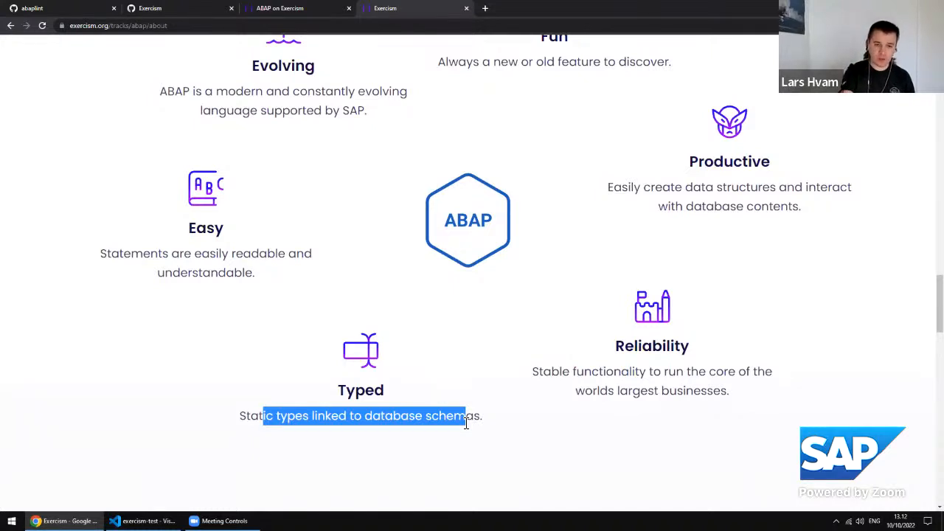
pyautogui.scroll(-3)
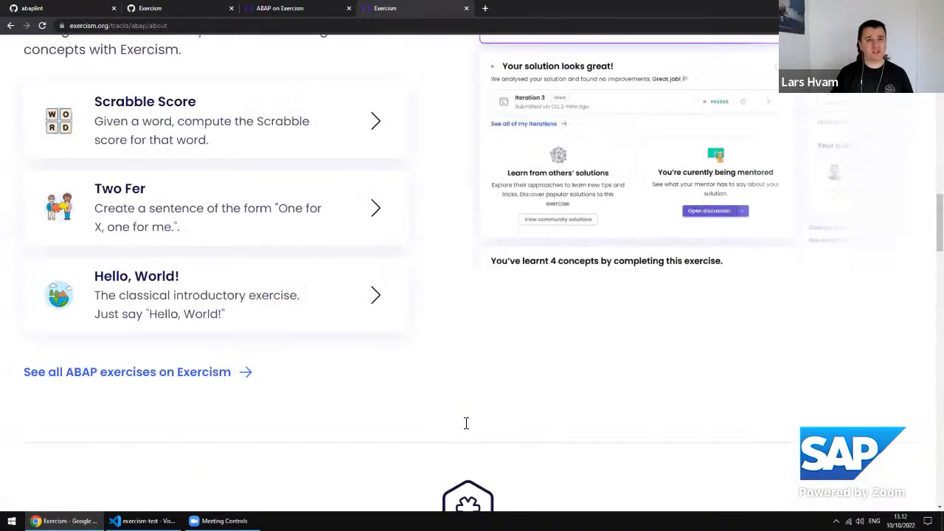
pyautogui.scroll(3)
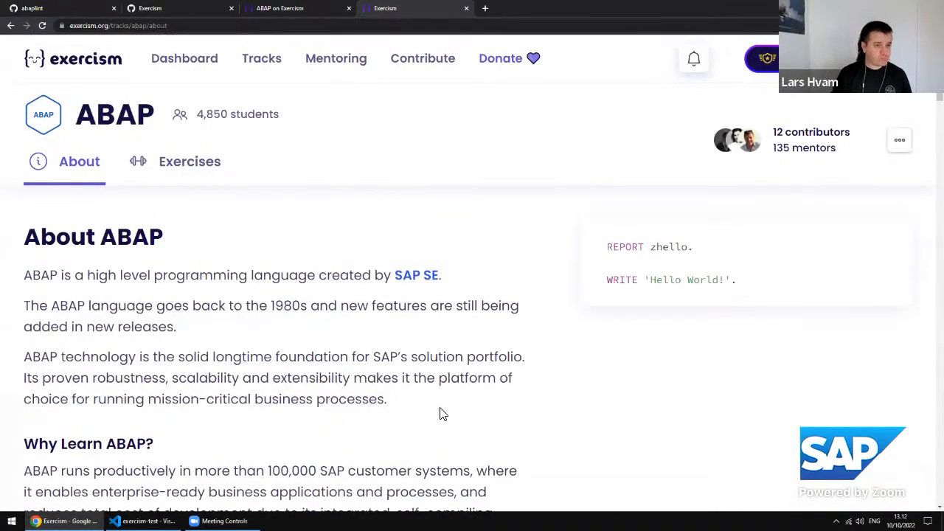
# Go to the ABAP track's Exercises list and locate the Hello, World! exercise.
pyautogui.click(189, 161)
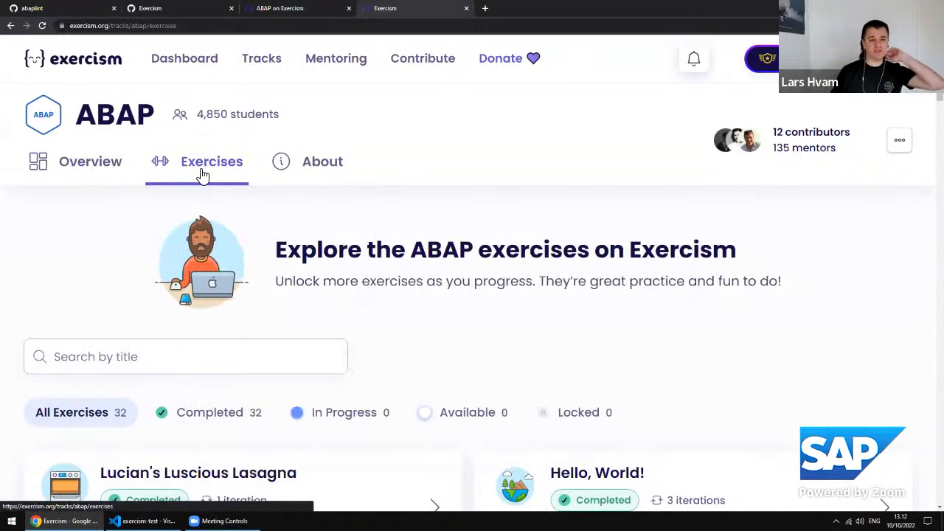
pyautogui.scroll(-3)
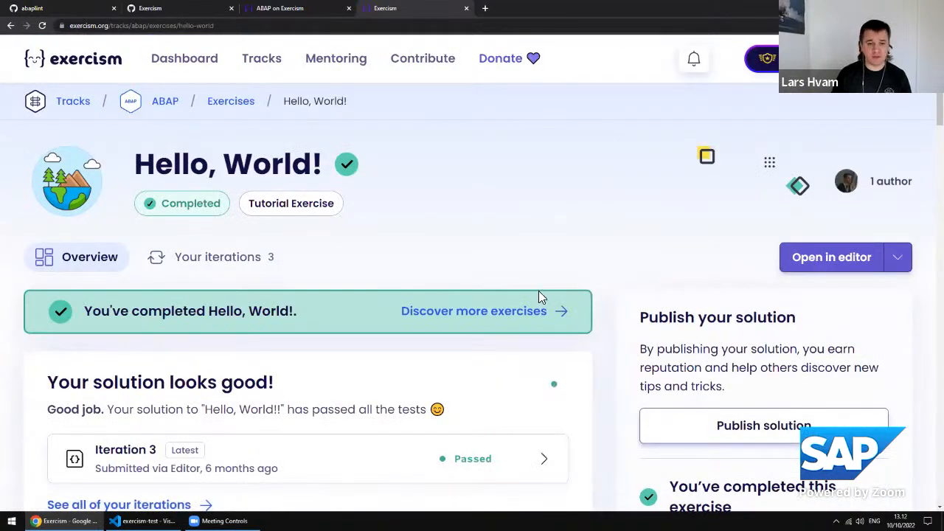
pyautogui.moveTo(832, 257)
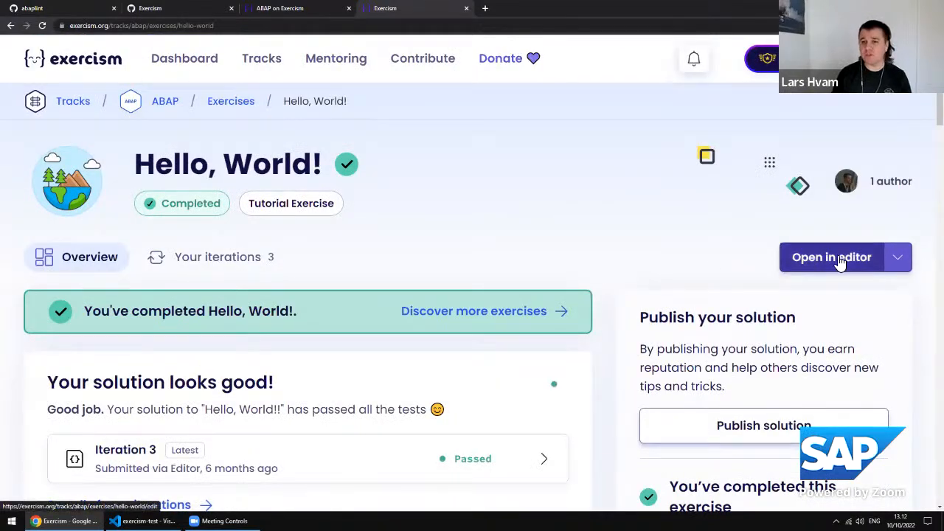
# Load the Hello, World! solution in the online editor and view its test class asserting 'Hello, World!'.
pyautogui.click(833, 256)
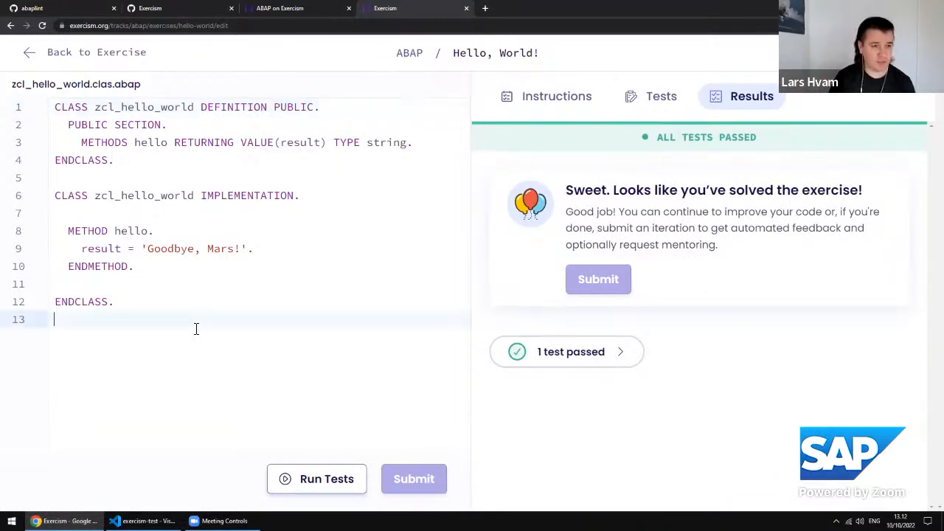
pyautogui.press('ctrl+a')
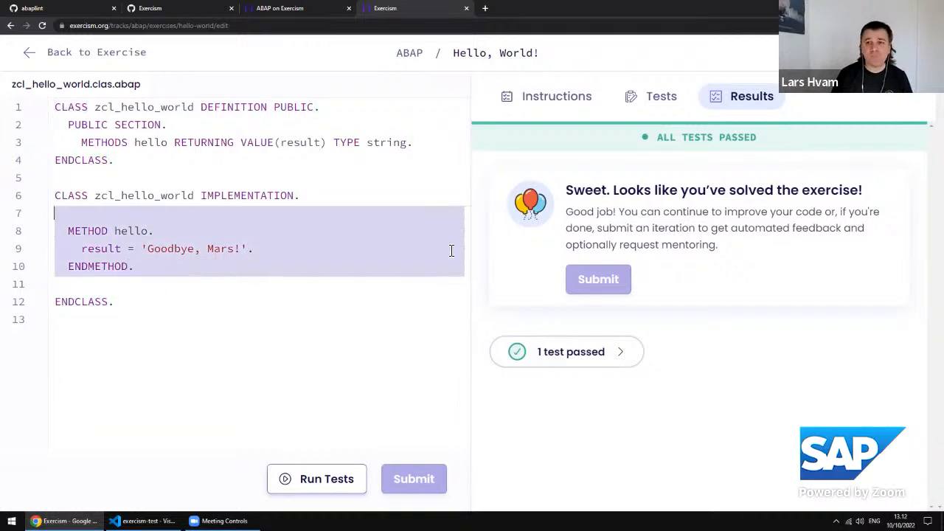
pyautogui.click(661, 96)
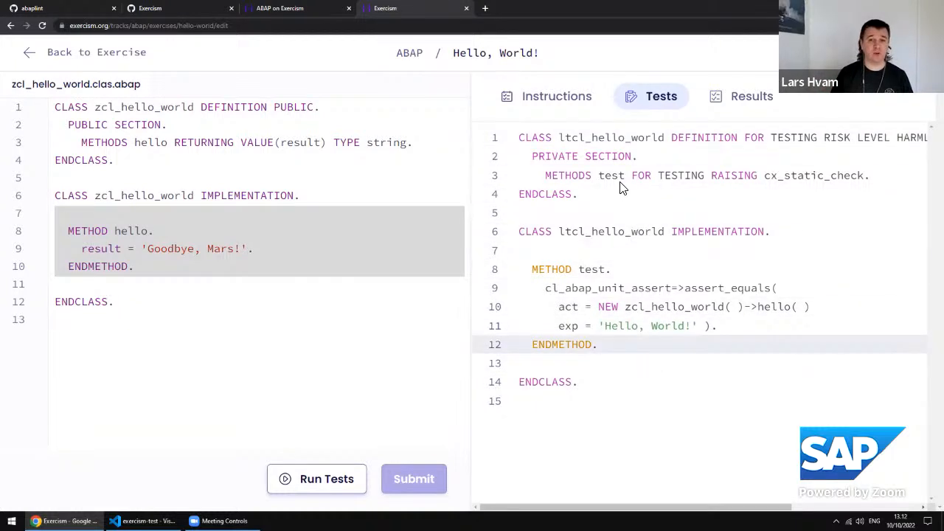
pyautogui.moveTo(632, 355)
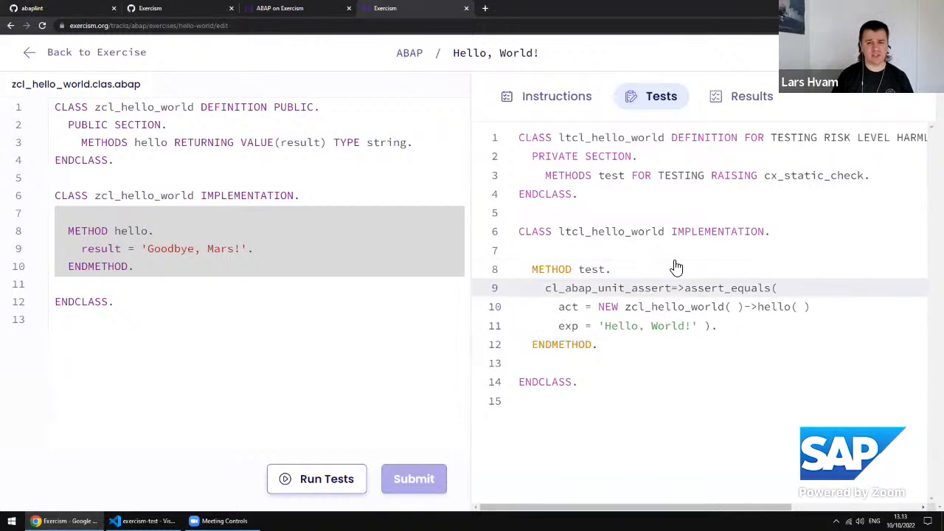
pyautogui.moveTo(322, 465)
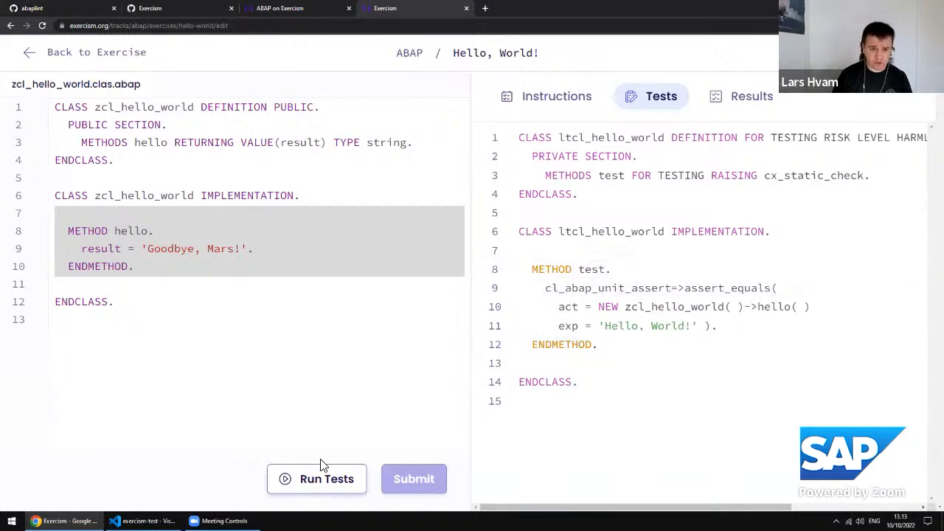
# Replace 'Goodbye, Mars!' with 'Hello, World!', rerun the now-passing tests and submit a new iteration.
pyautogui.click(316, 478)
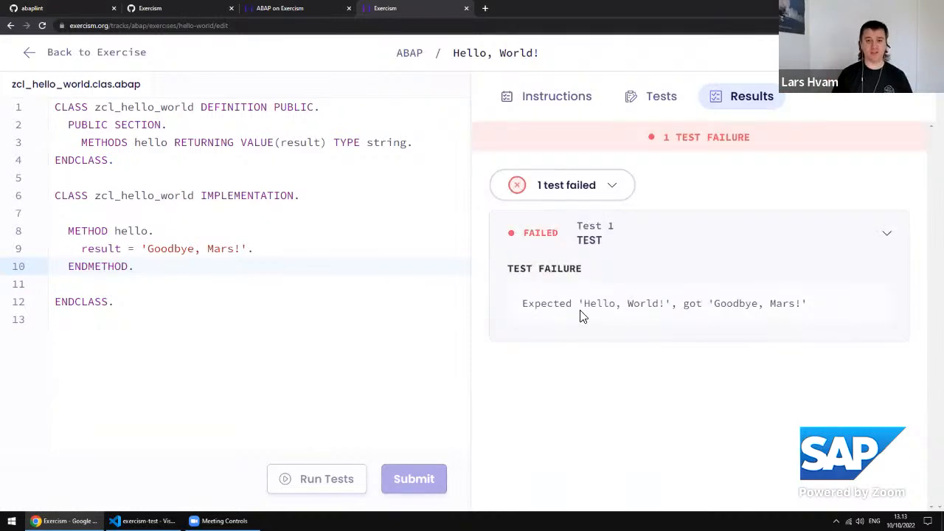
pyautogui.moveTo(661, 308)
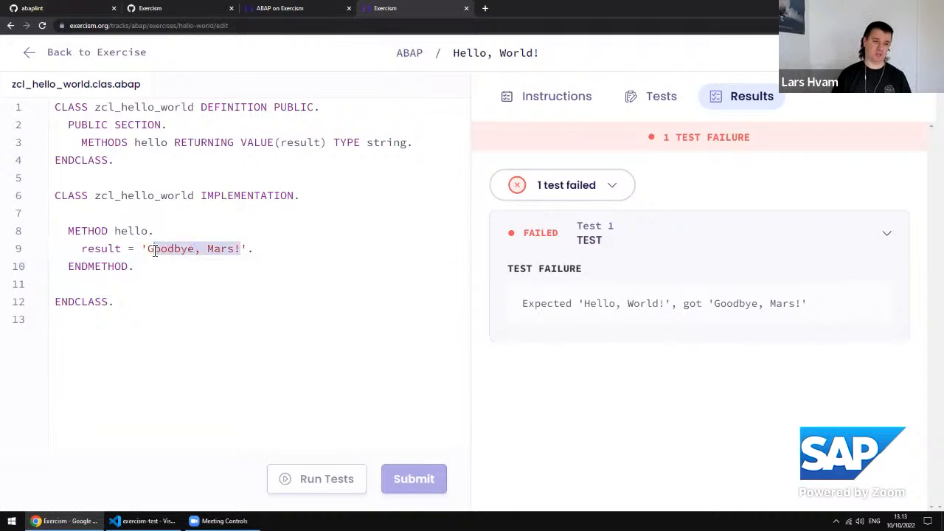
pyautogui.write('Hello, World!')
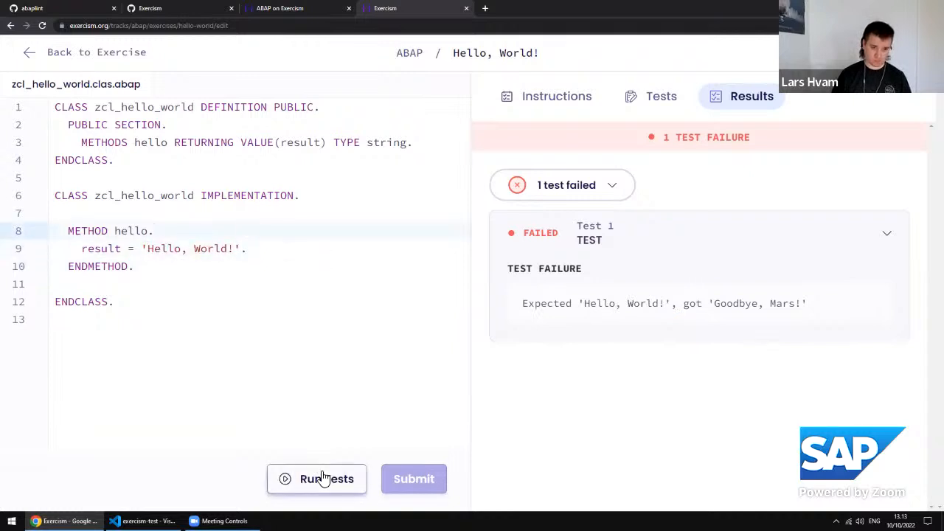
pyautogui.click(315, 478)
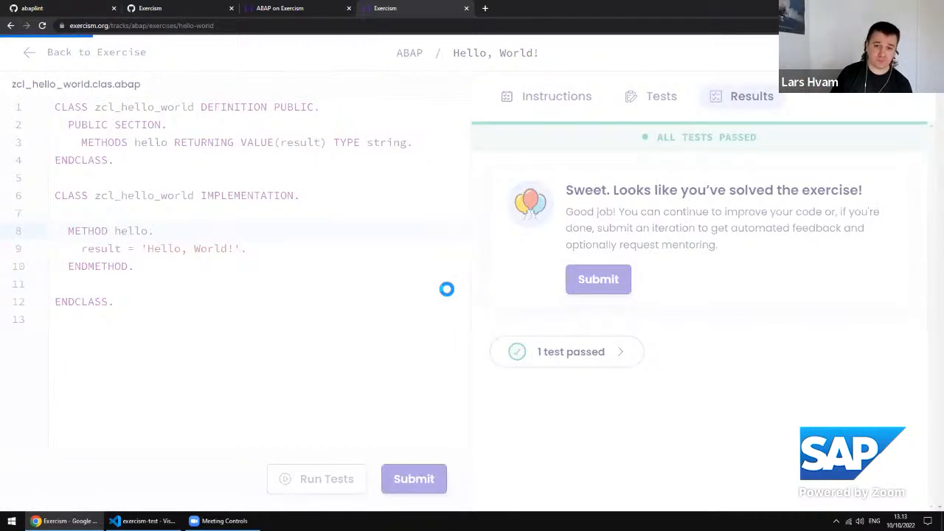
pyautogui.click(599, 279)
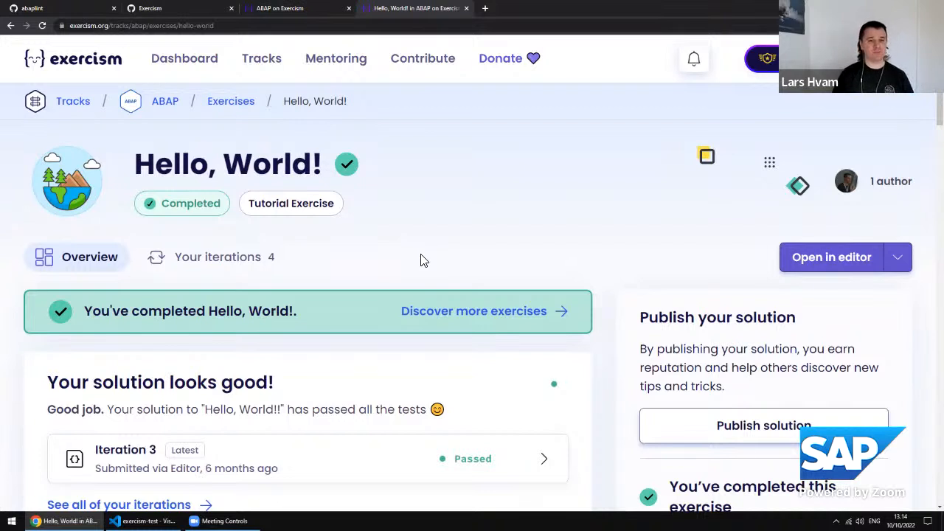
# Return to the ABAP exercises list and browse the 32 completed exercises like ITAB Basics and Two Fer.
pyautogui.click(230, 100)
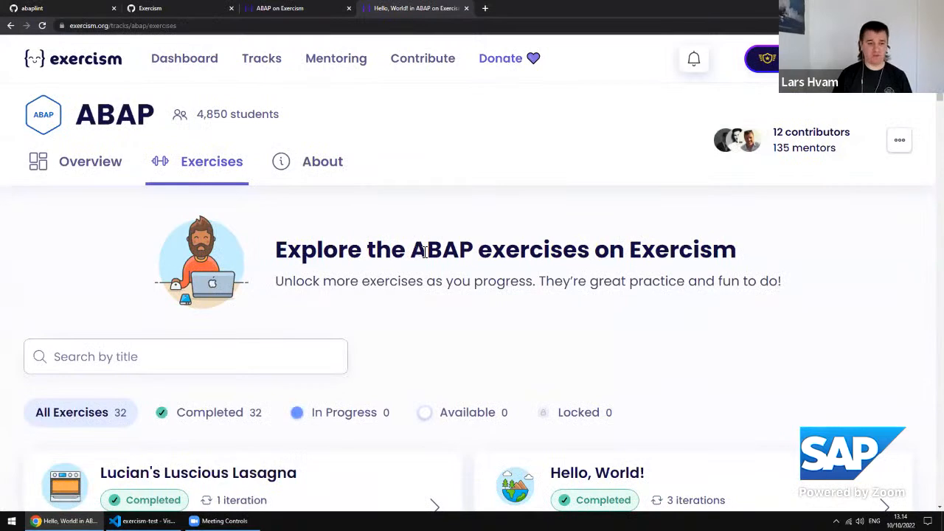
pyautogui.scroll(-3)
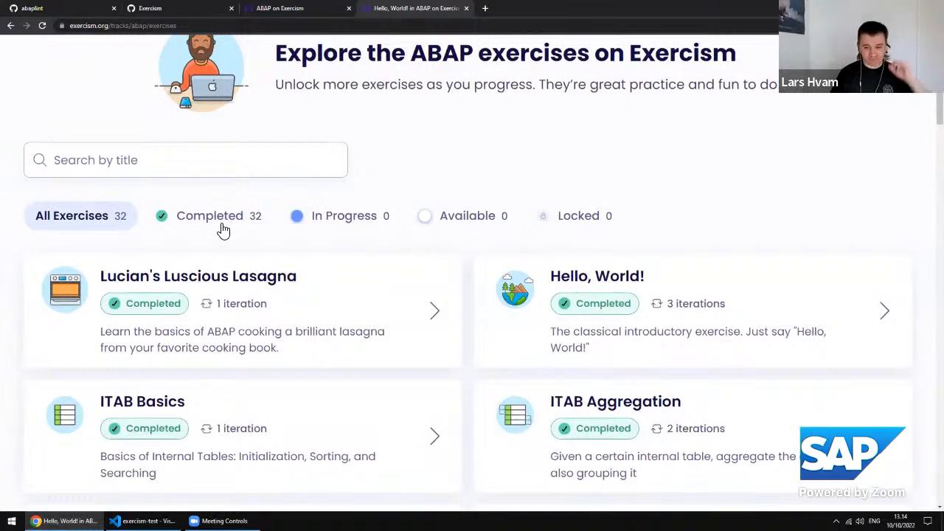
pyautogui.moveTo(407, 155)
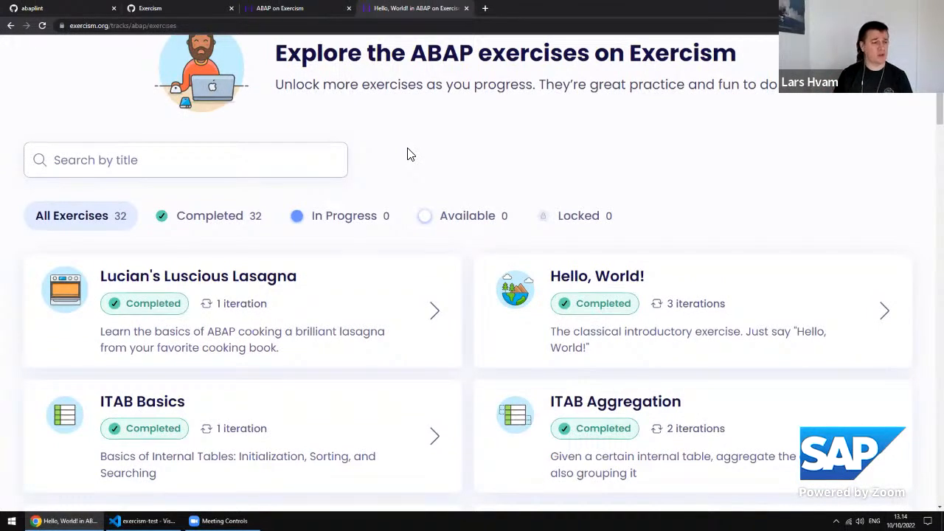
pyautogui.scroll(-3)
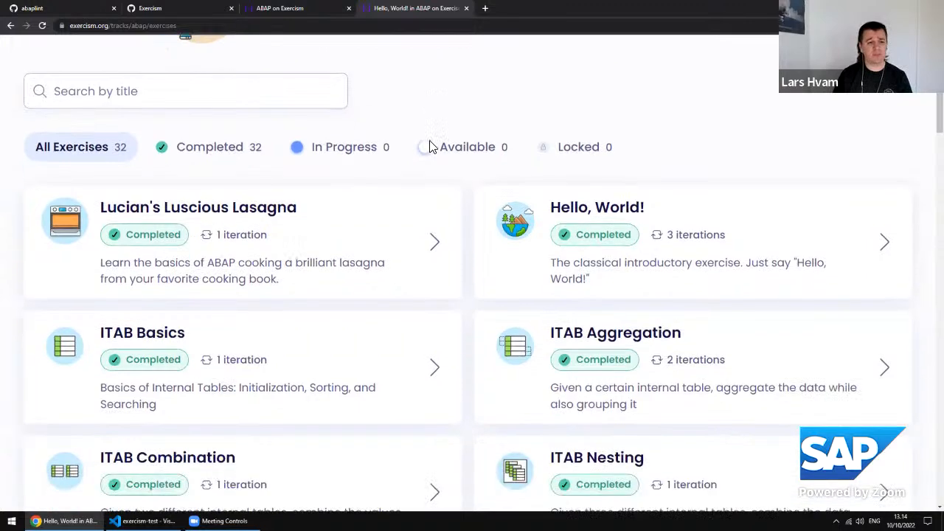
pyautogui.scroll(-3)
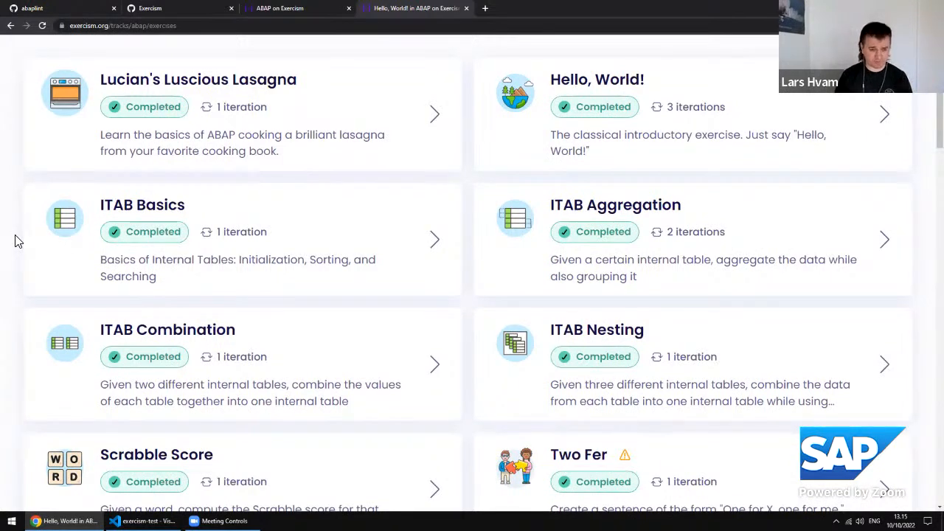
pyautogui.moveTo(162, 235)
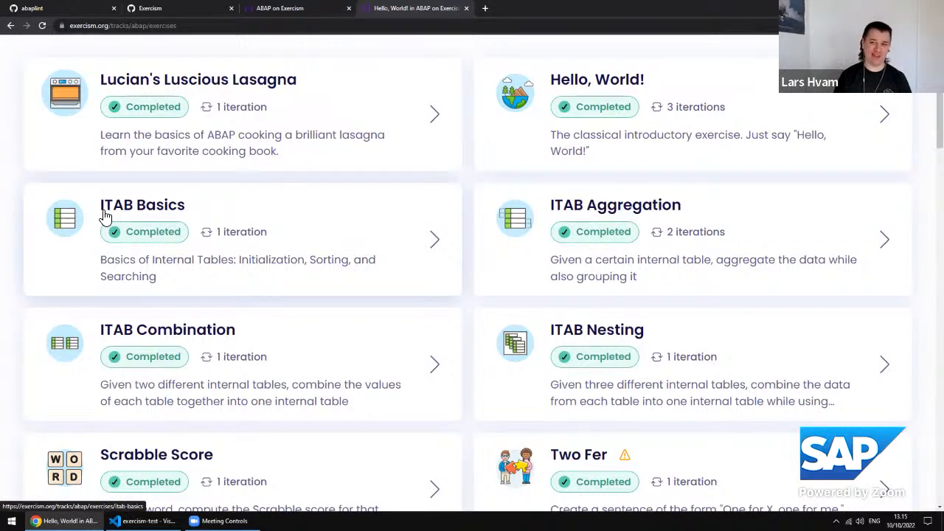
pyautogui.moveTo(112, 198)
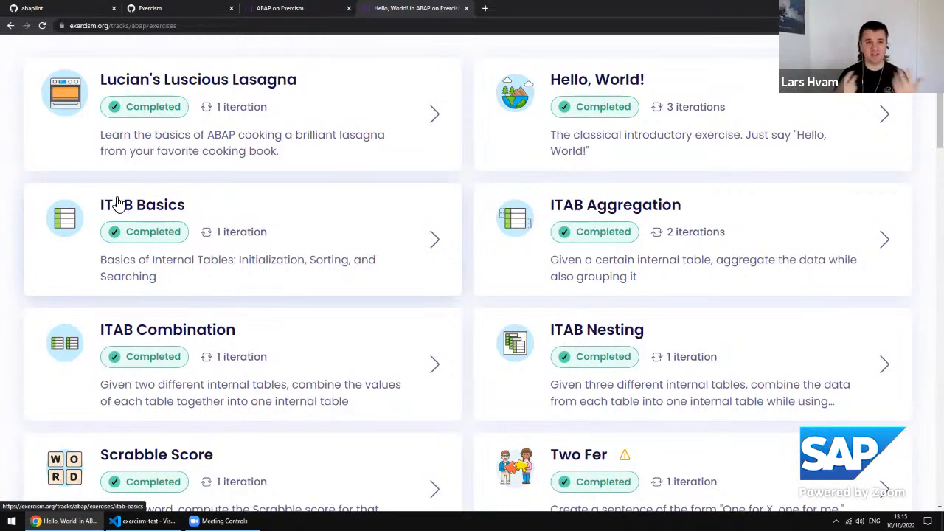
# Show ITAB Basics community solutions from 384 contributors, sorted by newest first.
pyautogui.click(142, 203)
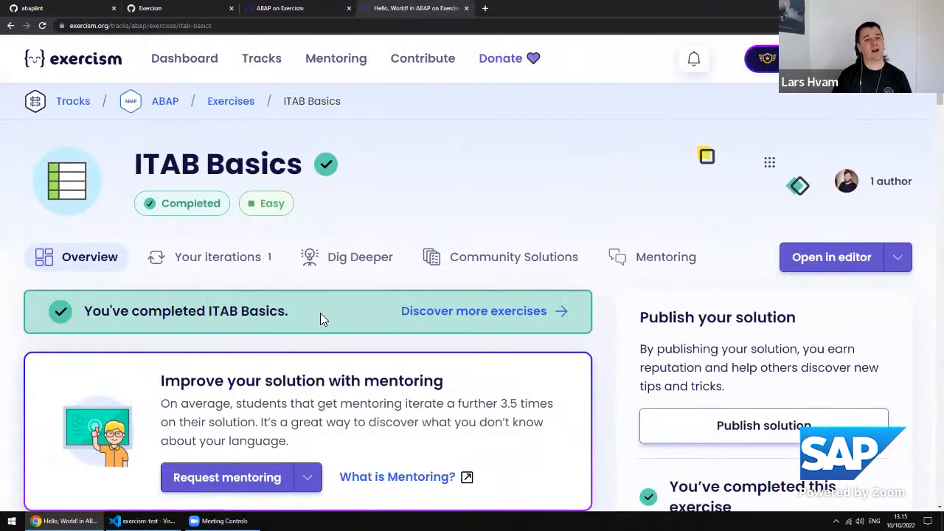
pyautogui.click(514, 256)
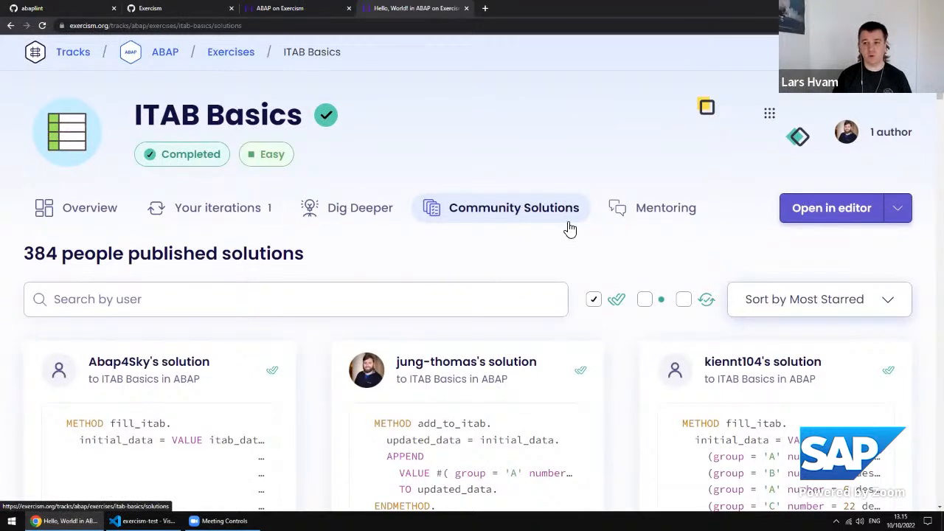
pyautogui.moveTo(596, 233)
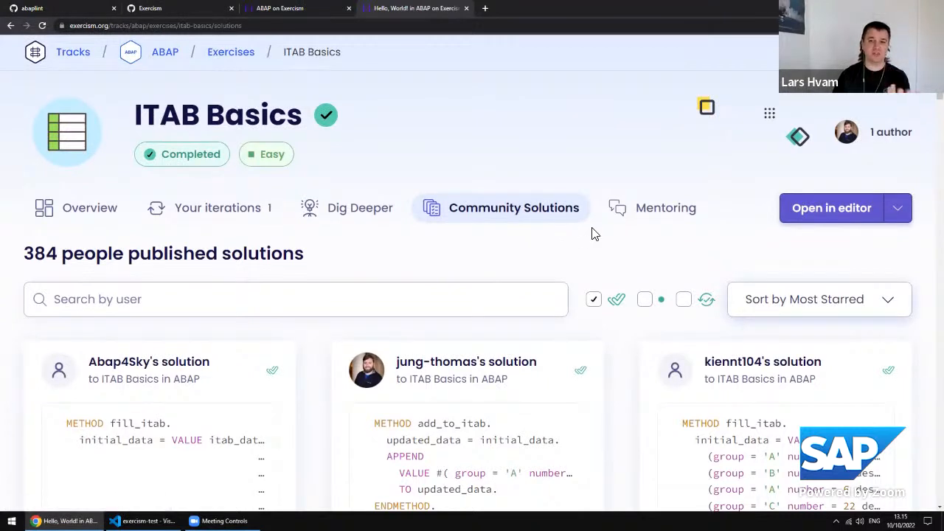
pyautogui.scroll(-3)
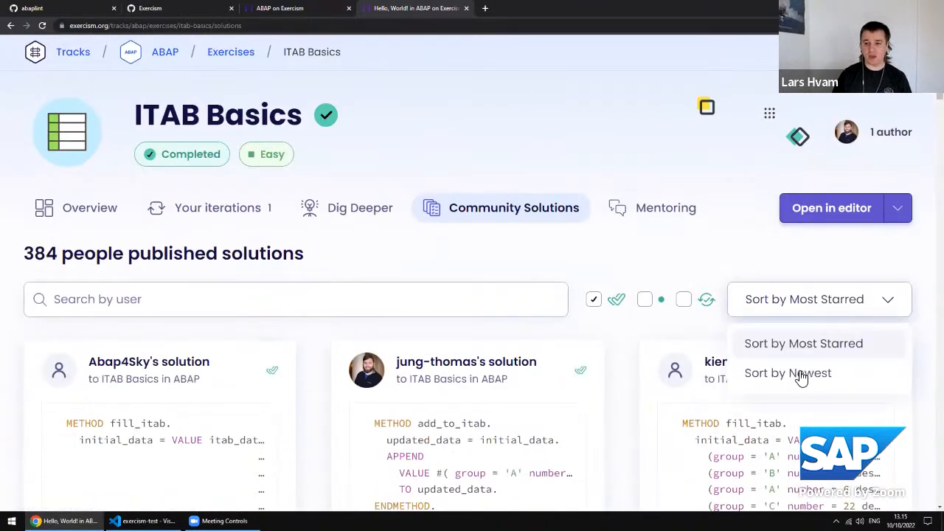
pyautogui.click(788, 373)
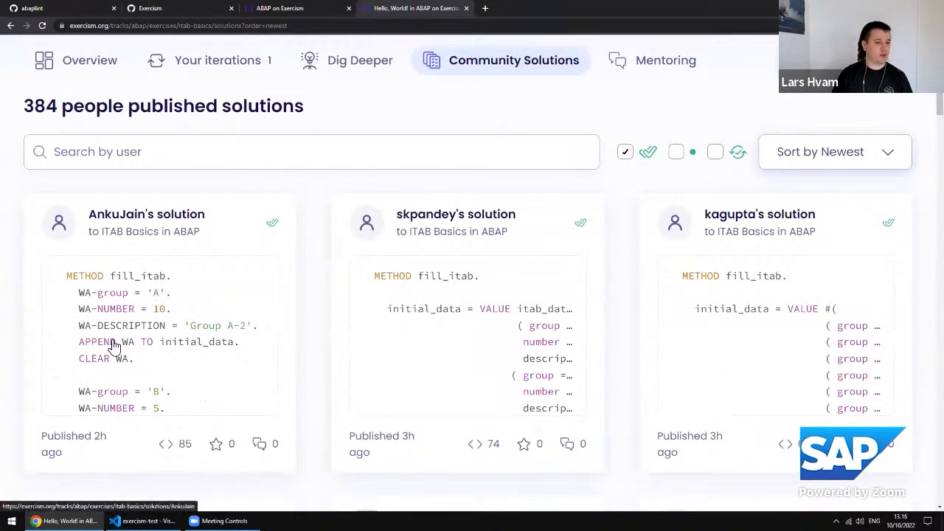
pyautogui.moveTo(151, 319)
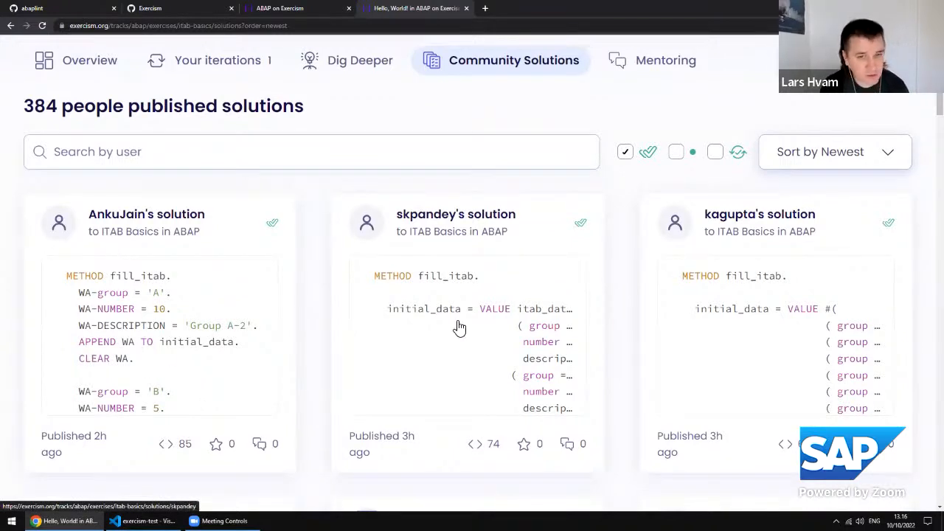
pyautogui.moveTo(486, 377)
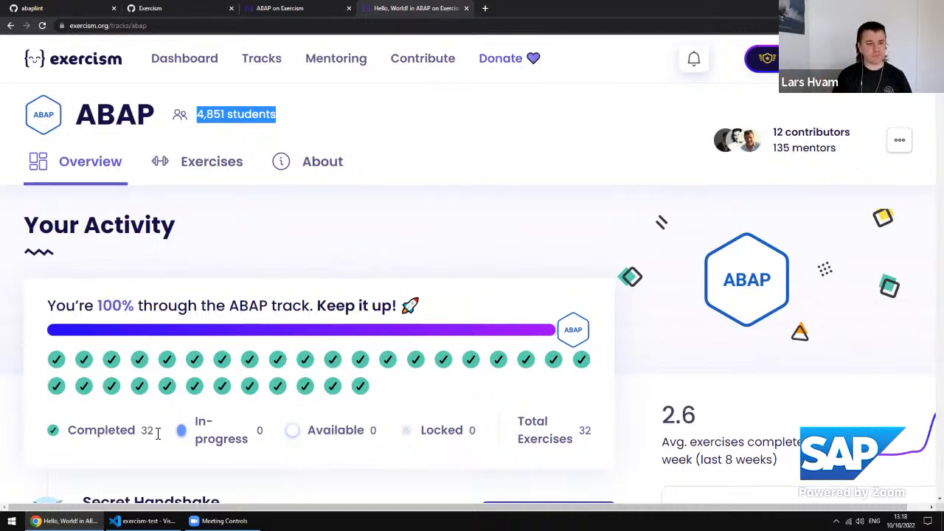
# Switch to the exercism-test project in VS Code, where git pull reports already up to date.
pyautogui.click(115, 521)
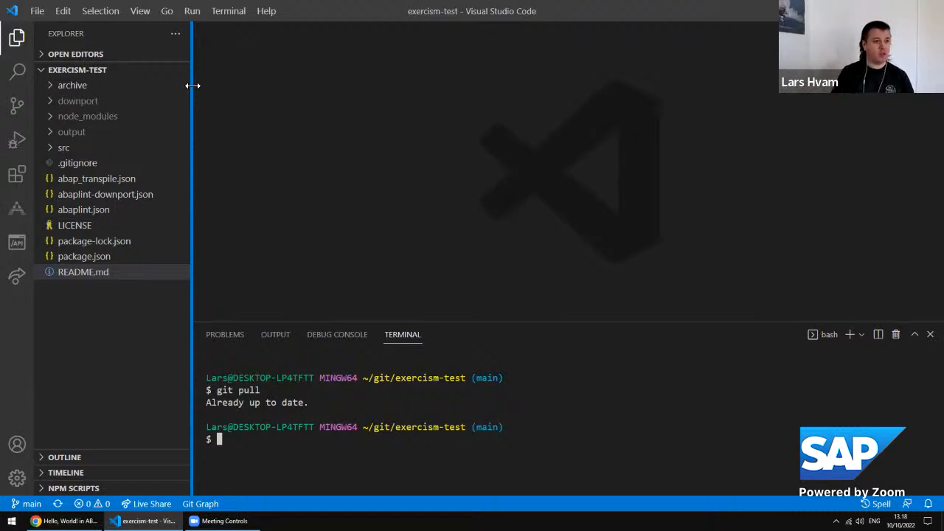
# View the installed abaplint extension's details, then return to Explorer with the src folder expanded.
pyautogui.click(17, 174)
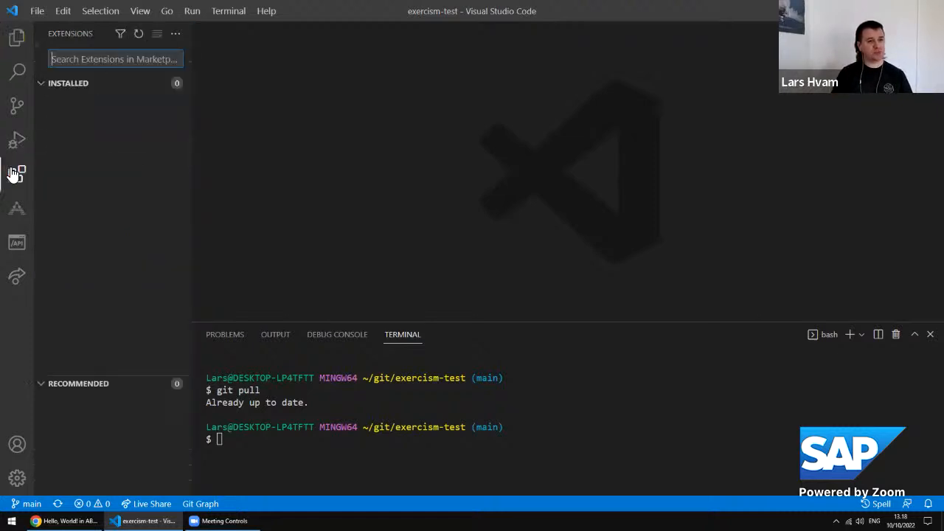
pyautogui.click(17, 174)
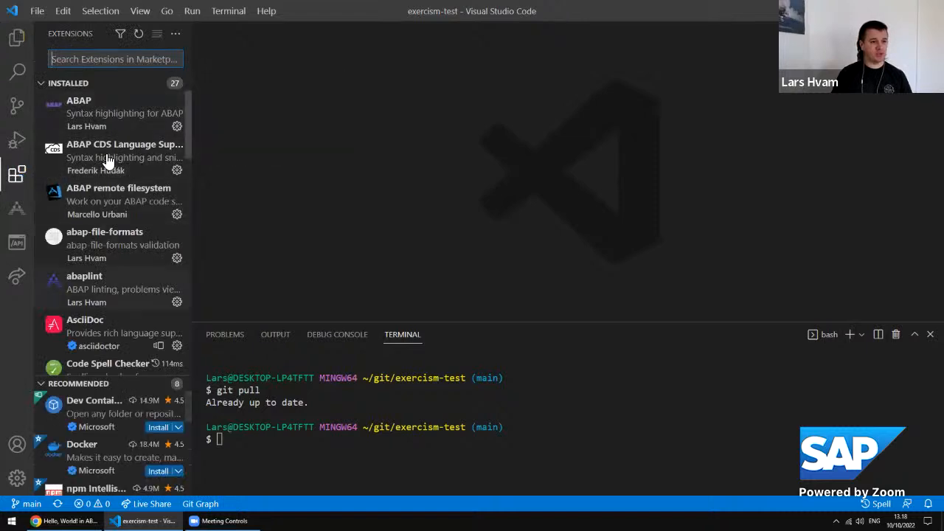
pyautogui.click(84, 288)
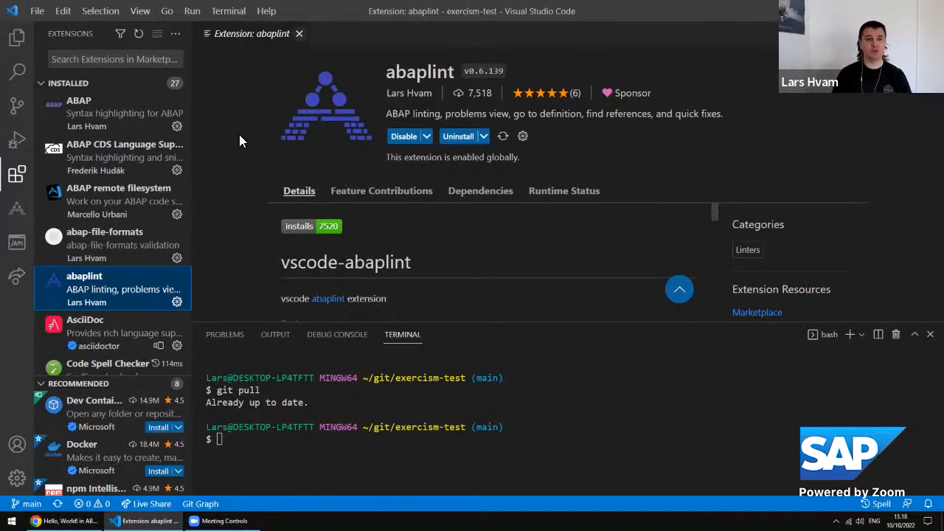
pyautogui.click(16, 38)
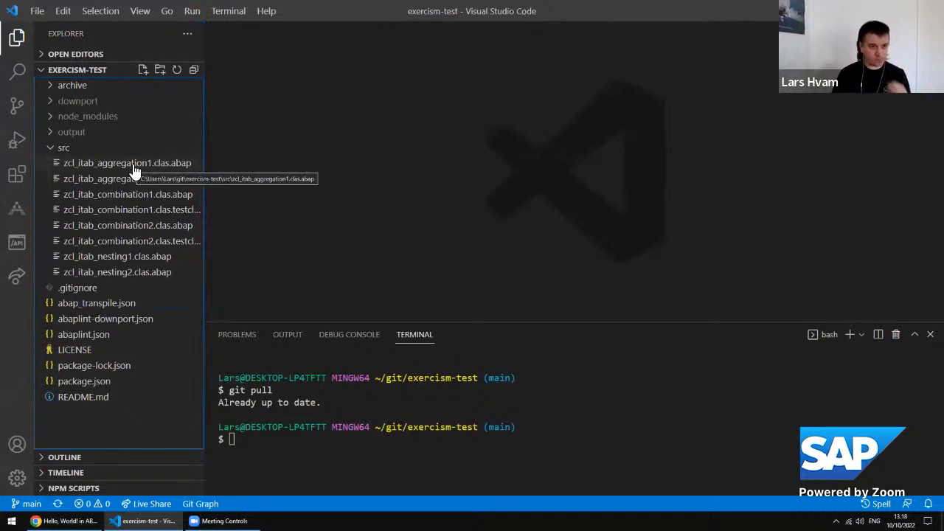
# Open zcl_itab_combination1.clas.abap and start the npm abaplint fix run in the terminal.
pyautogui.click(126, 195)
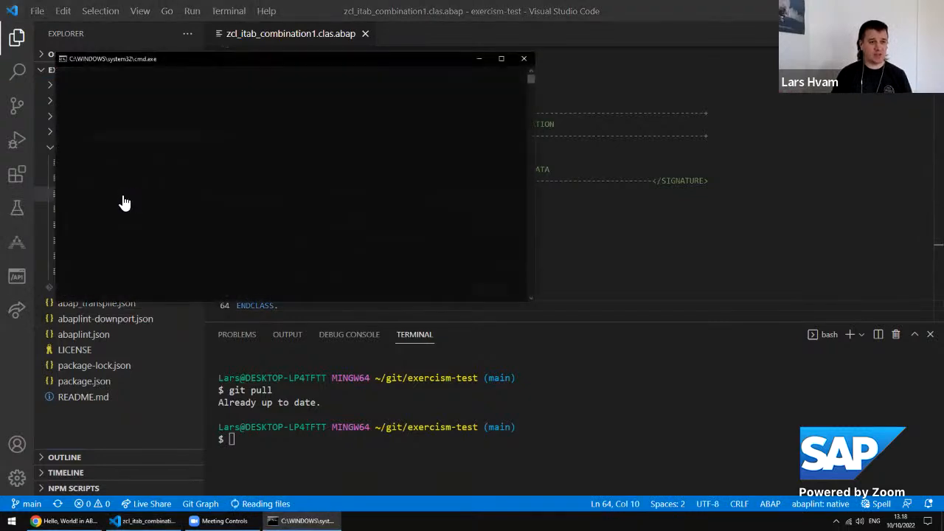
pyautogui.click(525, 59)
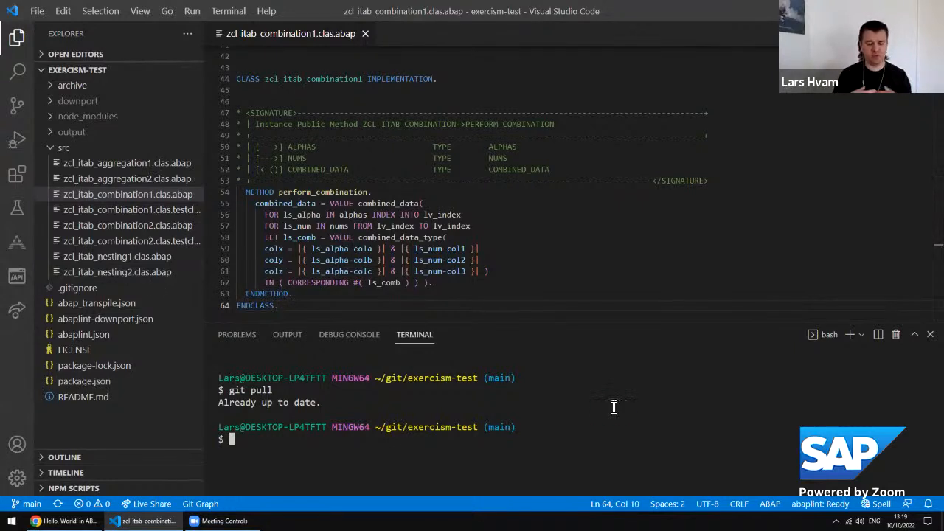
pyautogui.write('np')
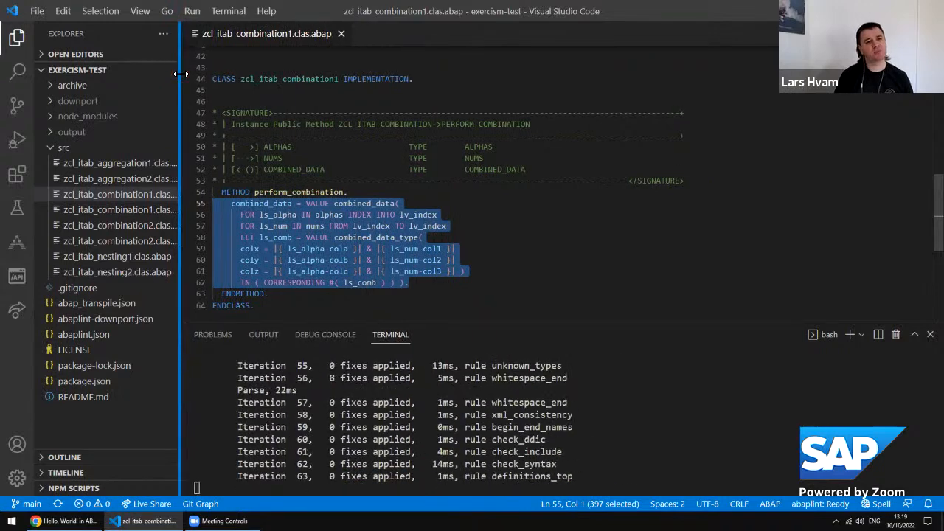
# Select combined_data in perform_combination and inspect its type definition.
pyautogui.click(397, 204)
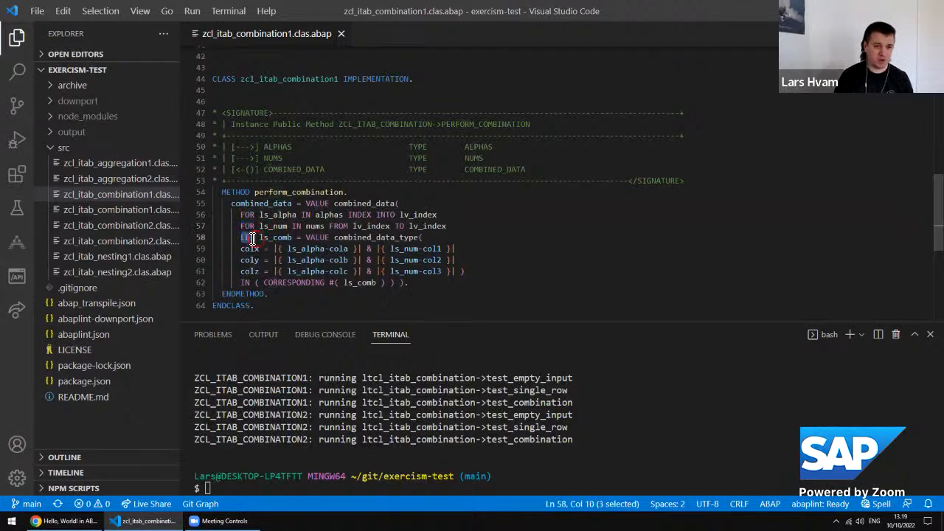
pyautogui.doubleClick(298, 283)
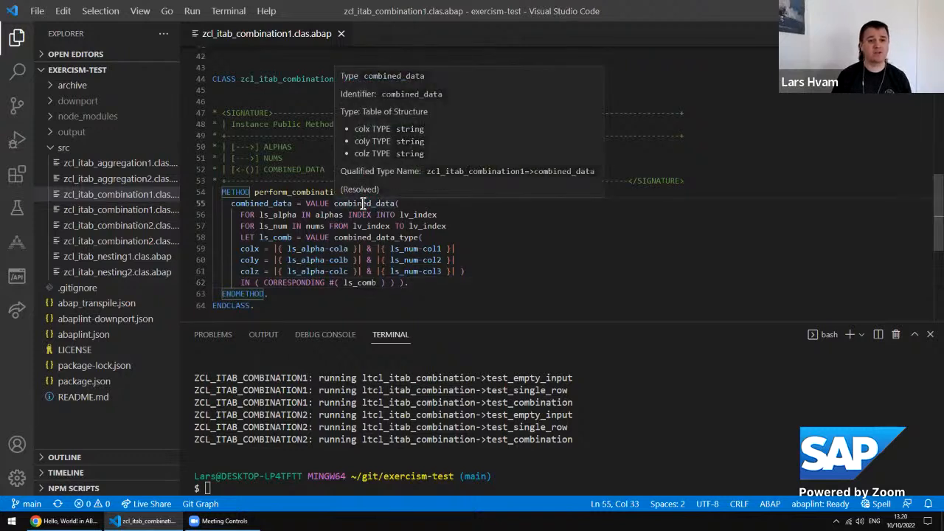
# Bring up code actions on combined_data before switching to the abaplint syntax diagrams site.
pyautogui.rightClick(362, 205)
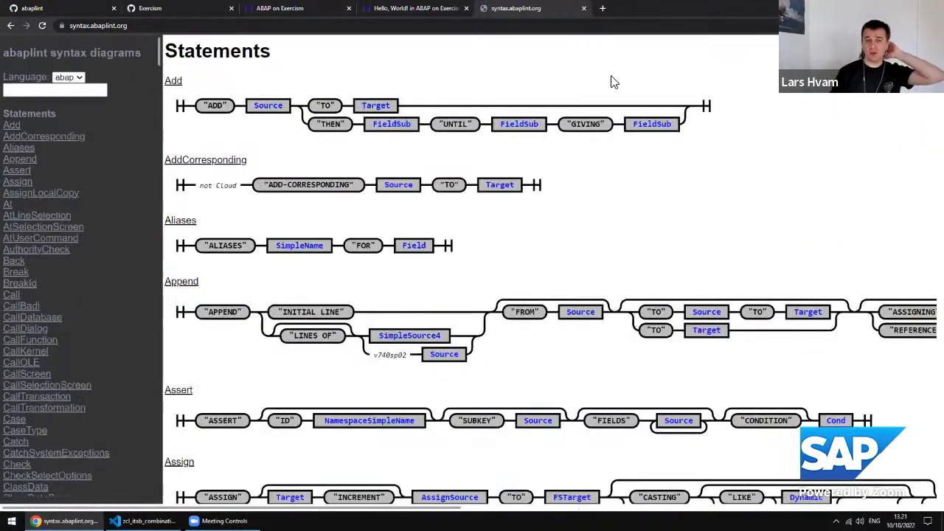
pyautogui.moveTo(599, 74)
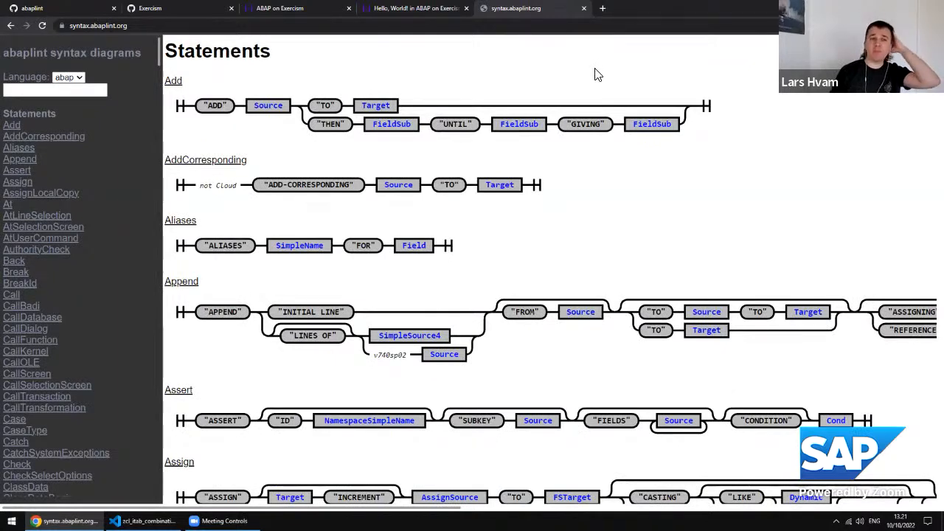
# Scroll the syntax diagrams through Assign, CallTransformation and Case, then return to zcl_itab_combination1 in VS Code.
pyautogui.click(96, 25)
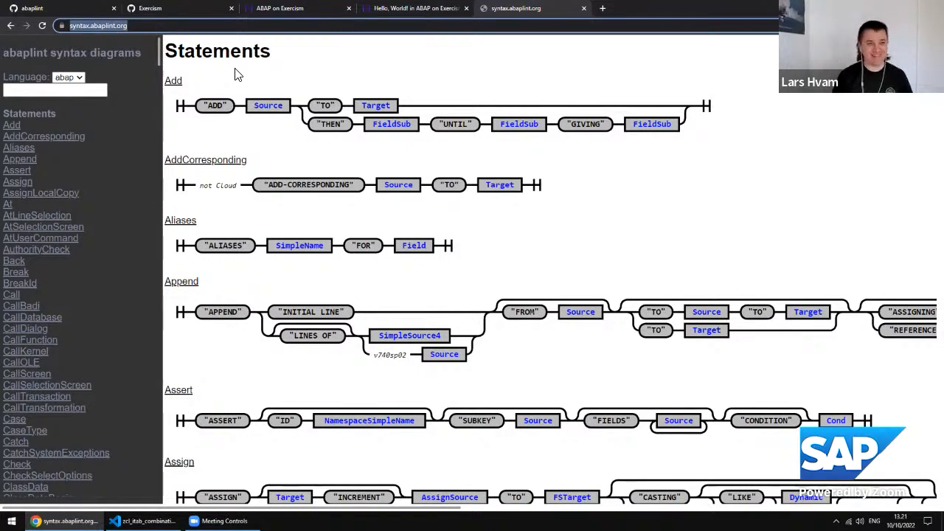
pyautogui.scroll(-3)
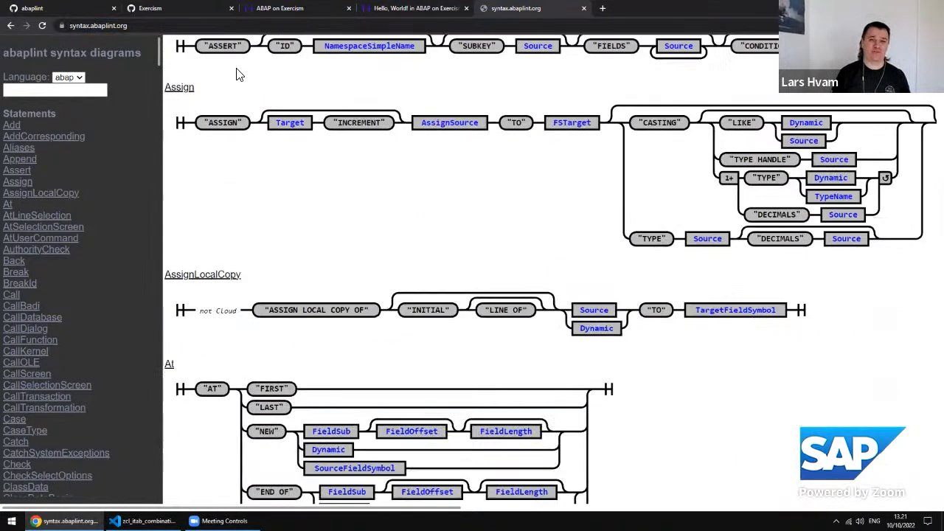
pyautogui.scroll(-3)
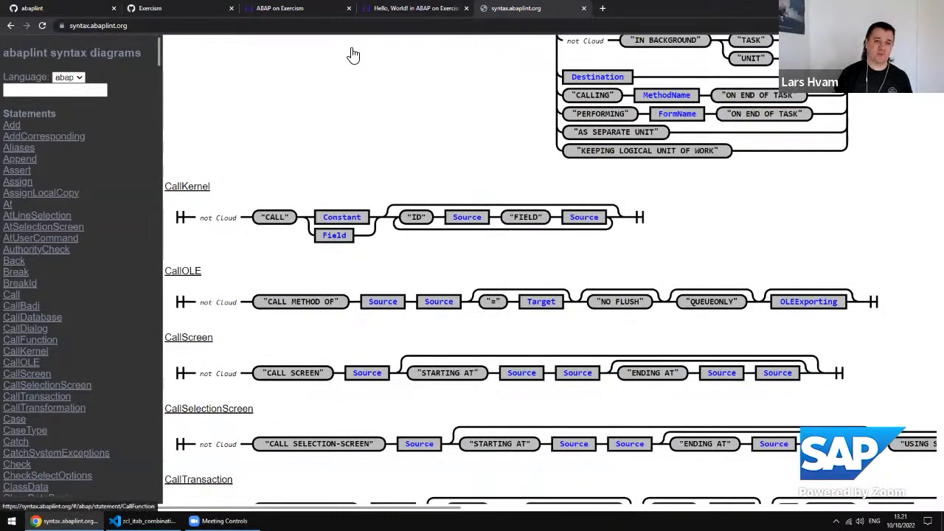
pyautogui.scroll(-3)
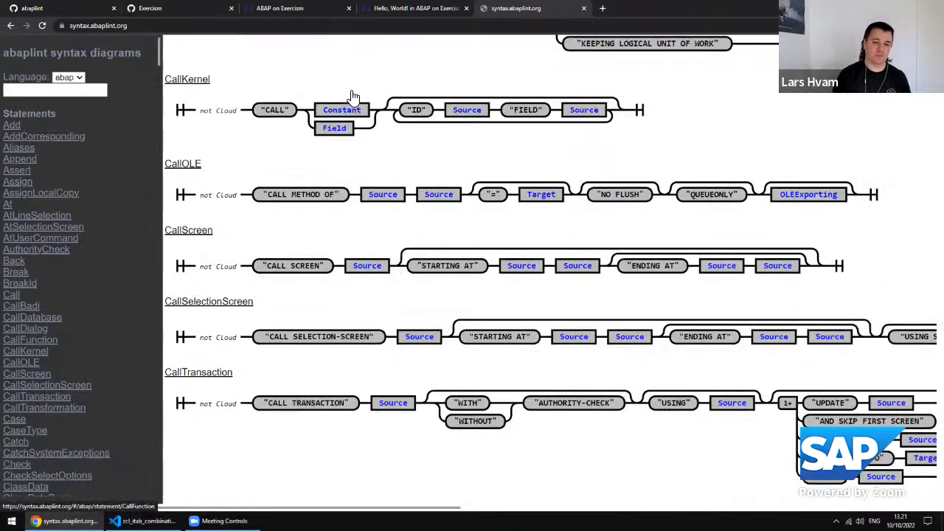
pyautogui.scroll(-3)
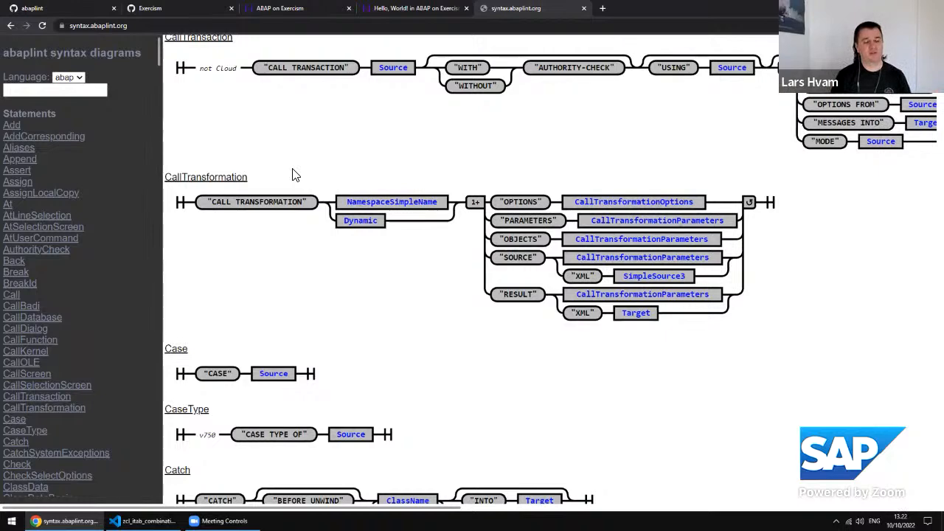
pyautogui.scroll(-3)
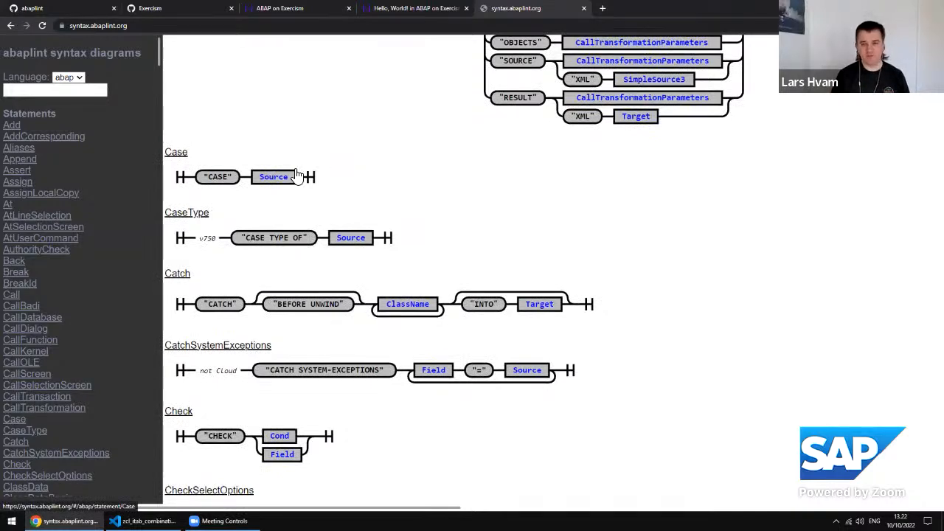
pyautogui.moveTo(339, 161)
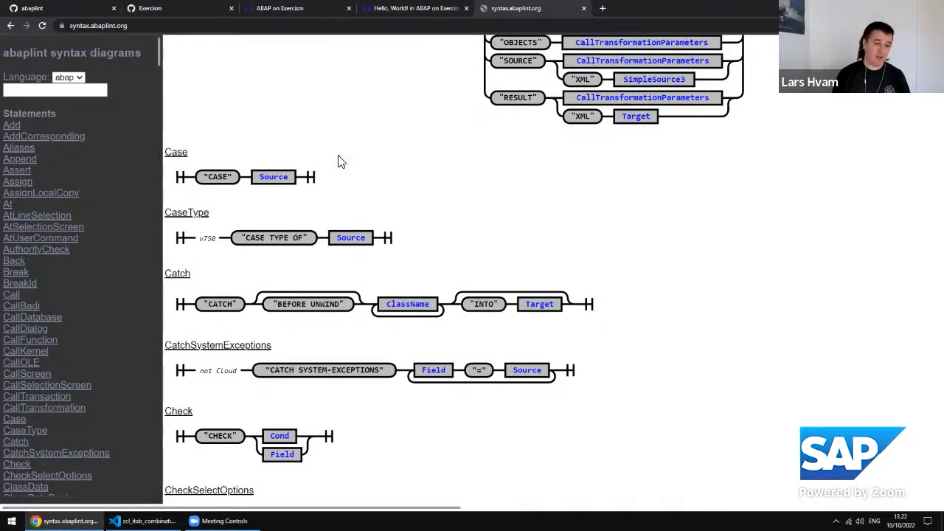
pyautogui.moveTo(321, 156)
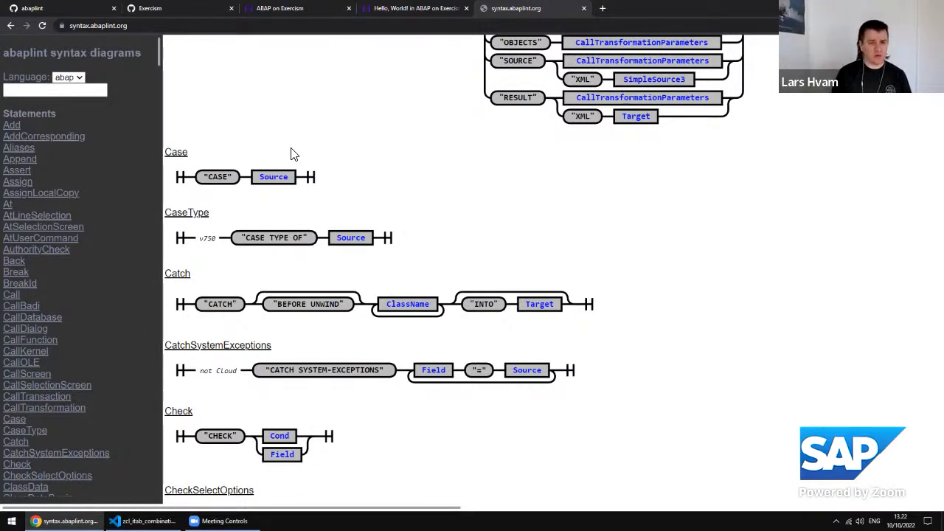
pyautogui.click(115, 521)
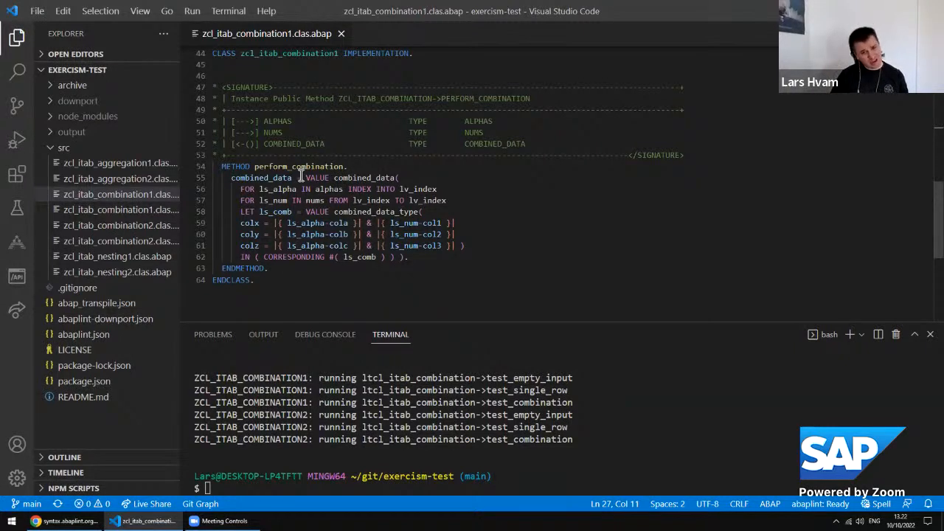
# Highlight the FOR keyword, then open downport/zcl_itab_combination1.clas.abap beside the src version.
pyautogui.doubleClick(316, 177)
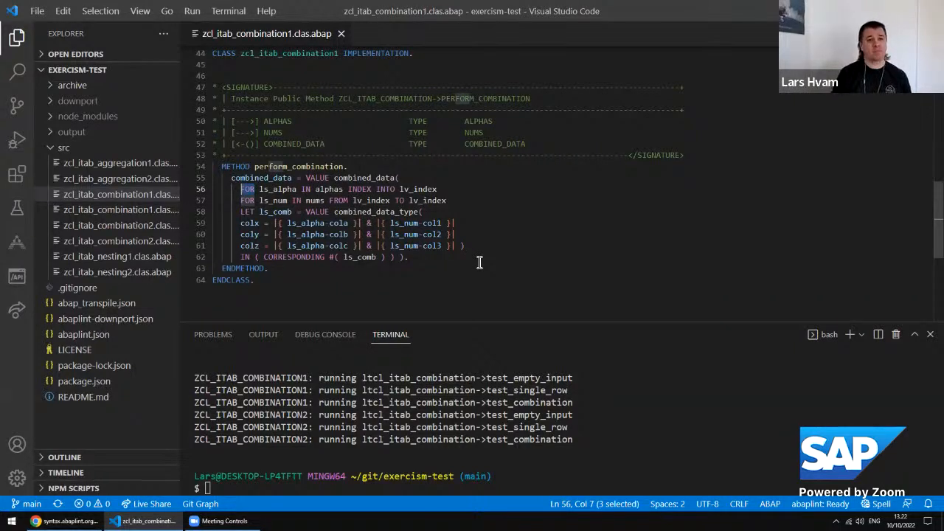
pyautogui.click(77, 100)
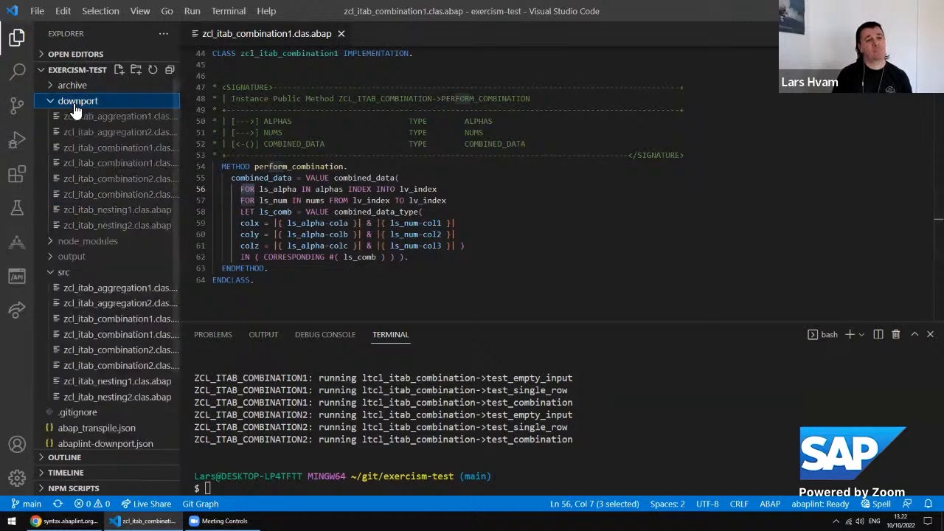
pyautogui.moveTo(77, 101)
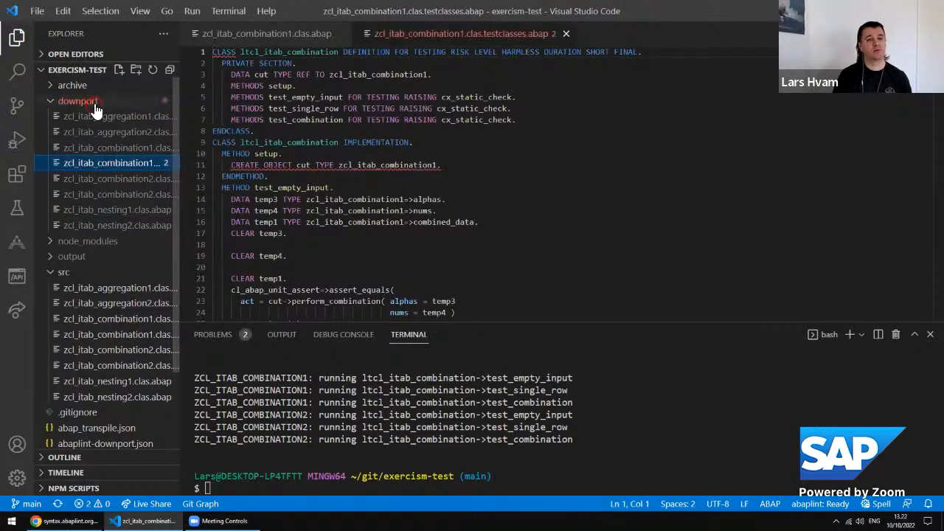
pyautogui.click(76, 101)
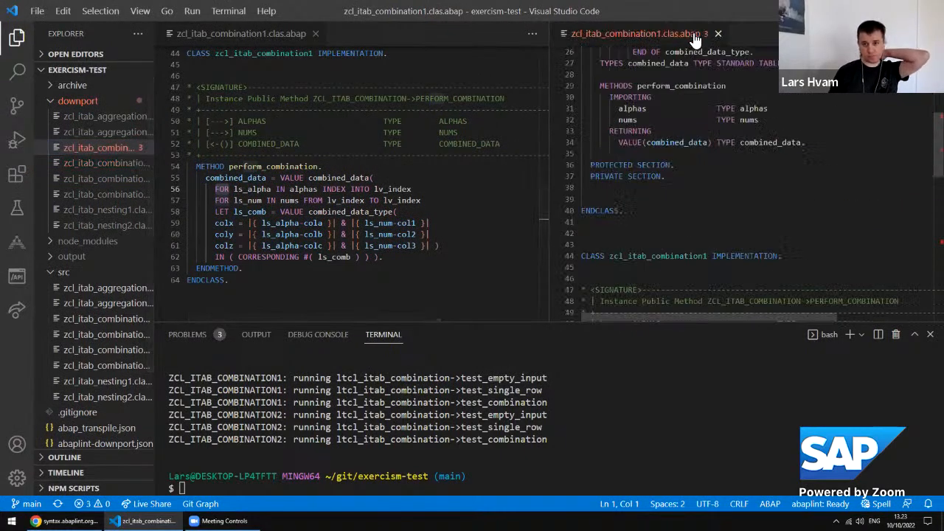
# Compare both perform_combination versions, then close the left pane keeping only the downported LOOP AT version.
pyautogui.scroll(-3)
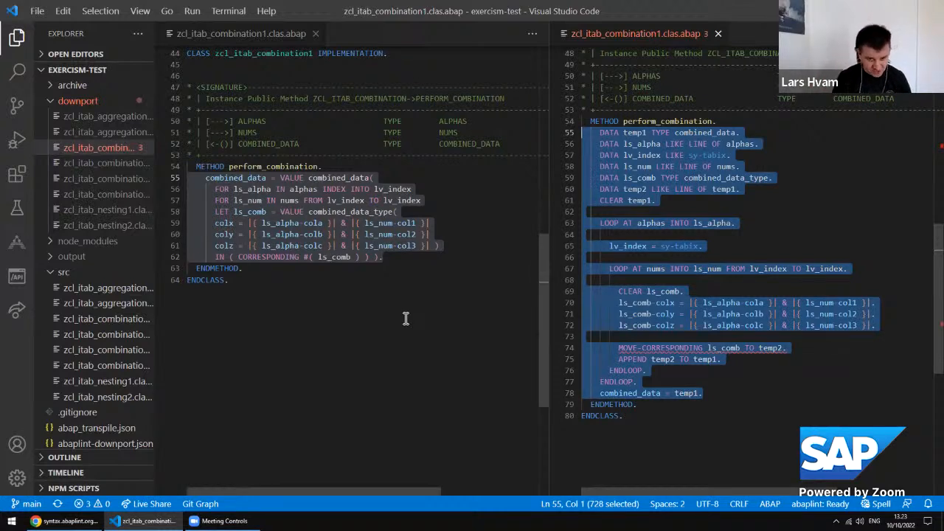
pyautogui.click(706, 393)
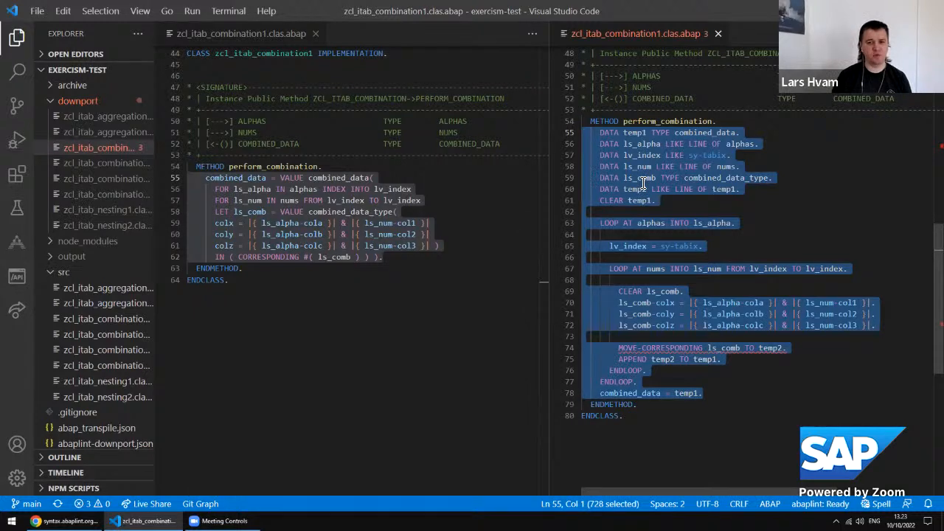
pyautogui.click(658, 192)
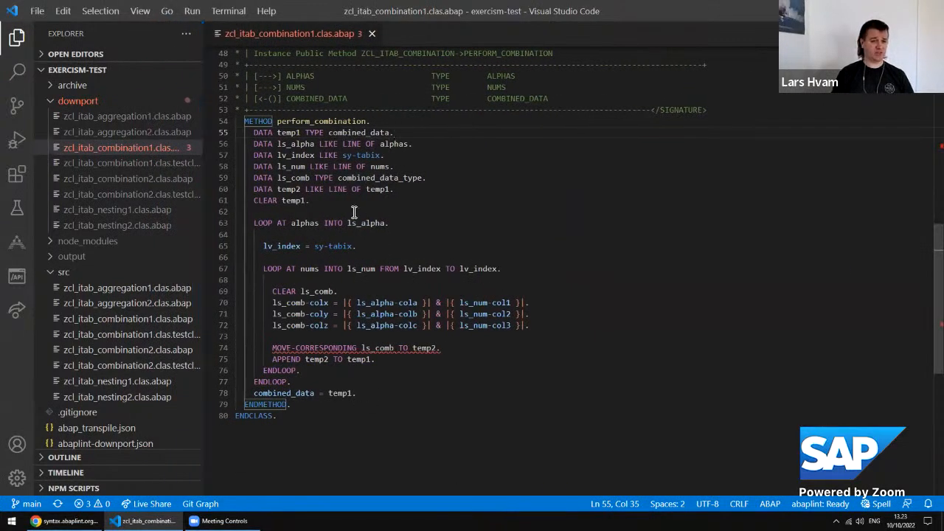
pyautogui.moveTo(366, 230)
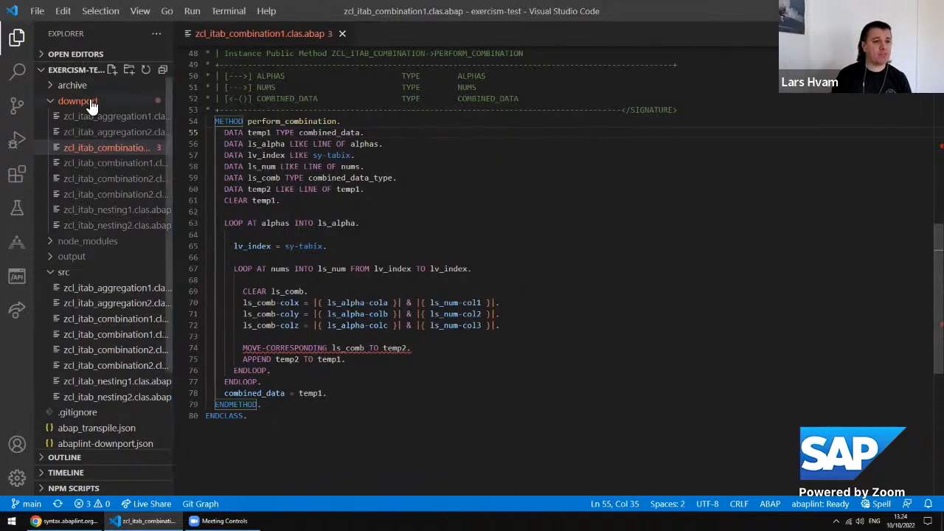
pyautogui.moveTo(79, 100)
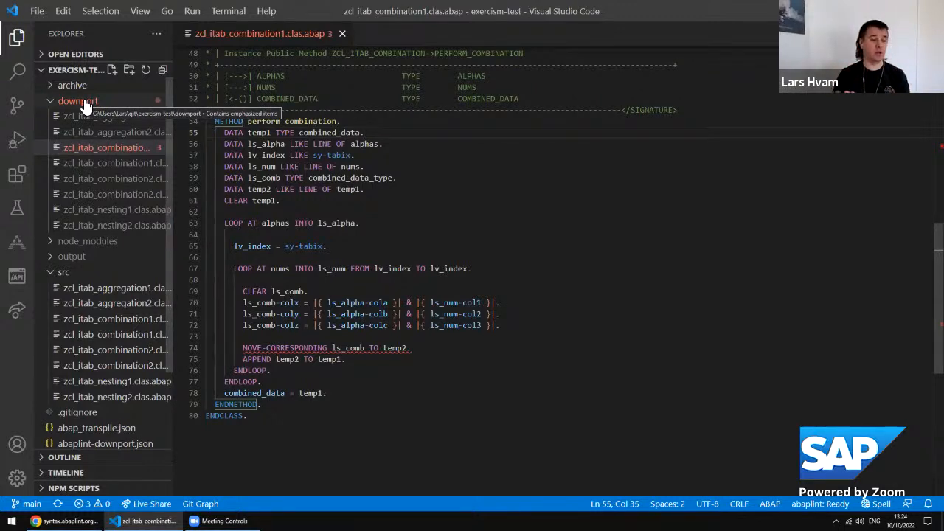
# Collapse downport and scroll through the output folder's transpiled .mjs files.
pyautogui.click(77, 101)
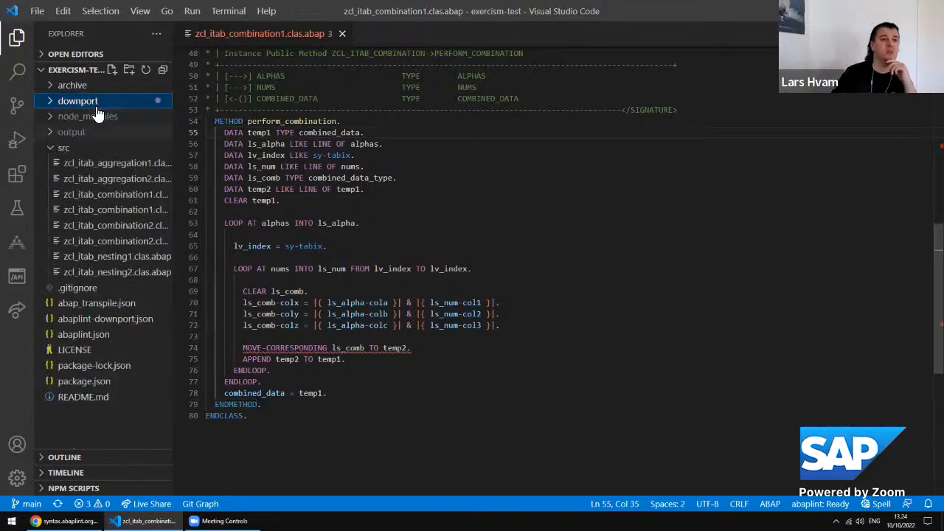
pyautogui.click(77, 100)
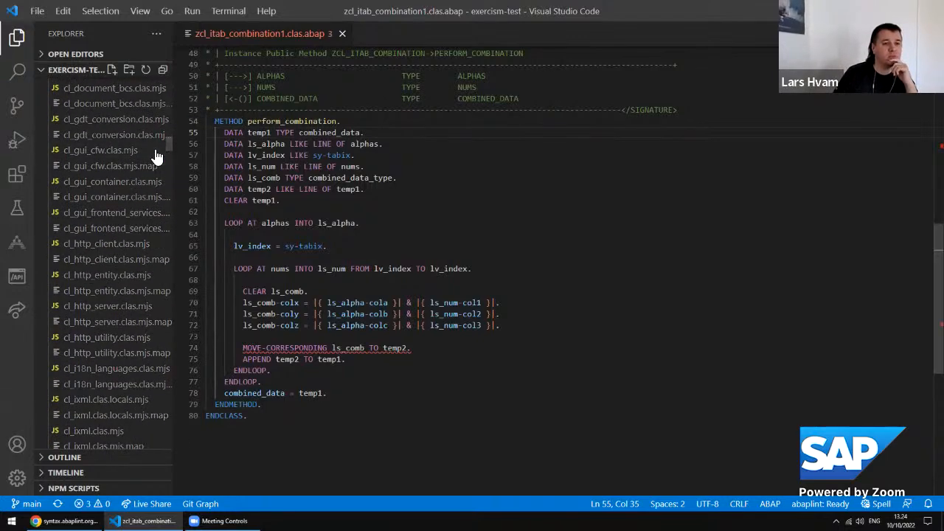
pyautogui.scroll(-3)
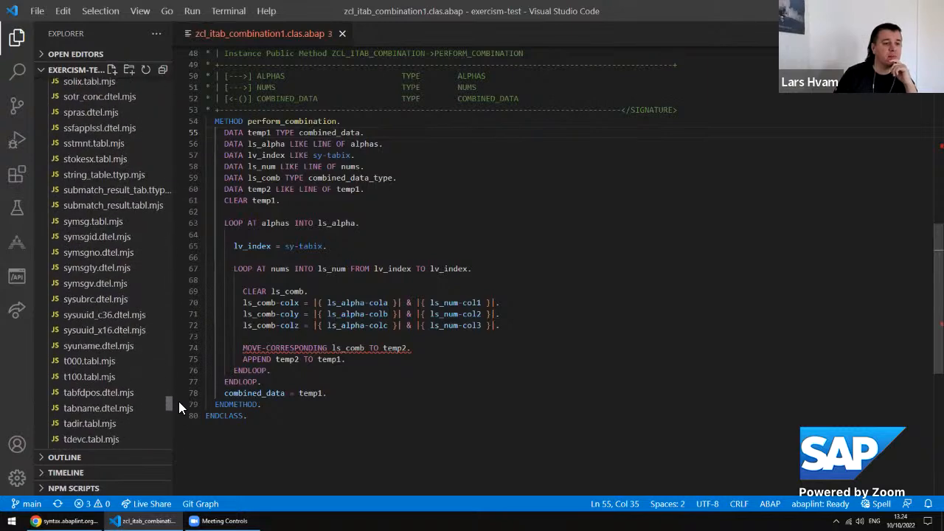
pyautogui.scroll(-3)
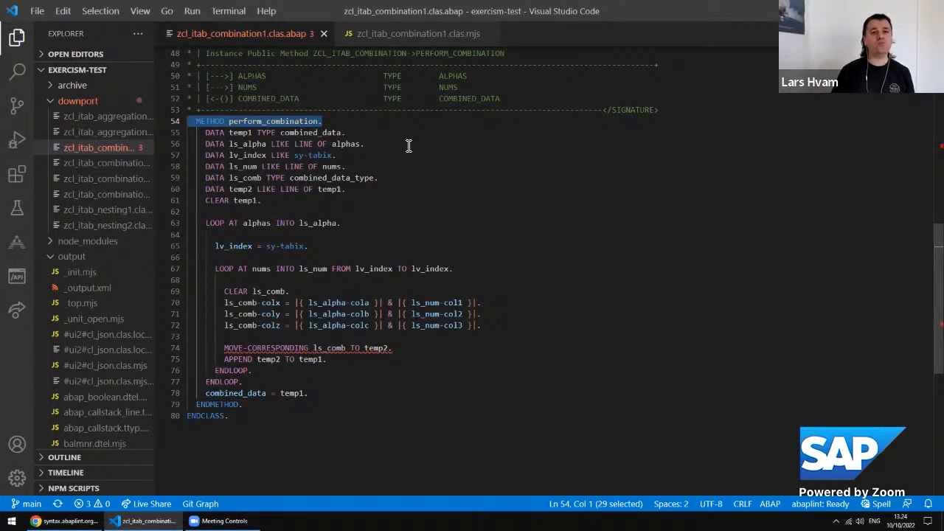
# Review output/zcl_itab_combination1.clas.mjs, then close it and return to the downported ABAP source.
pyautogui.click(418, 32)
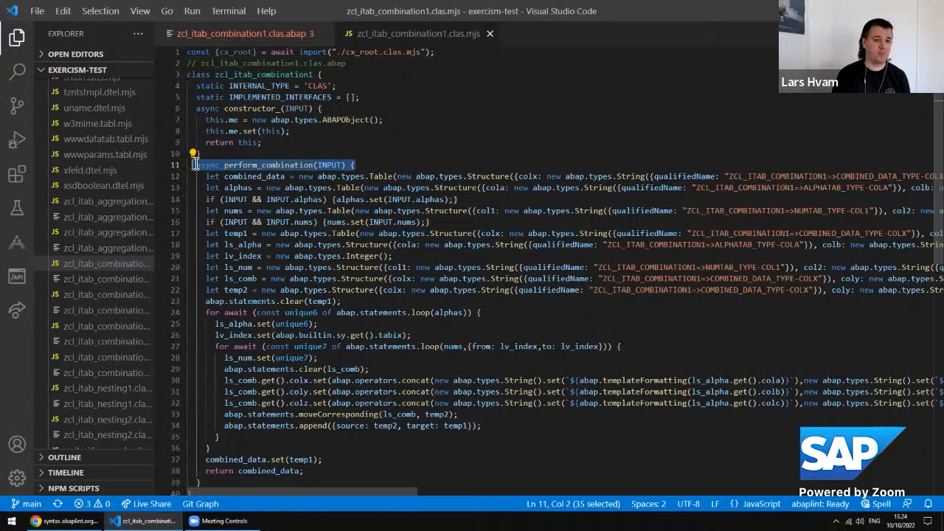
pyautogui.scroll(-3)
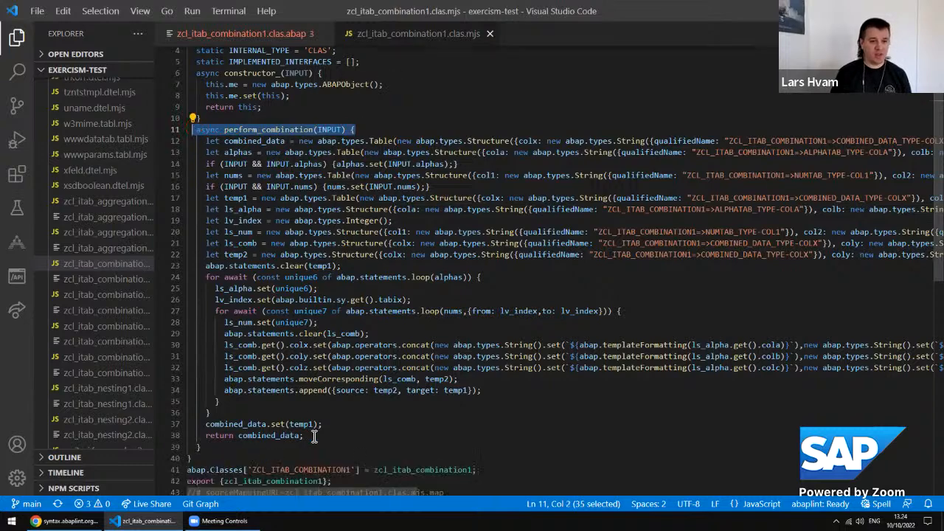
pyautogui.click(236, 32)
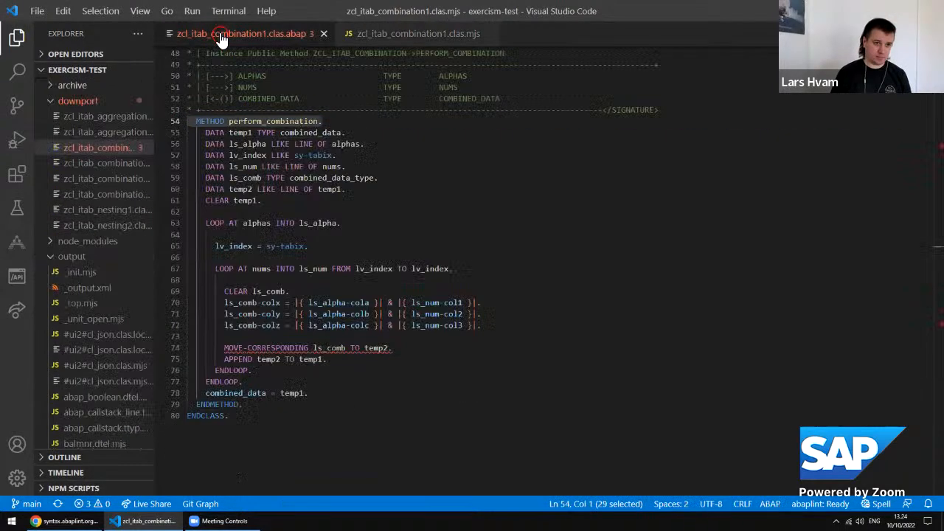
pyautogui.click(419, 33)
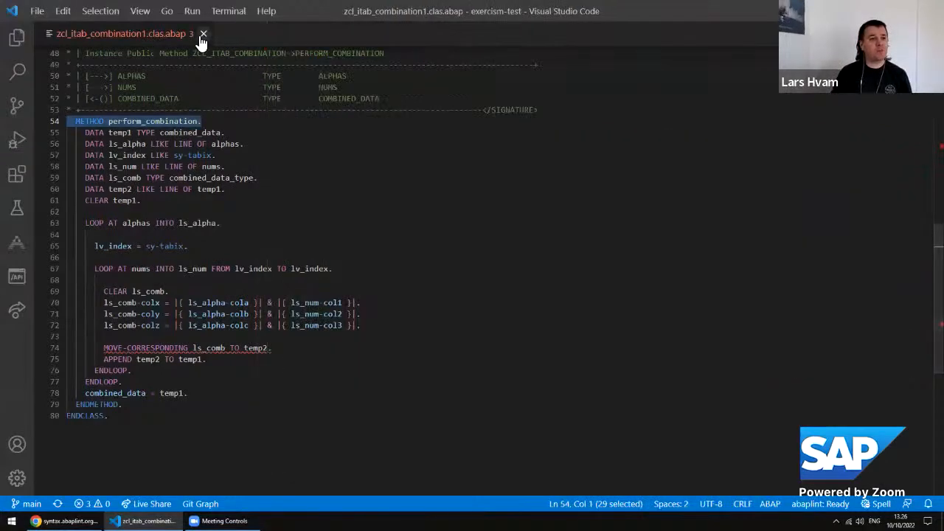
# Close the downported class and expand src listing the aggregation, combination and nesting classes.
pyautogui.click(204, 33)
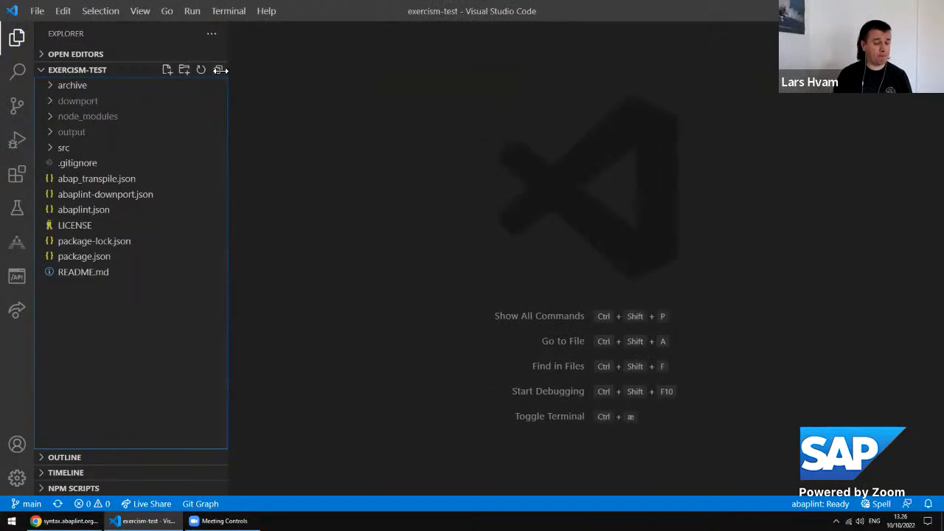
pyautogui.moveTo(403, 218)
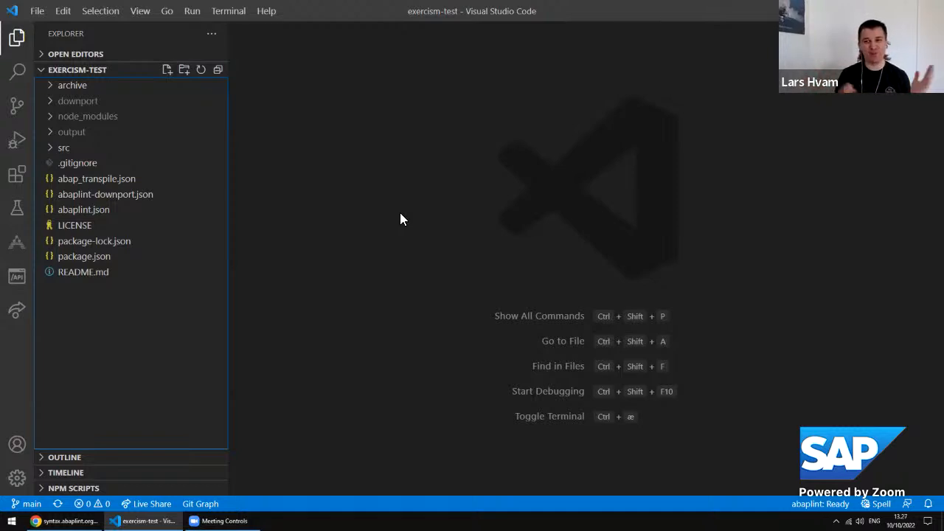
pyautogui.moveTo(368, 262)
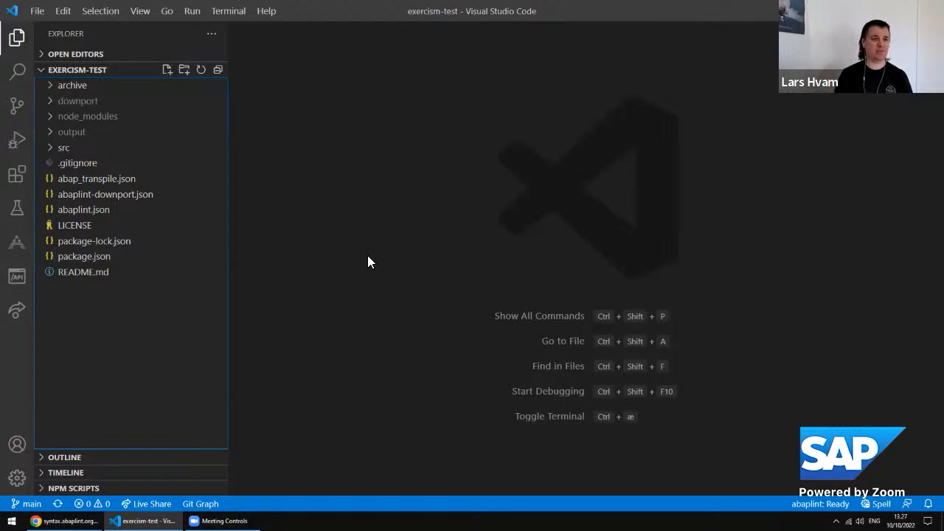
pyautogui.click(65, 147)
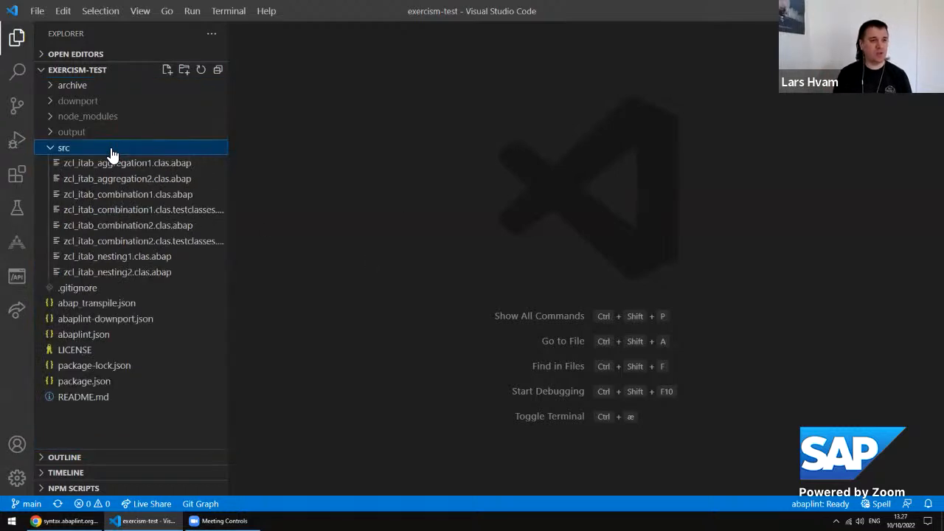
pyautogui.moveTo(124, 189)
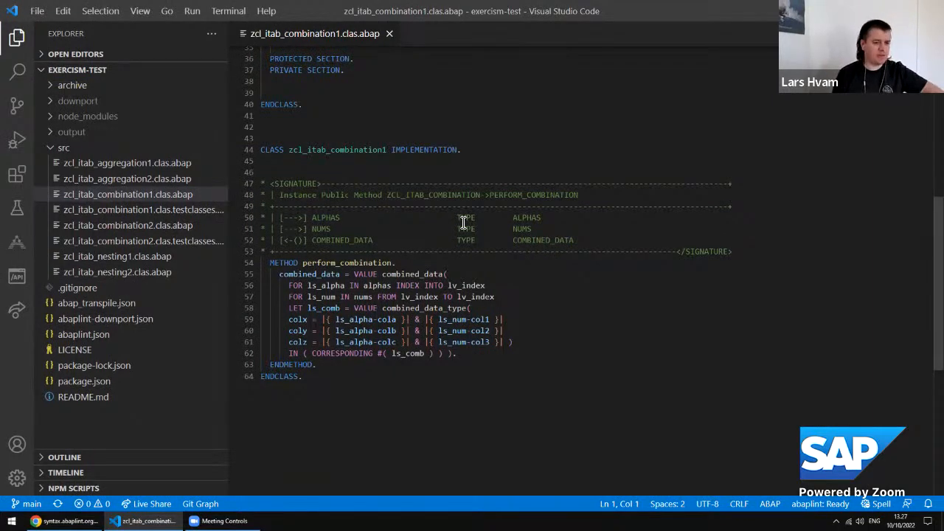
# Switch from the editor to the Chrome window with the transpiler.abaplint.org tab.
pyautogui.click(67, 521)
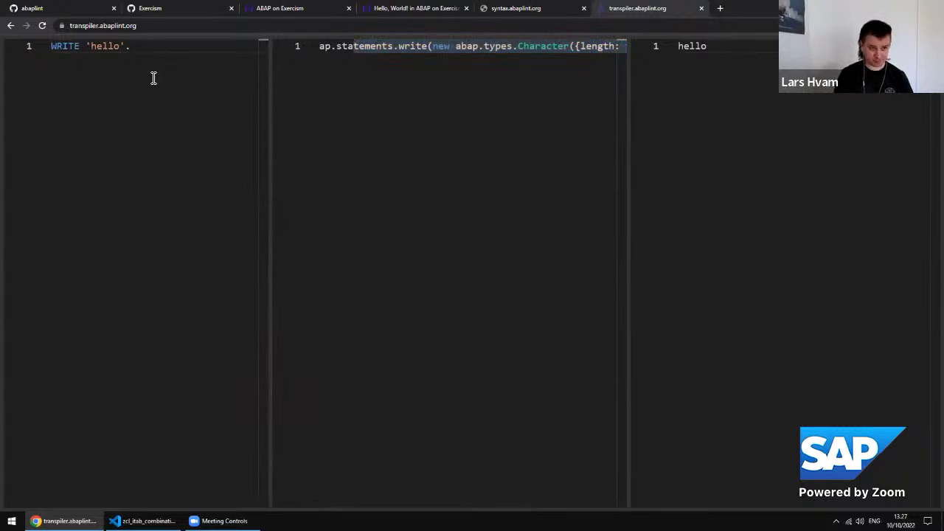
# Change the ABAP to WRITE 'hello world'. and view the generated JavaScript and its hello world output.
pyautogui.doubleClick(106, 46)
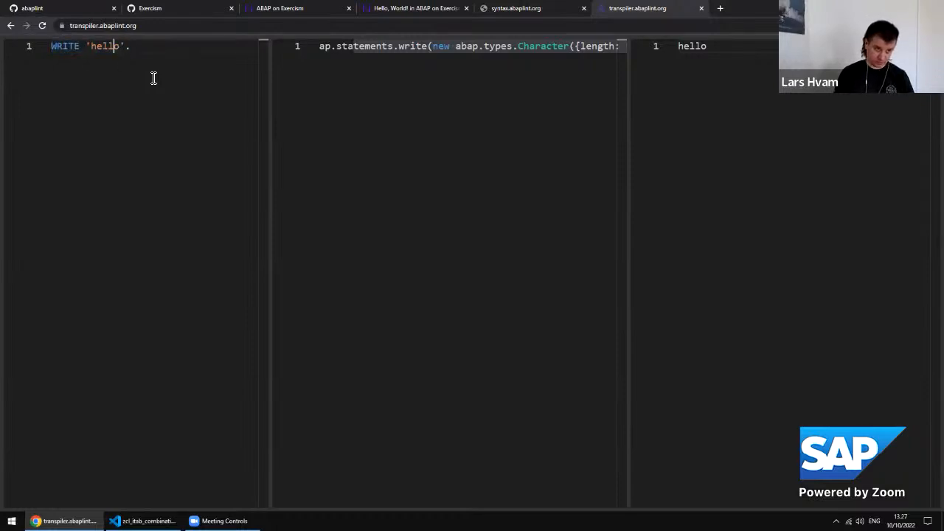
pyautogui.write('world')
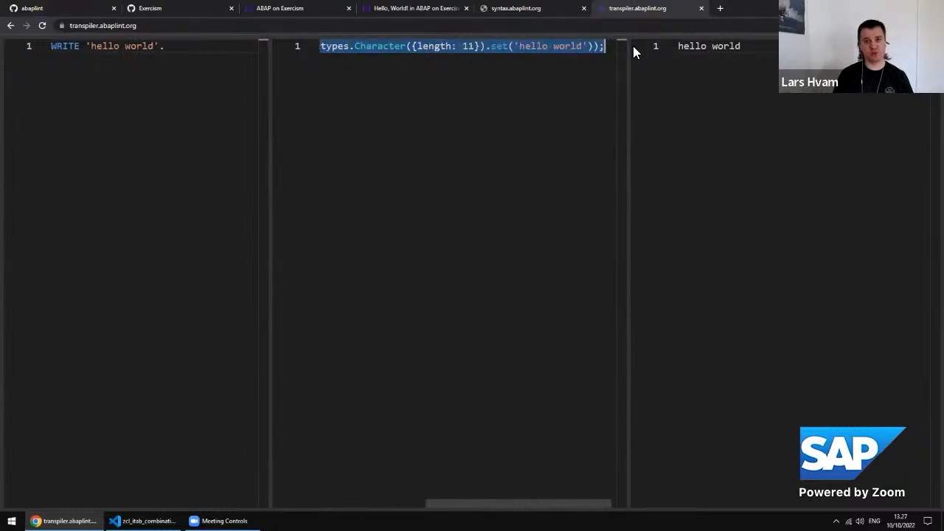
pyautogui.moveTo(539, 52)
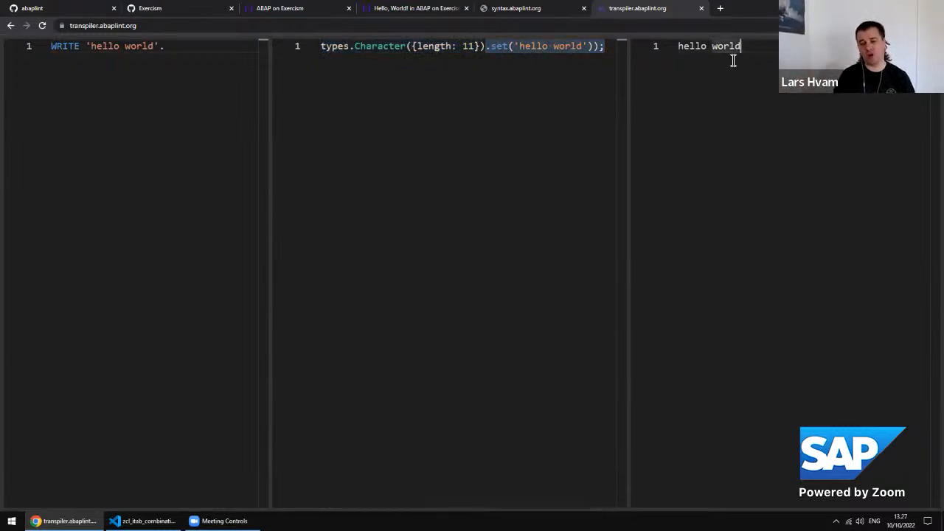
pyautogui.click(104, 25)
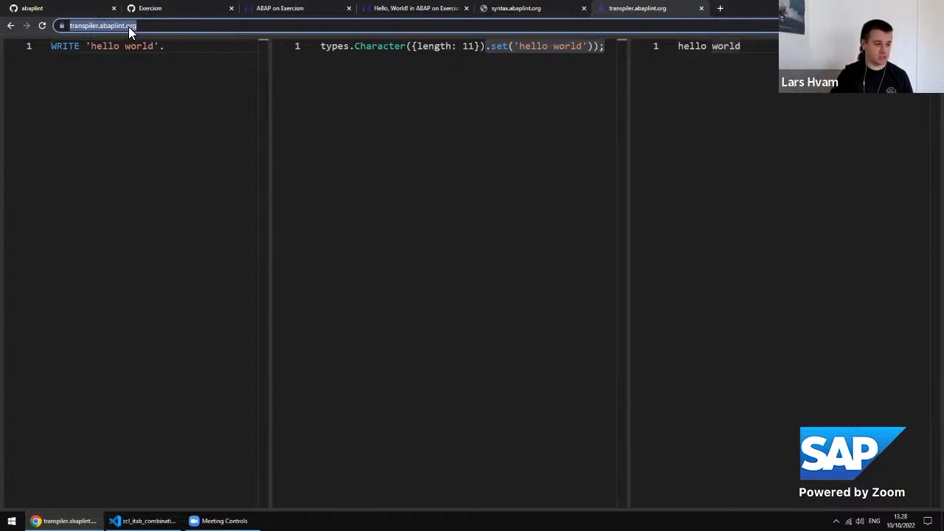
# Filter the Exercism organisation's repositories by 'abap' and open one of the two matches.
pyautogui.click(150, 9)
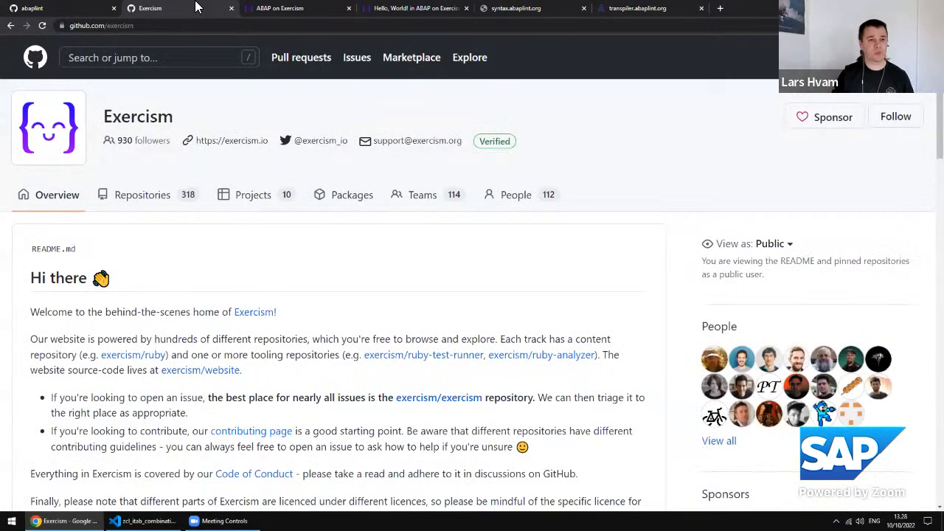
pyautogui.scroll(-3)
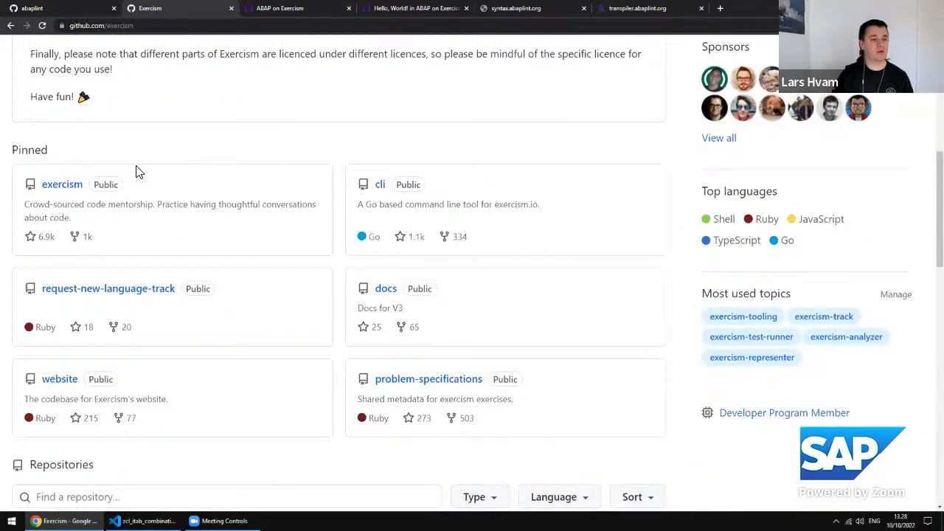
pyautogui.write('abap')
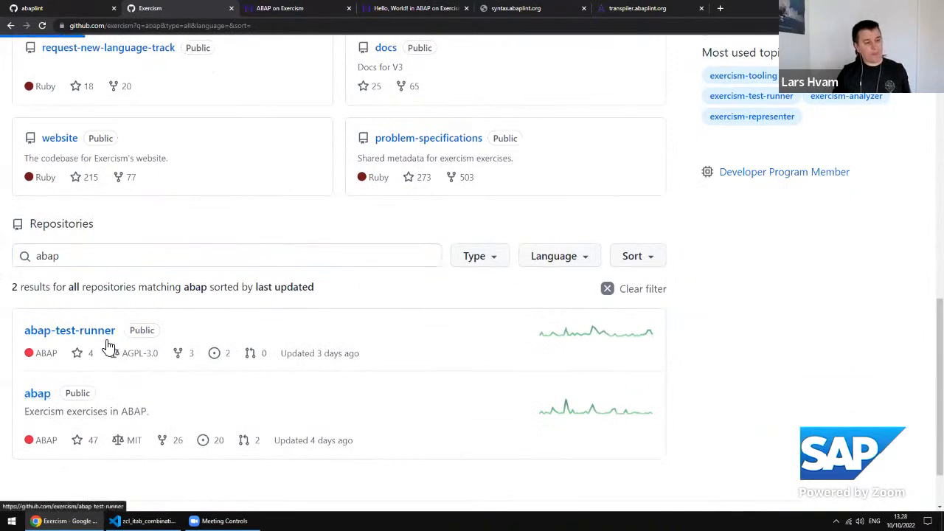
pyautogui.click(36, 393)
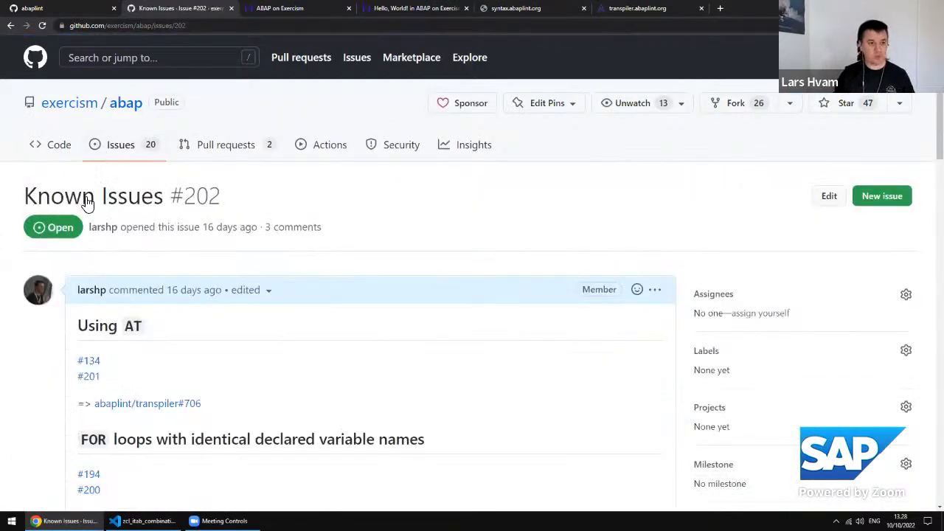
pyautogui.moveTo(203, 221)
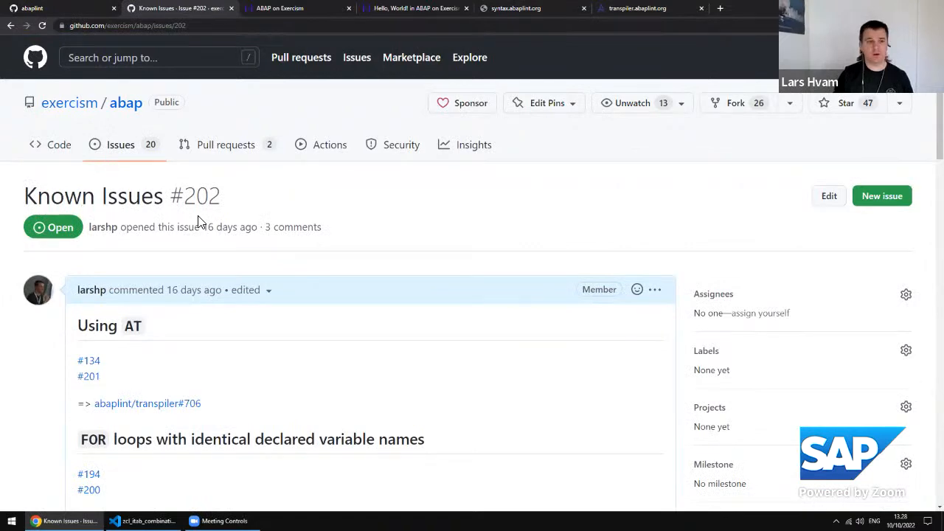
# Scroll through Known Issues #202 and highlight the FOR loops heading.
pyautogui.scroll(-3)
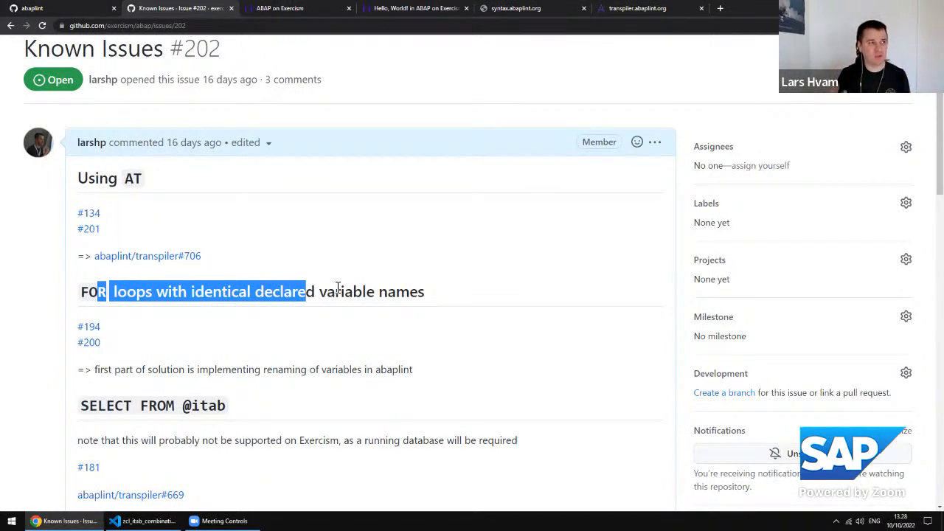
pyautogui.scroll(-3)
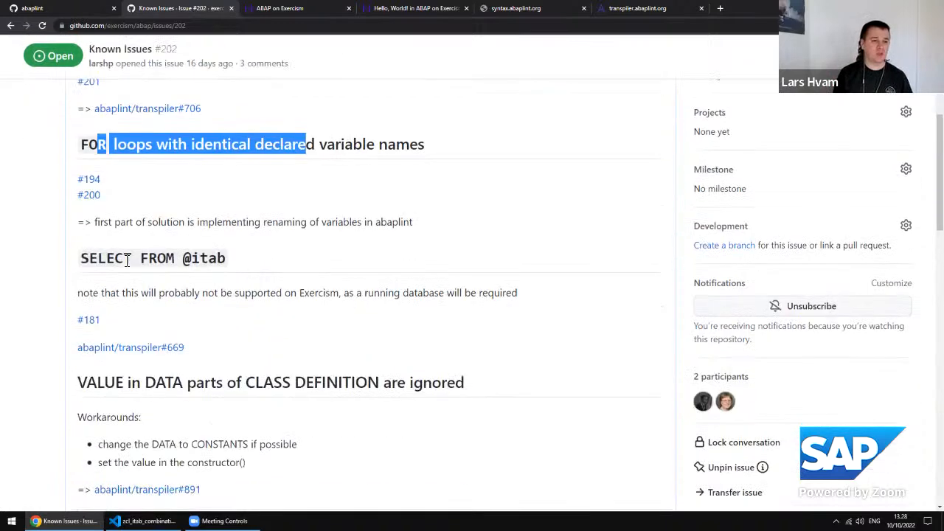
pyautogui.moveTo(97, 256); pyautogui.dragTo(221, 257)
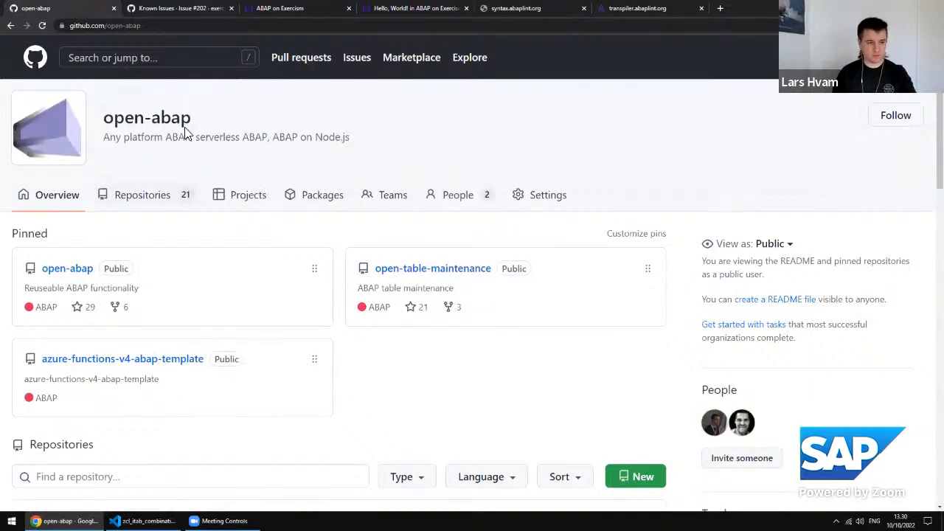
pyautogui.moveTo(131, 233)
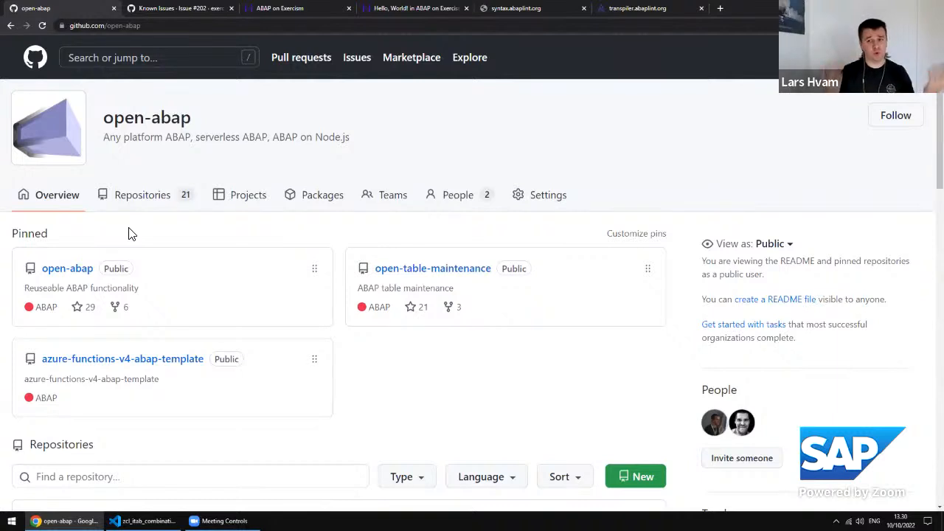
pyautogui.moveTo(67, 268)
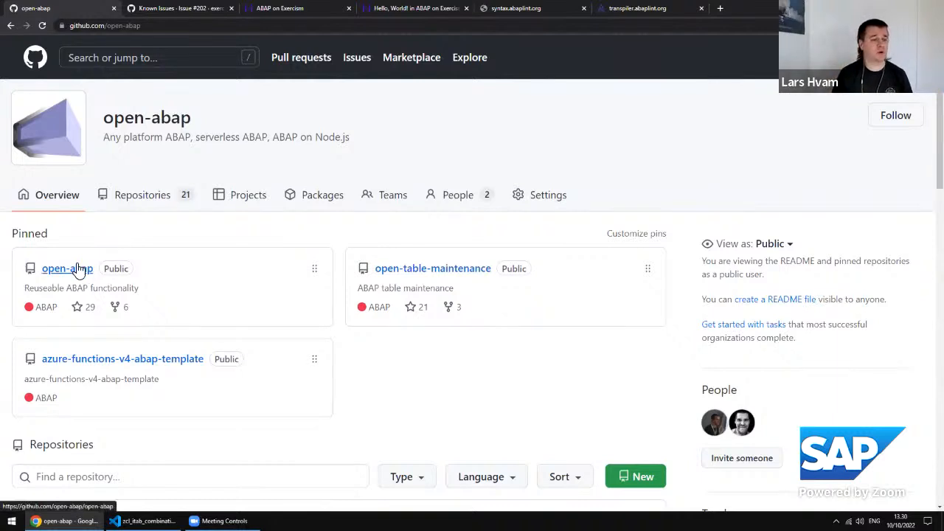
# Browse into open-abap's src/rtti folder and view cl_abap_classdescr.clas.abap.
pyautogui.click(66, 269)
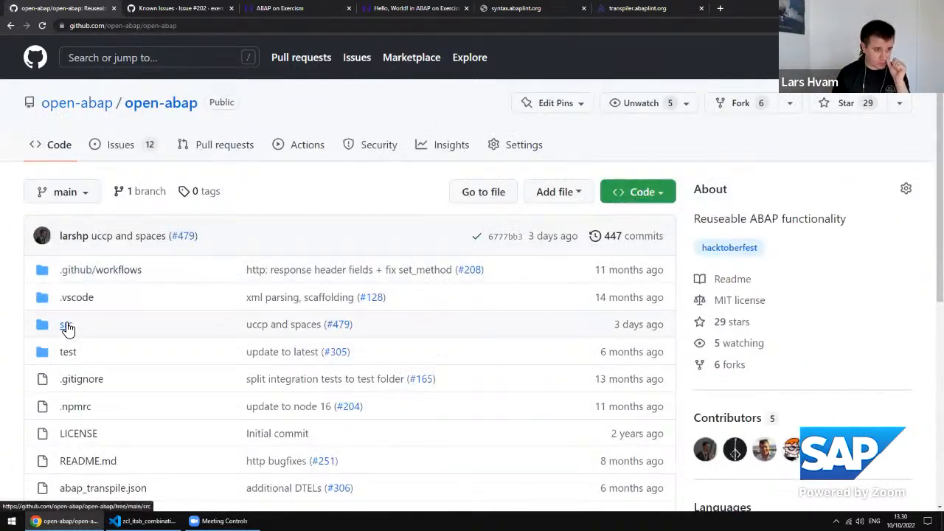
pyautogui.click(64, 325)
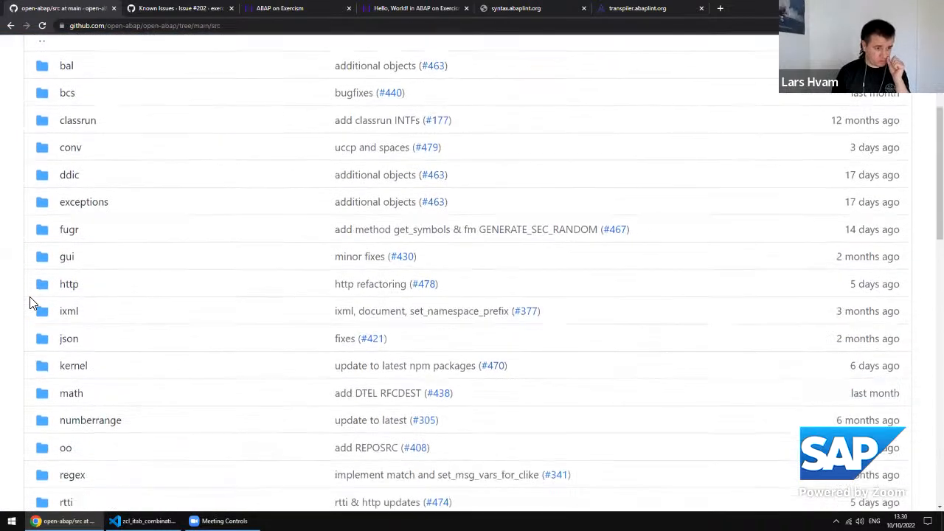
pyautogui.scroll(-3)
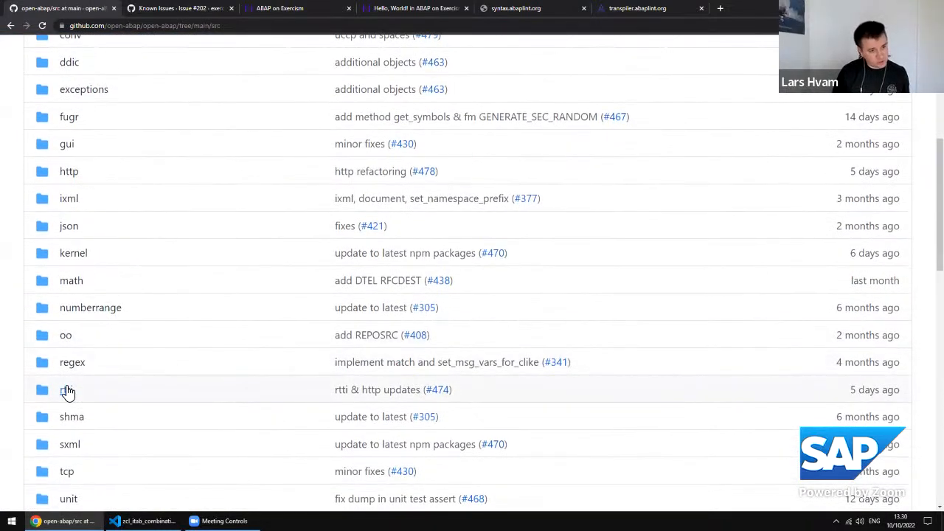
pyautogui.click(67, 389)
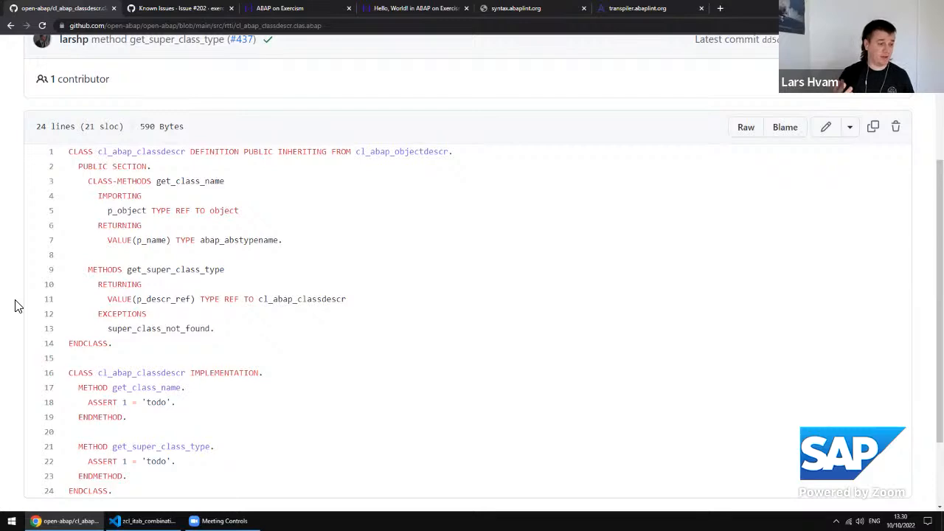
pyautogui.scroll(-3)
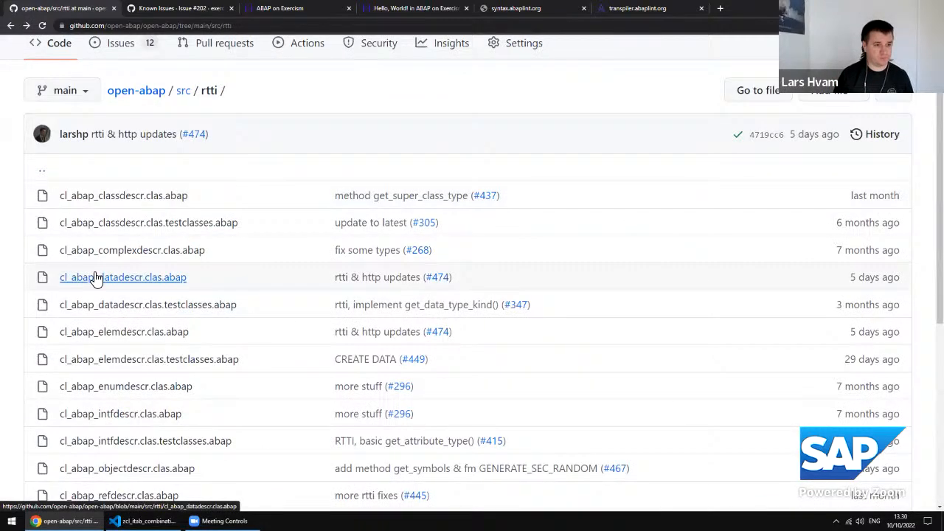
pyautogui.click(121, 277)
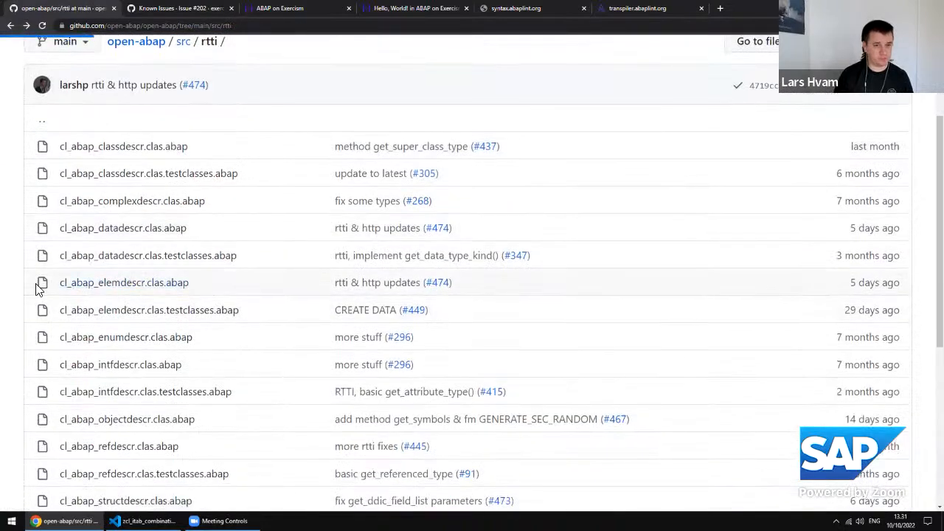
pyautogui.click(122, 284)
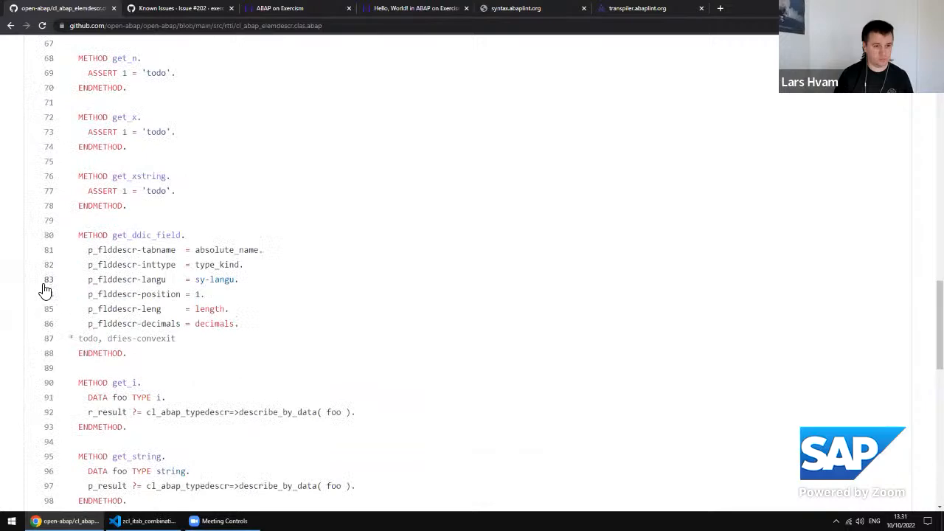
pyautogui.scroll(-3)
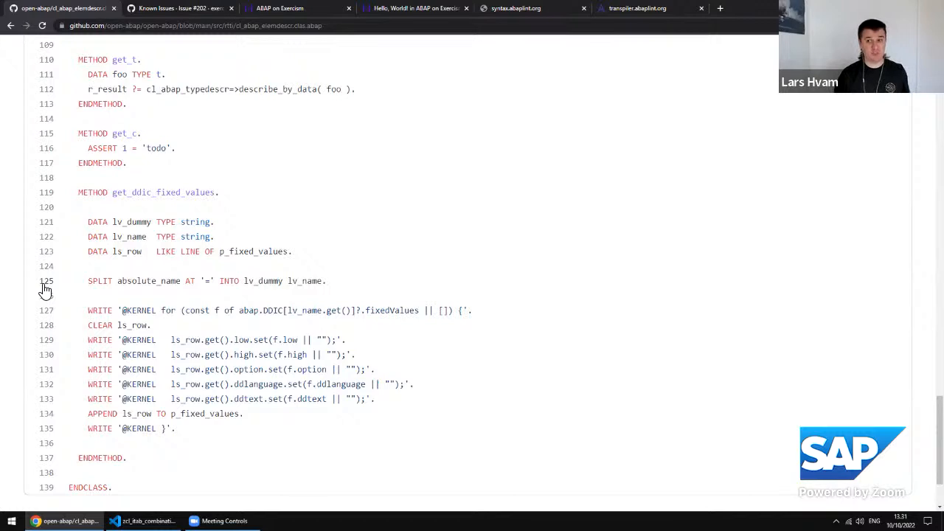
pyautogui.moveTo(74, 323)
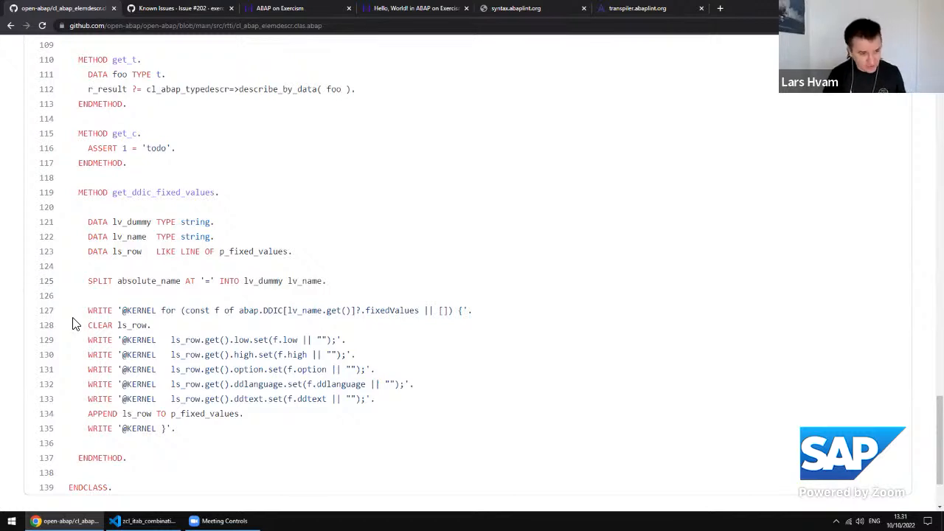
pyautogui.tripleClick(279, 310)
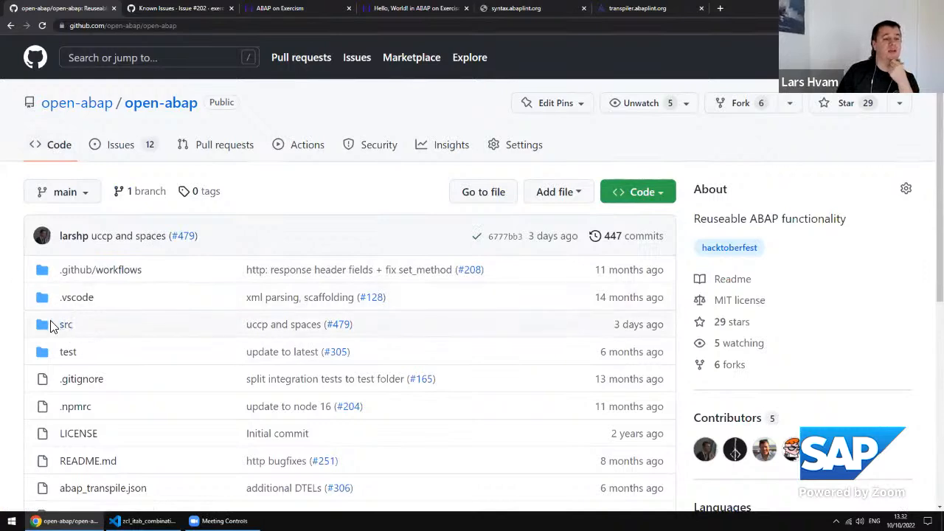
pyautogui.click(66, 324)
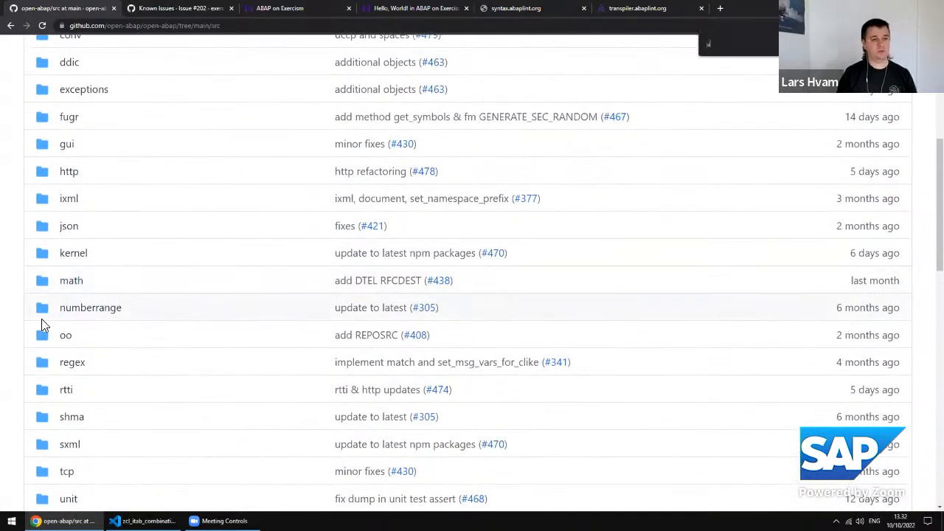
pyautogui.scroll(-3)
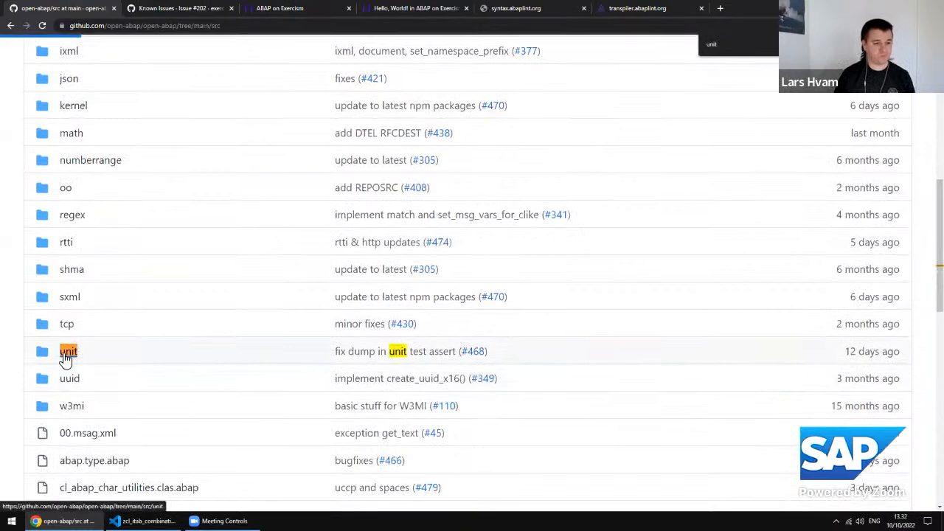
pyautogui.click(68, 351)
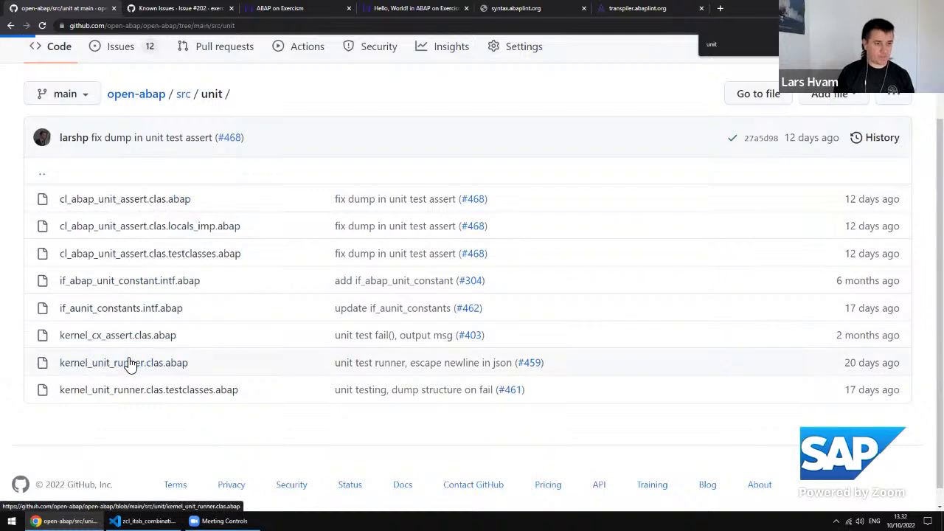
pyautogui.click(123, 363)
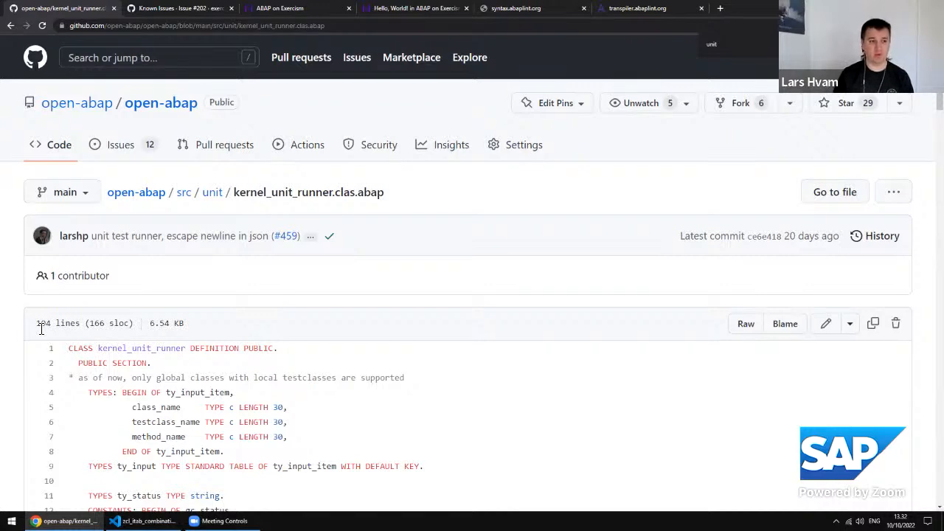
pyautogui.scroll(-3)
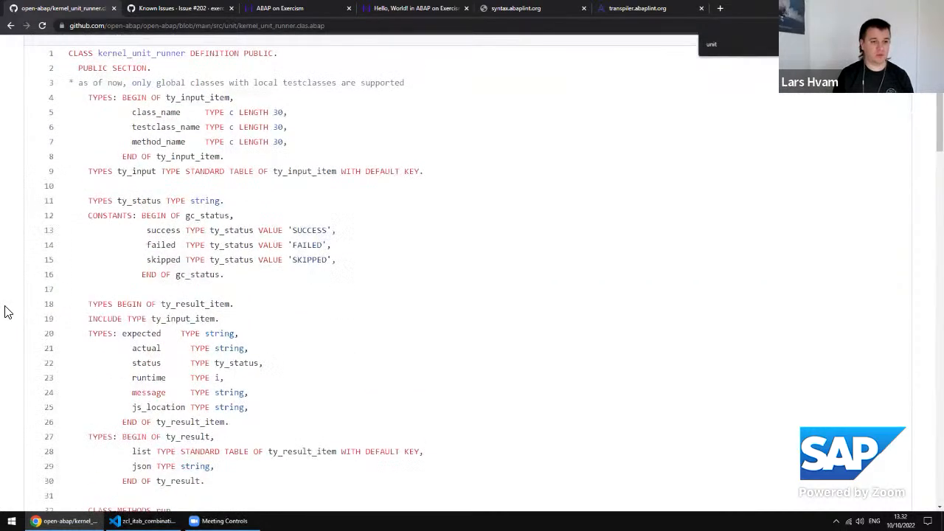
pyautogui.scroll(-3)
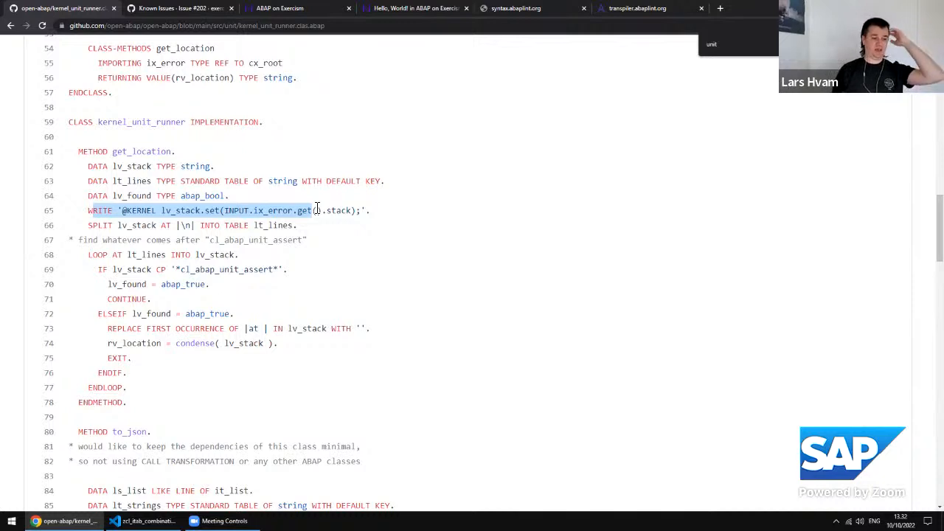
pyautogui.moveTo(333, 211)
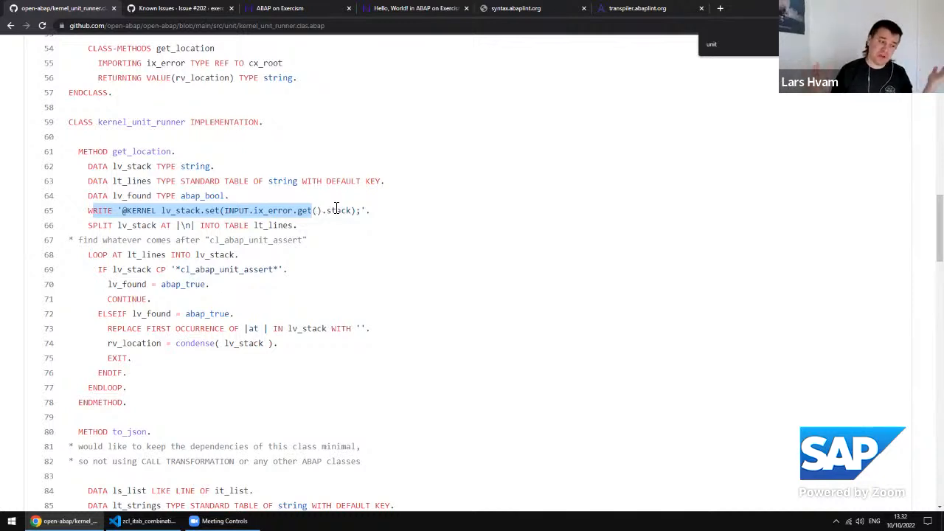
pyautogui.scroll(3)
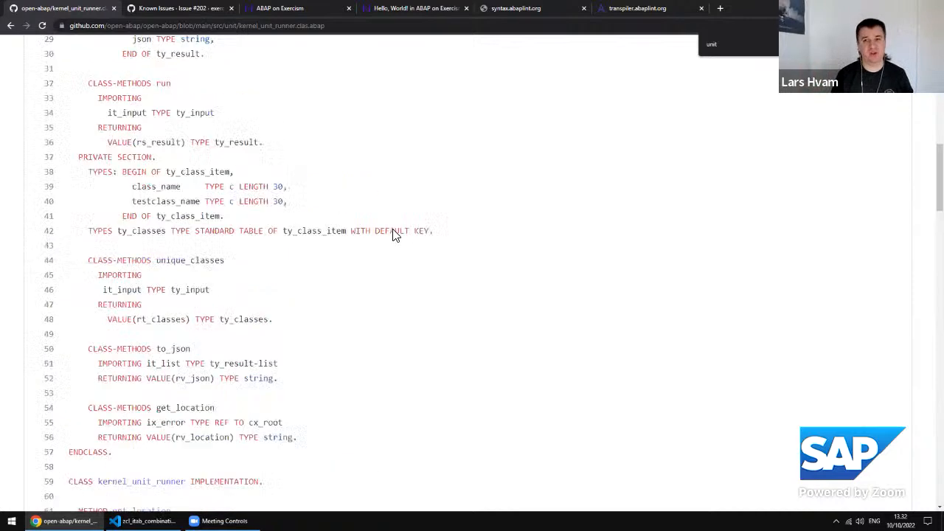
pyautogui.scroll(3)
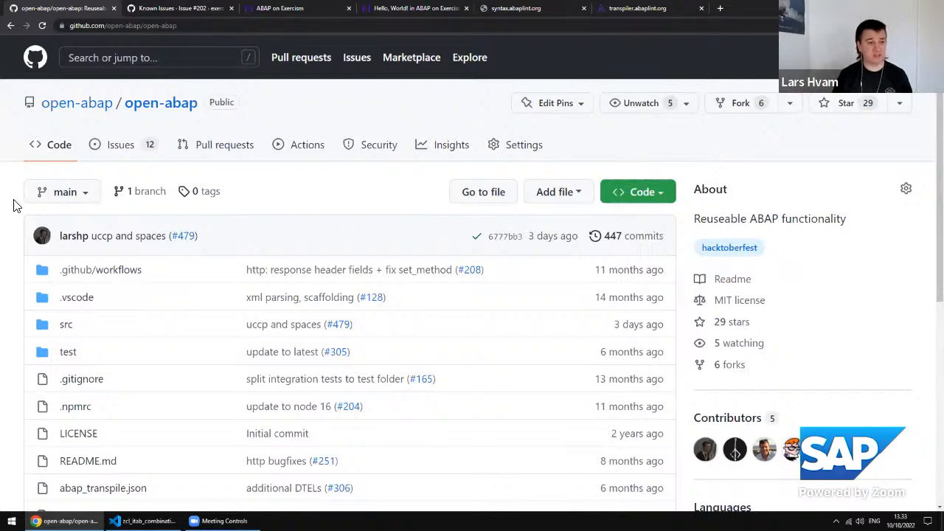
pyautogui.click(65, 324)
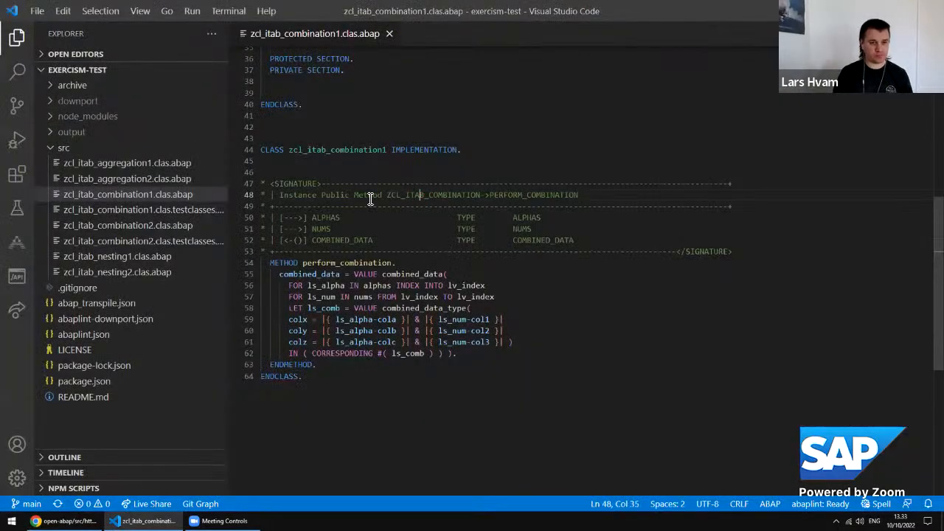
pyautogui.moveTo(442, 210)
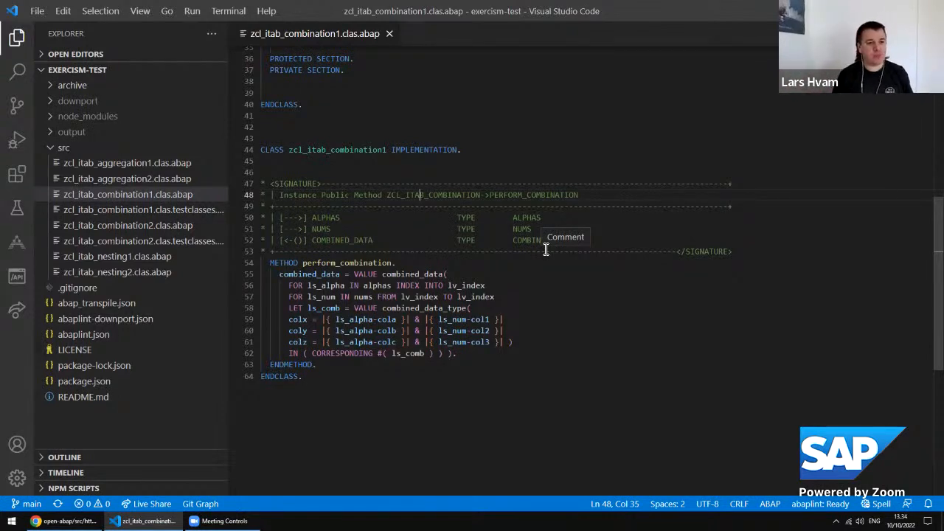
pyautogui.moveTo(416, 273)
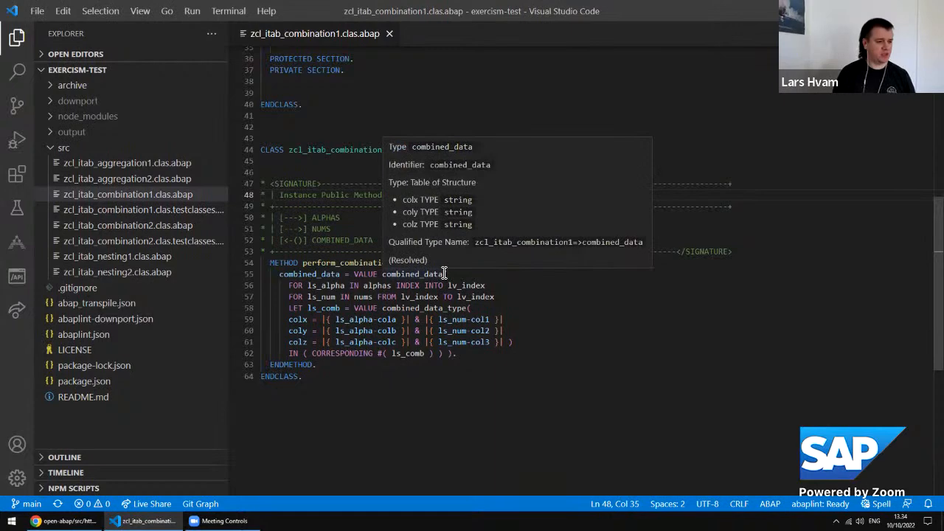
# Remove the '}| & |{' joins so colx, coly and colz each use a single string template.
pyautogui.press('ctrl+shift+p')
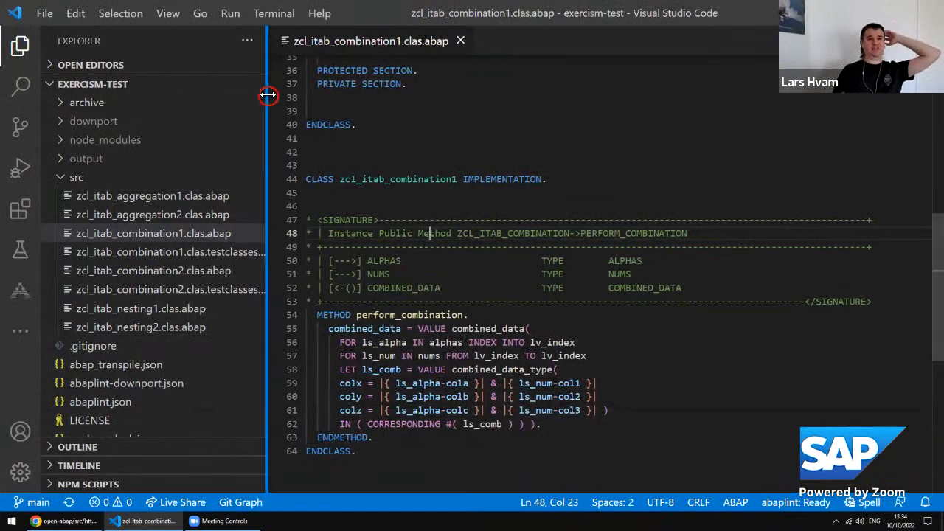
pyautogui.moveTo(544, 299)
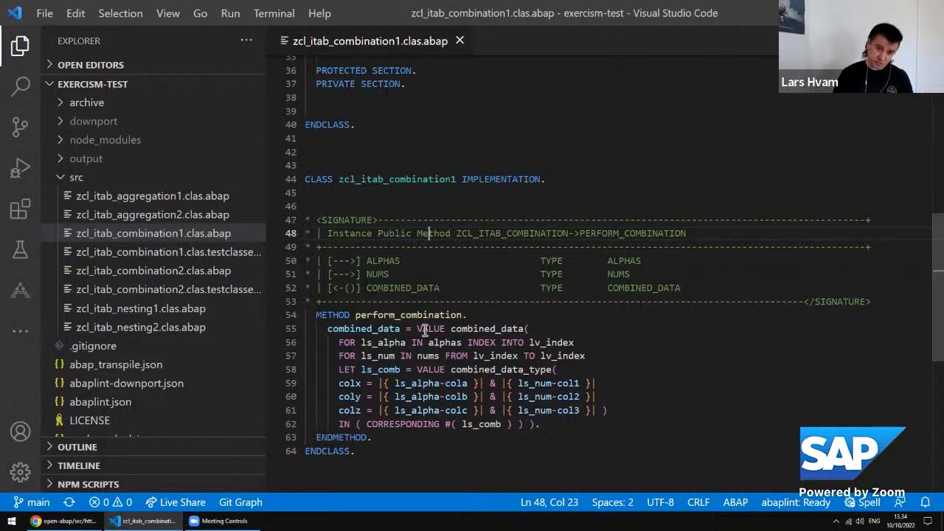
pyautogui.moveTo(383, 343)
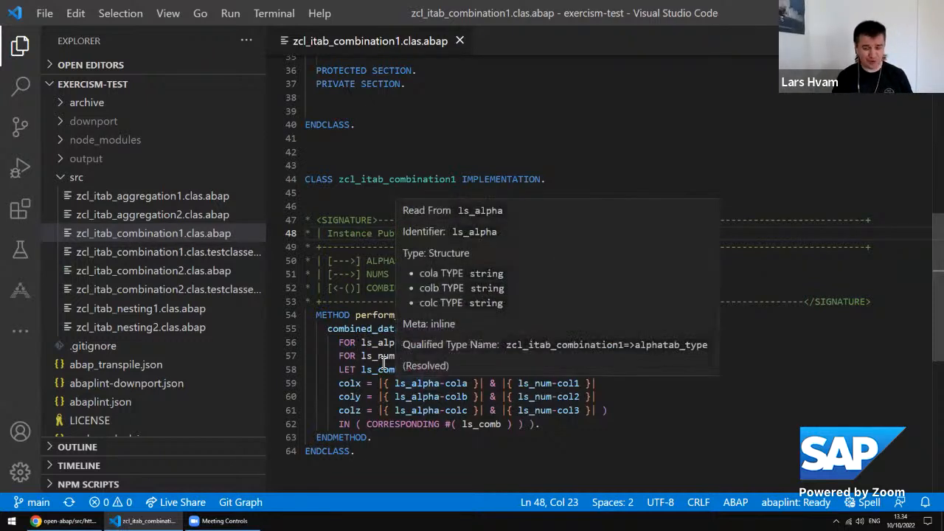
pyautogui.moveTo(399, 391)
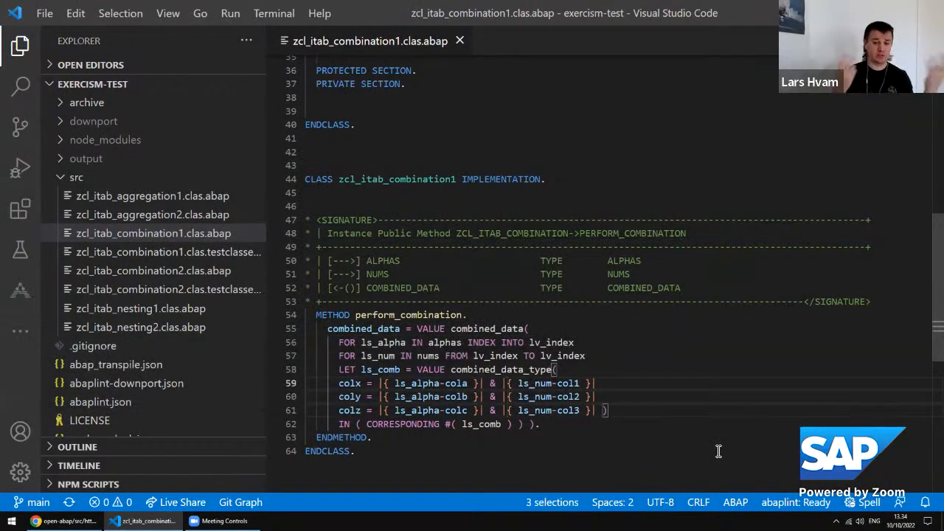
pyautogui.press('Backspace')
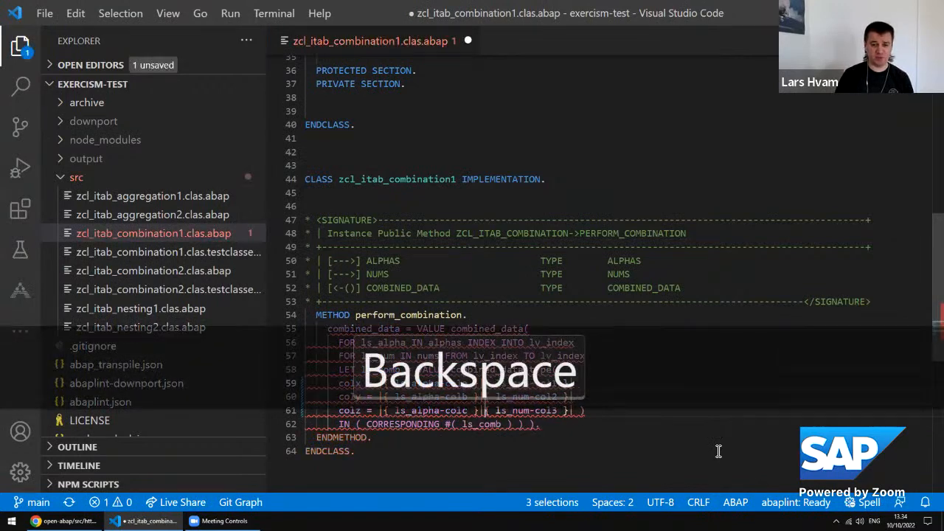
pyautogui.press('Escape')
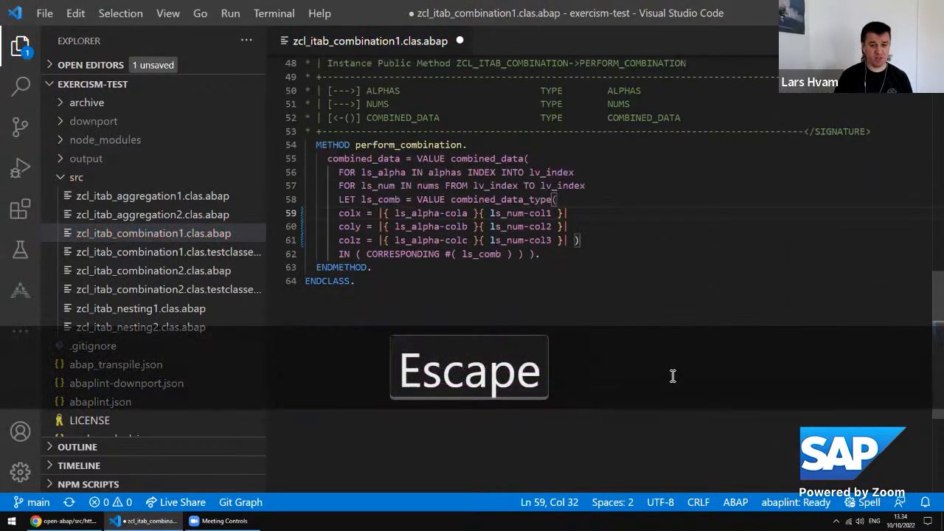
pyautogui.press('Escape')
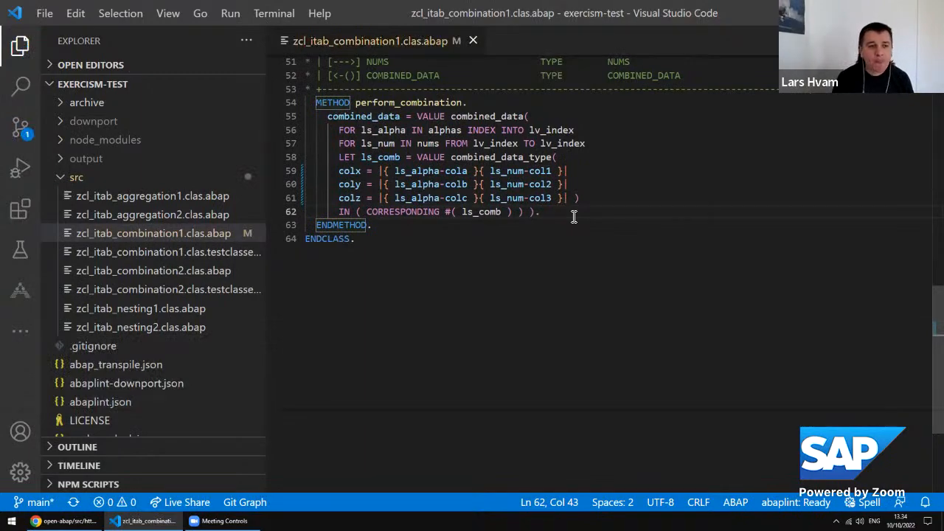
# Show zcl_itab_combination2.clas.abap on the left and its .testclasses file on the right in a split editor.
pyautogui.click(153, 271)
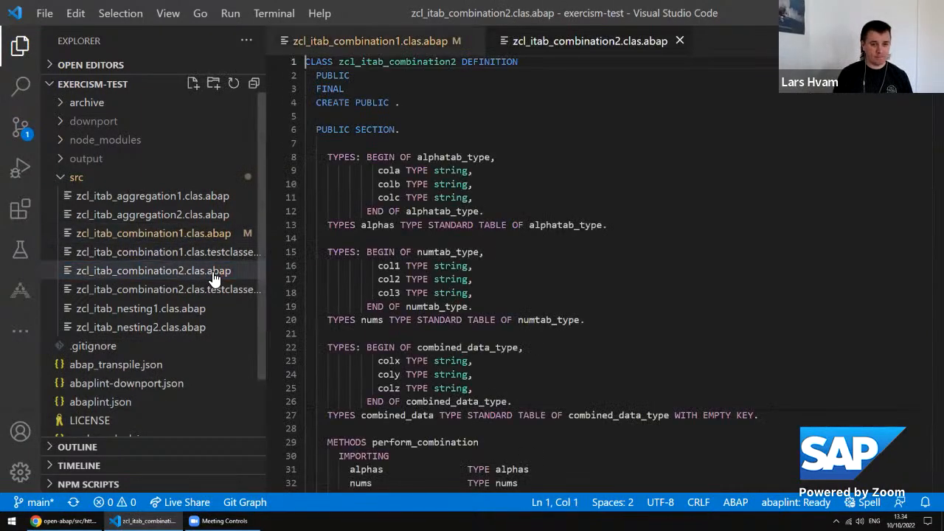
pyautogui.scroll(-3)
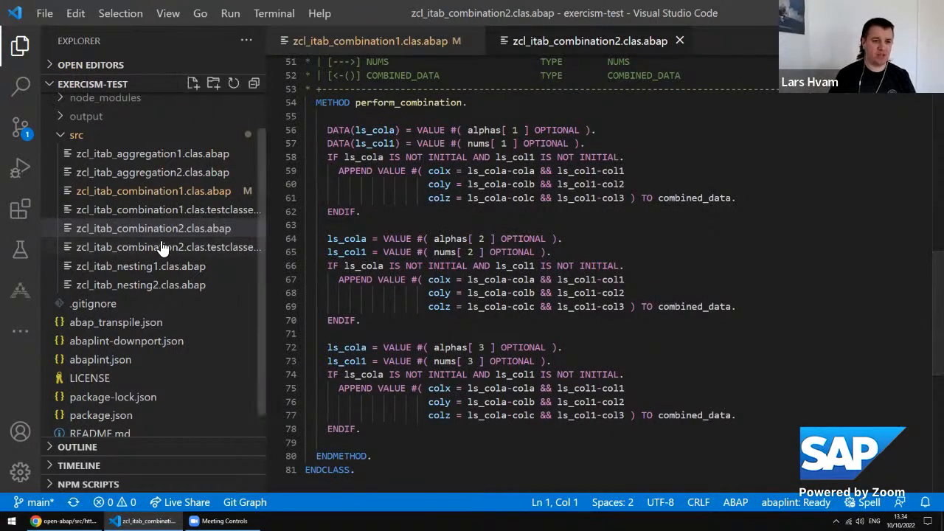
pyautogui.click(168, 248)
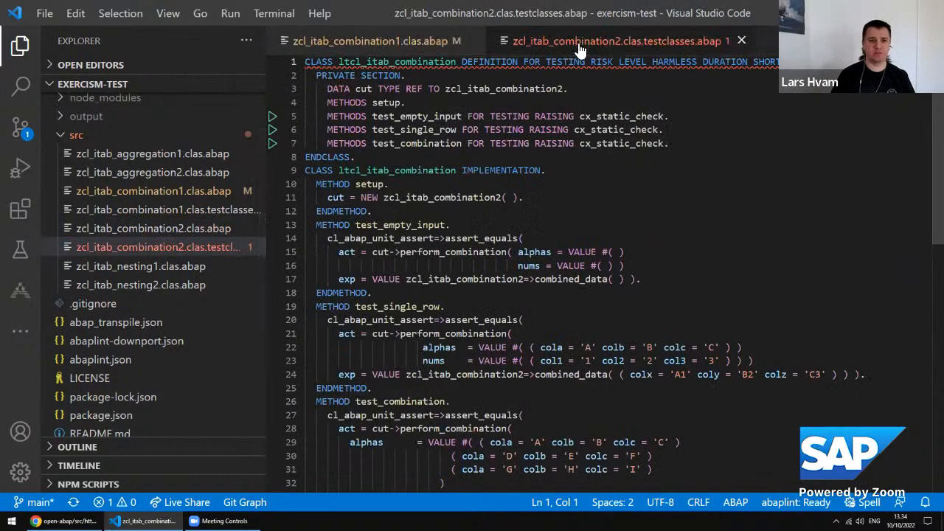
pyautogui.click(21, 46)
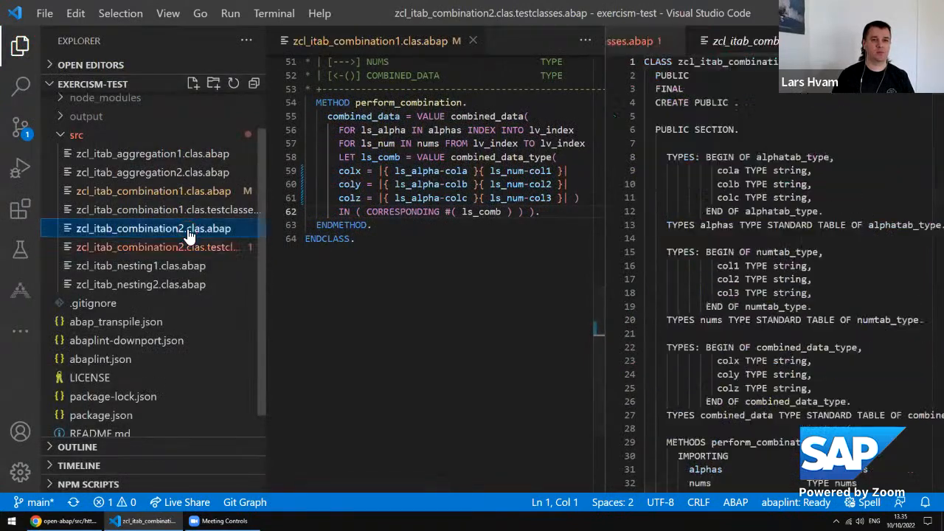
pyautogui.click(154, 229)
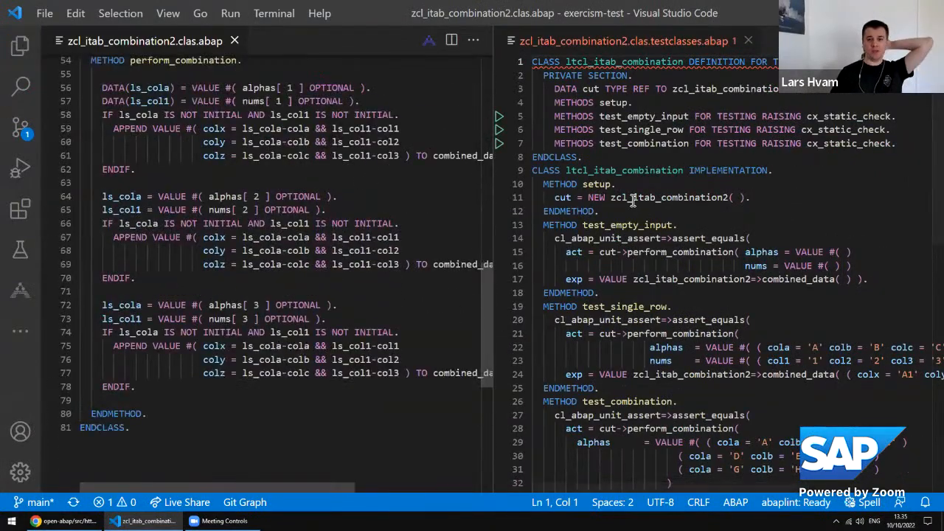
pyautogui.scroll(-3)
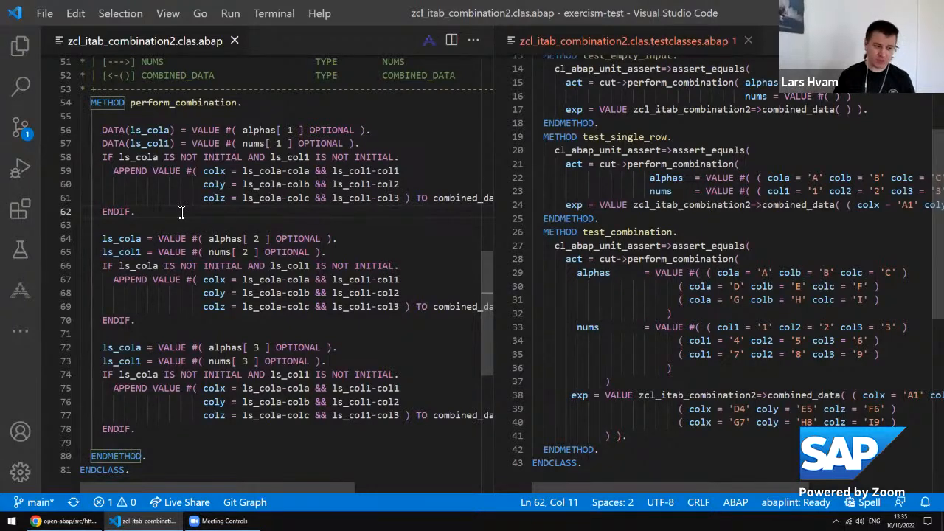
pyautogui.moveTo(279, 192)
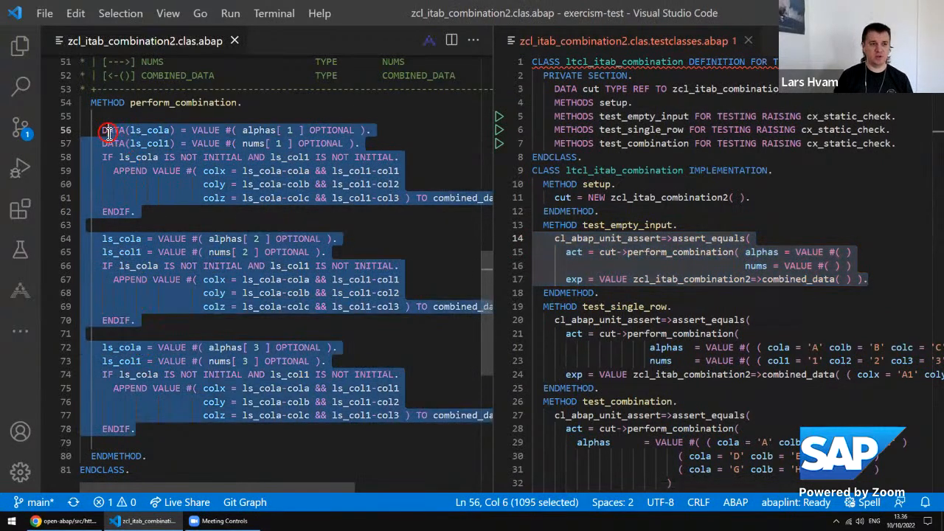
# Replace the perform_combination body with RETURN. and check the resulting test problems.
pyautogui.write('RETURN.')
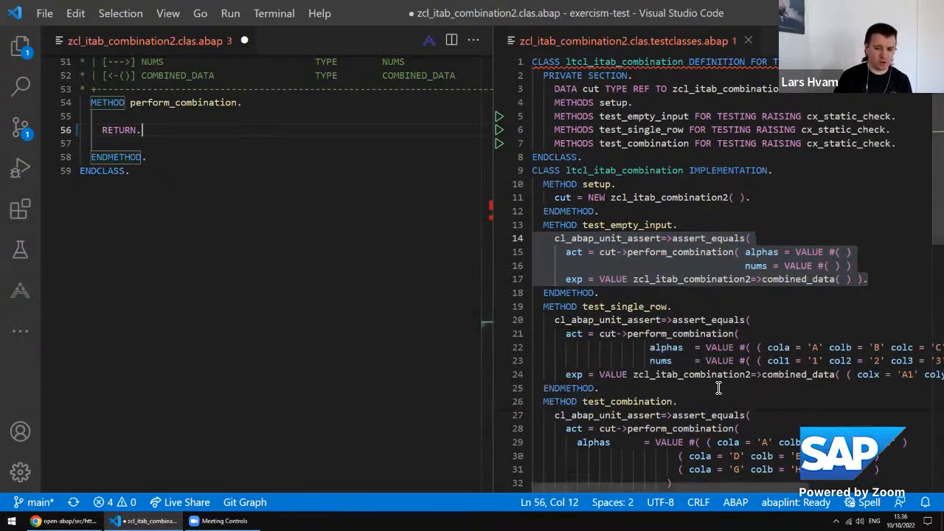
pyautogui.scroll(-3)
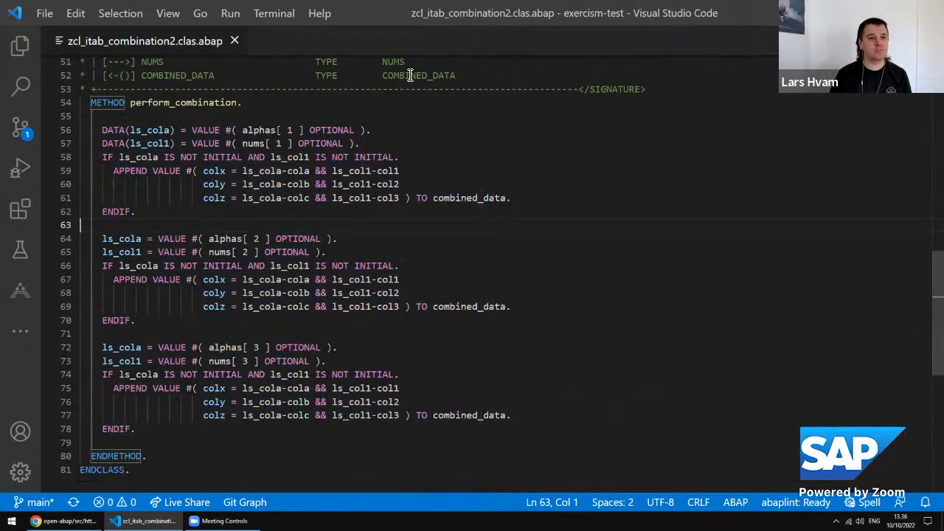
pyautogui.click(18, 45)
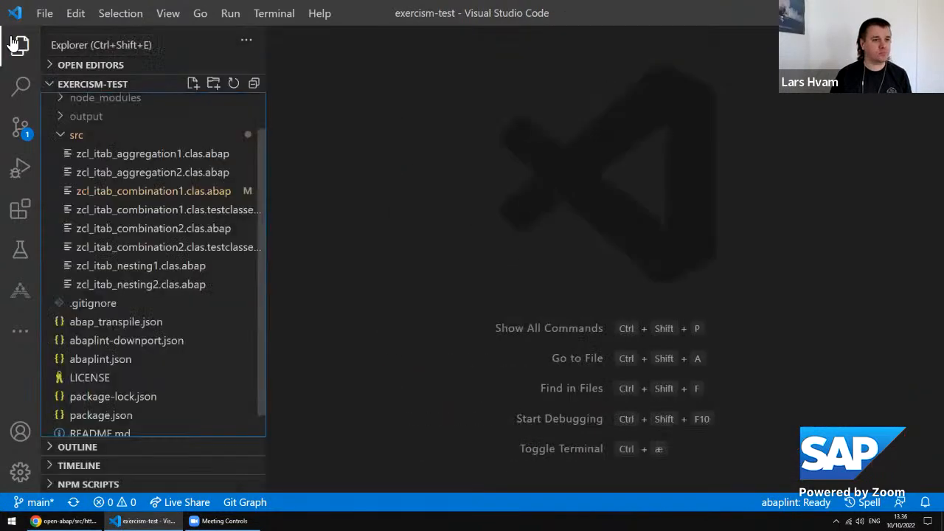
pyautogui.click(140, 266)
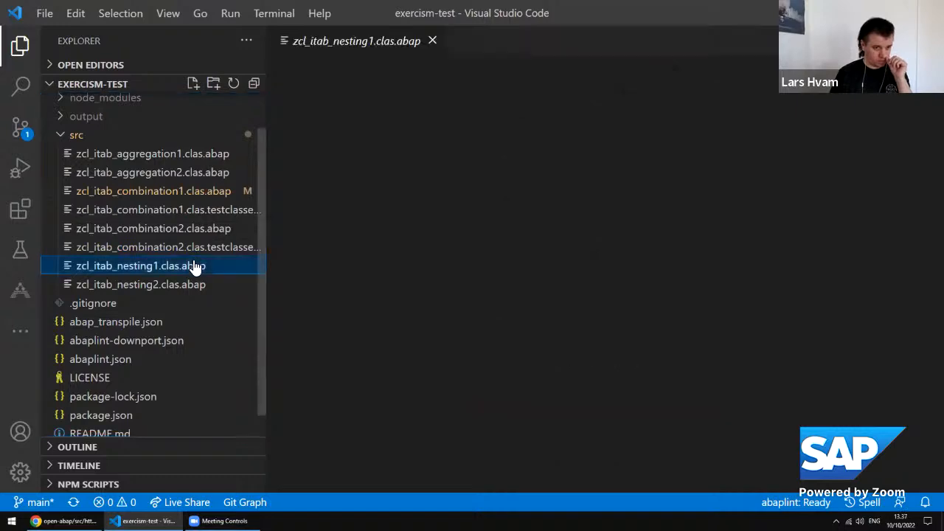
pyautogui.doubleClick(142, 266)
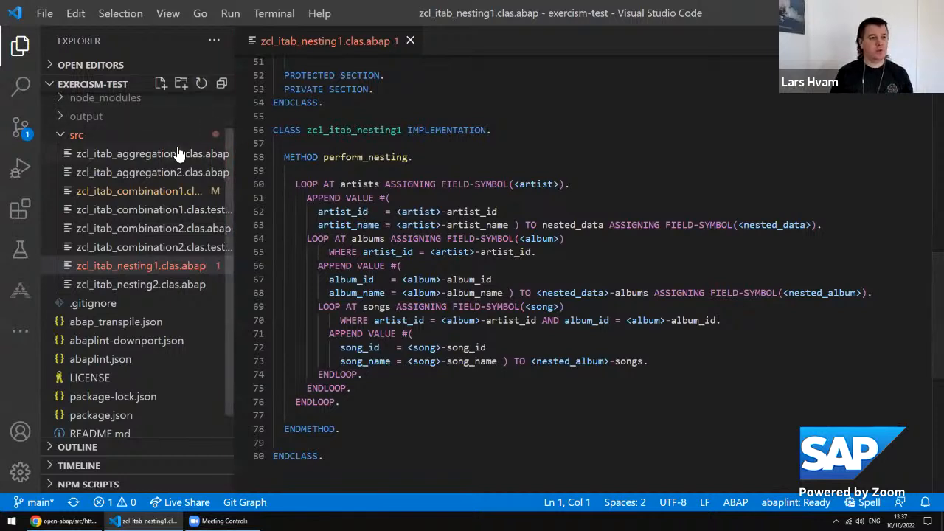
pyautogui.moveTo(334, 154)
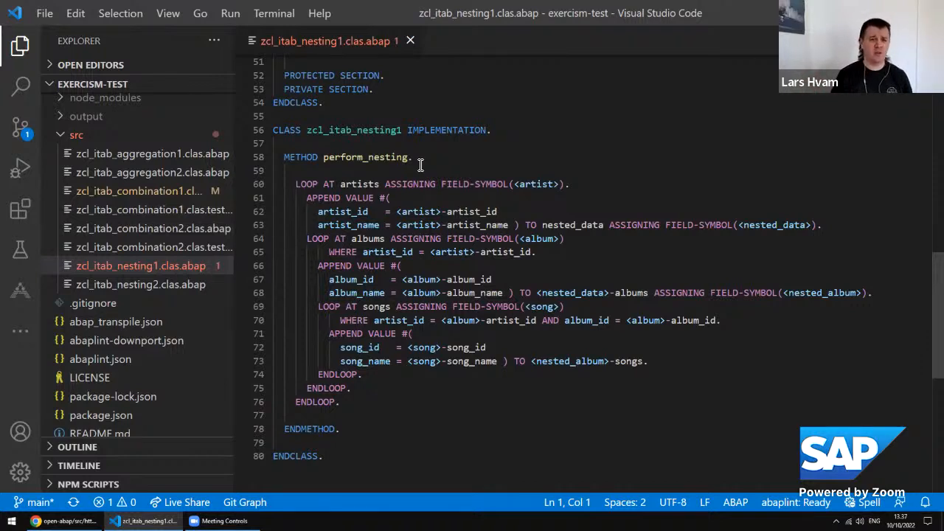
pyautogui.doubleClick(360, 183)
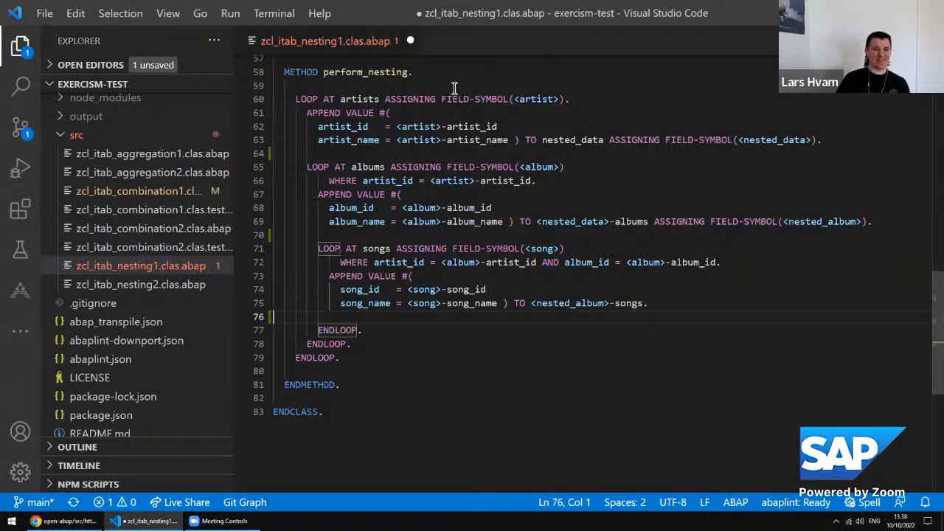
pyautogui.doubleClick(367, 167)
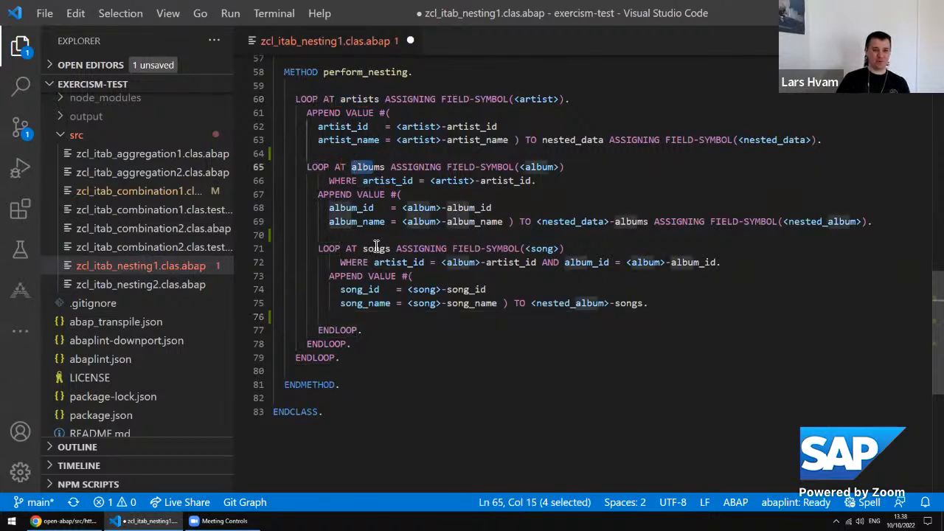
pyautogui.doubleClick(380, 276)
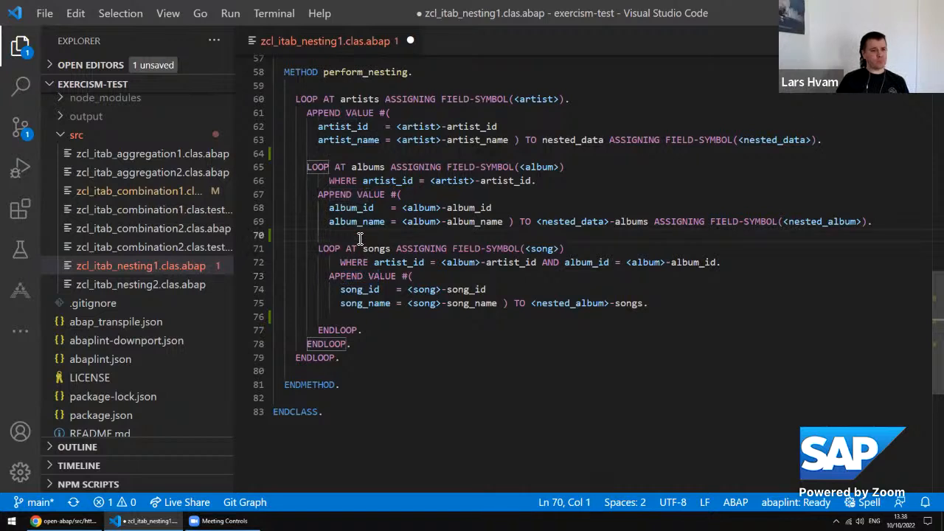
pyautogui.moveTo(234, 276)
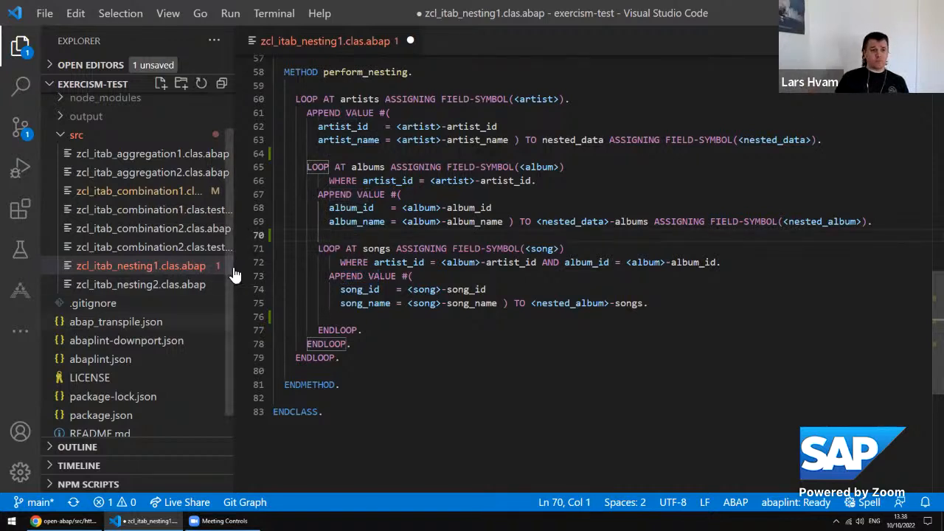
pyautogui.moveTo(117, 288)
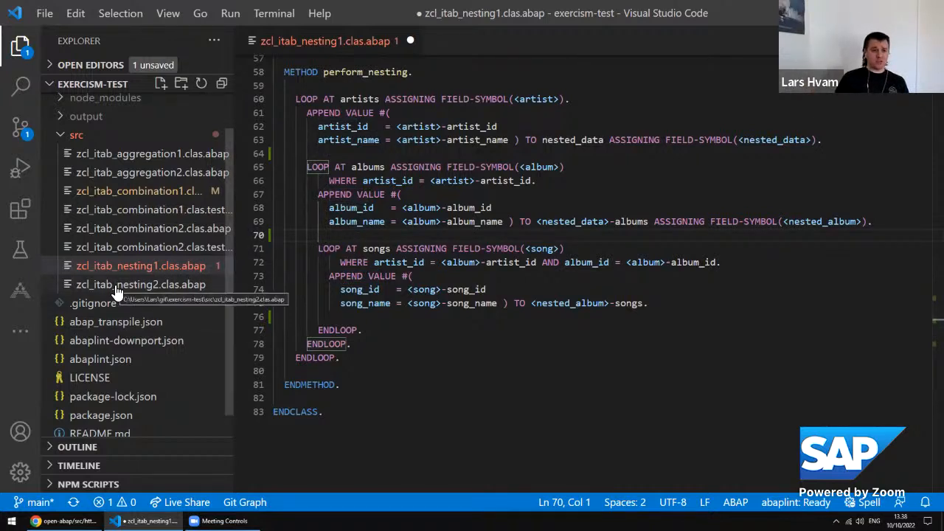
# View zcl_itab_nesting2's perform_nesting building nested_data with nested VALUE FOR expressions beside nesting1.
pyautogui.click(140, 283)
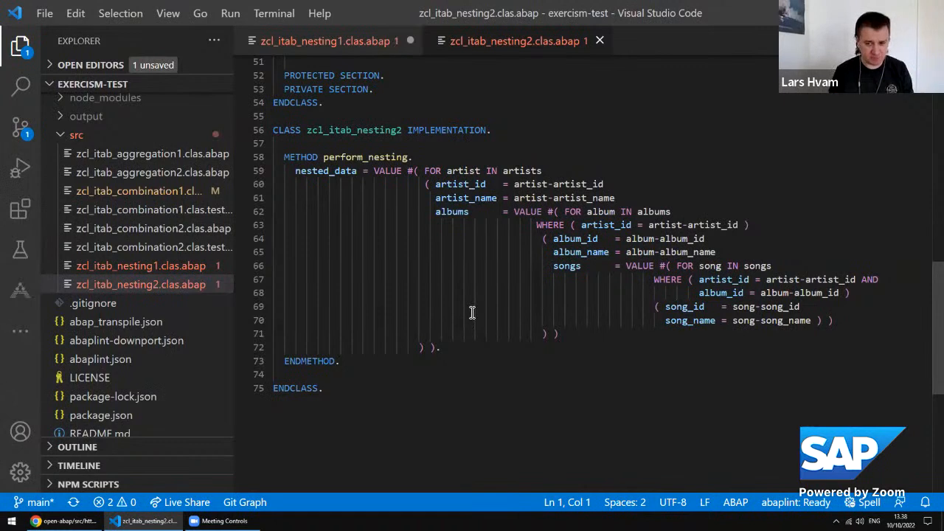
pyautogui.moveTo(625, 274)
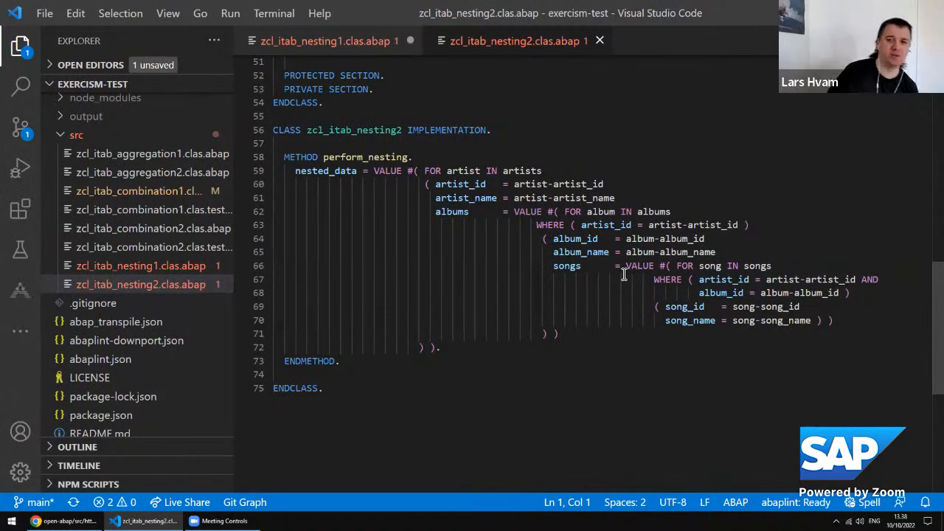
pyautogui.doubleClick(568, 213)
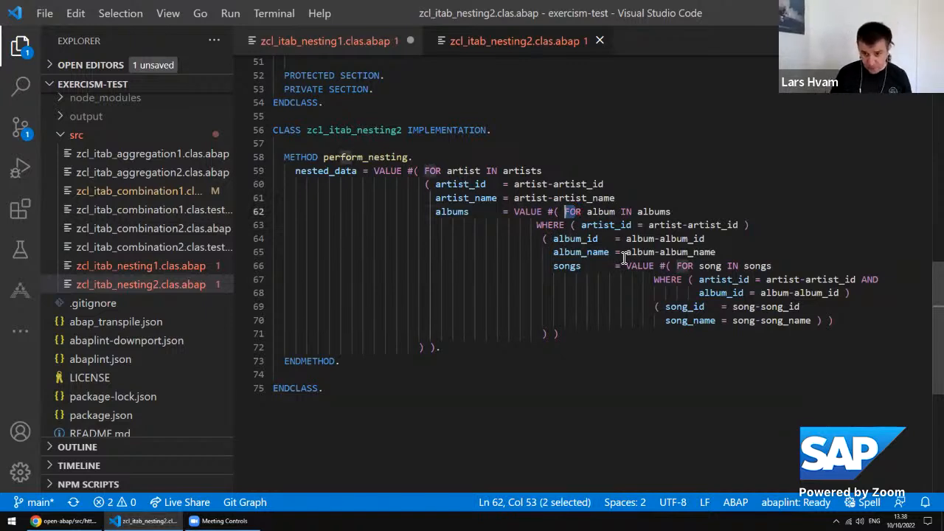
pyautogui.doubleClick(640, 265)
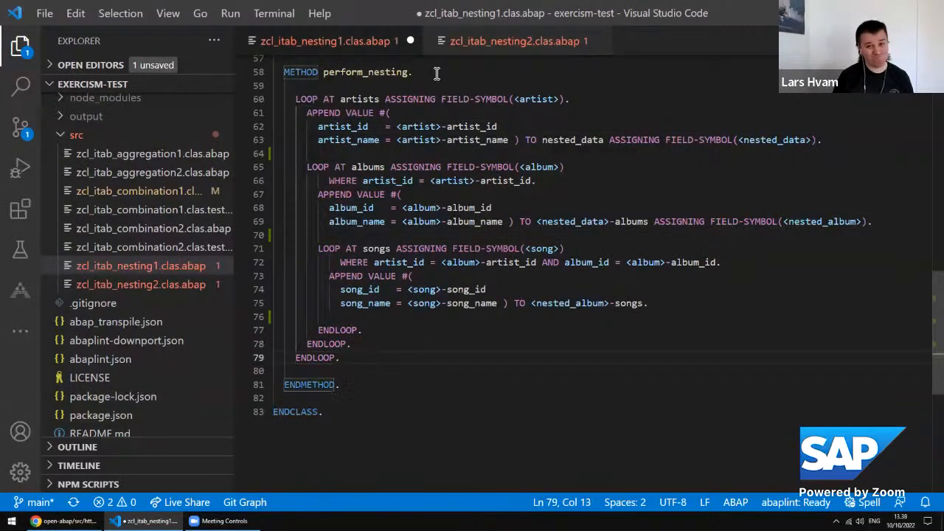
pyautogui.click(519, 41)
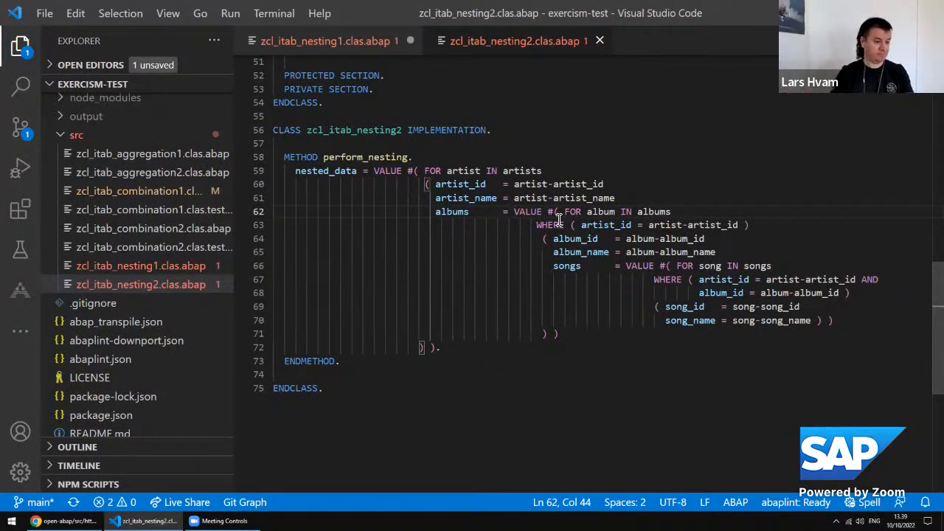
pyautogui.moveTo(520, 216)
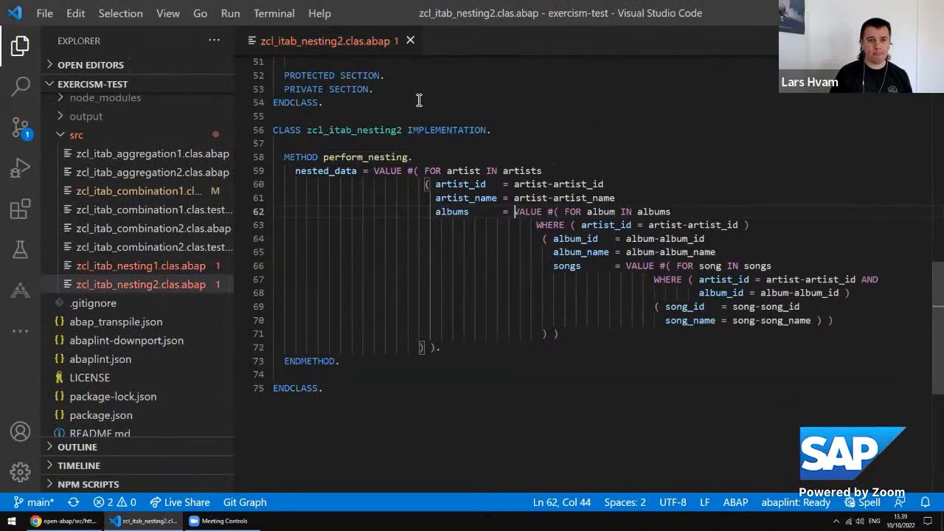
# View zcl_itab_aggregation1's LOOP AT GROUP BY aggregation, highlighting the nmin and nmax built-in calls.
pyautogui.click(148, 153)
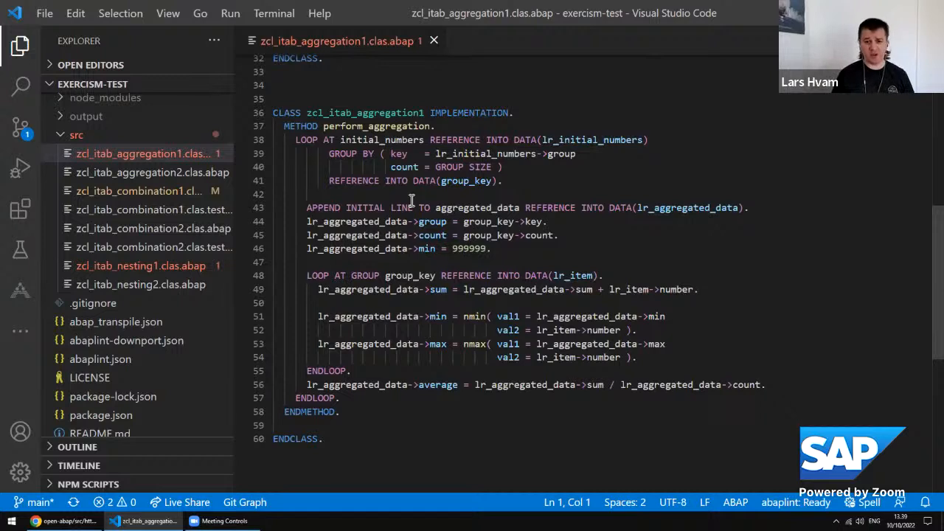
pyautogui.moveTo(475, 316)
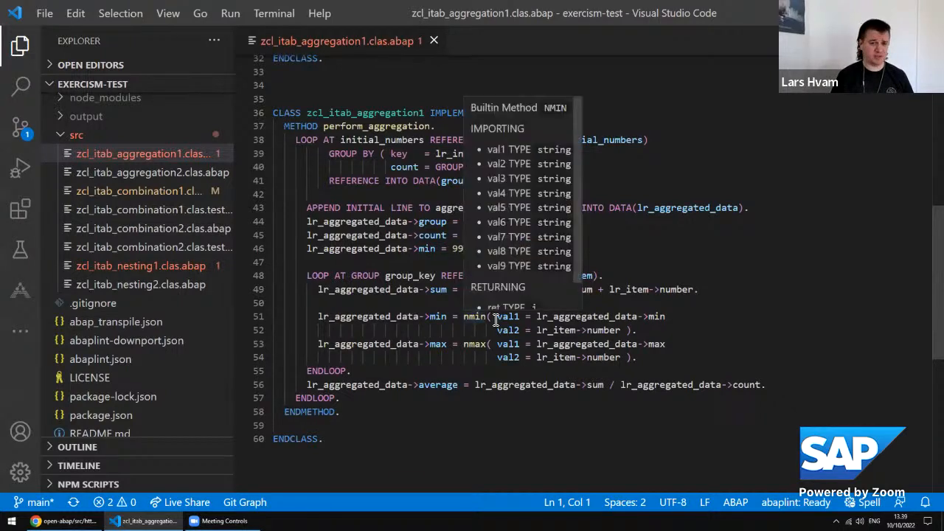
pyautogui.click(361, 303)
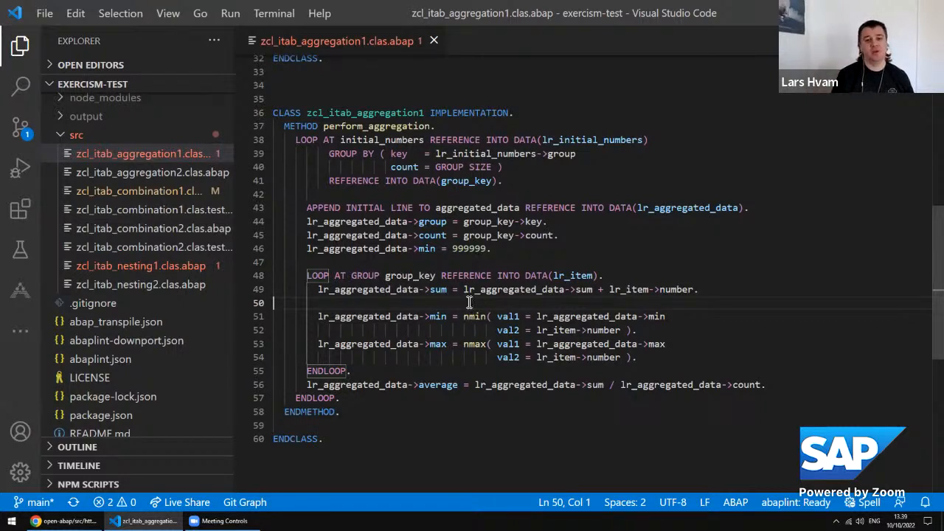
pyautogui.doubleClick(475, 316)
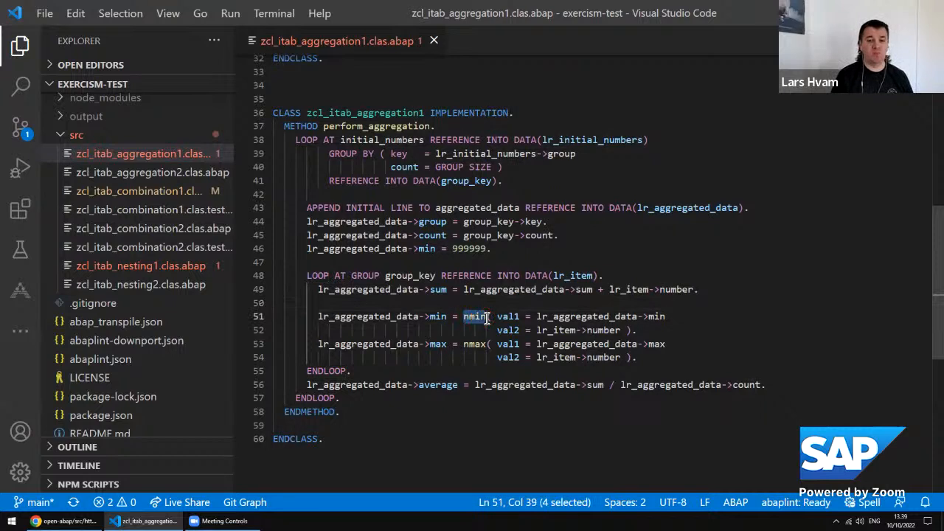
pyautogui.doubleClick(475, 344)
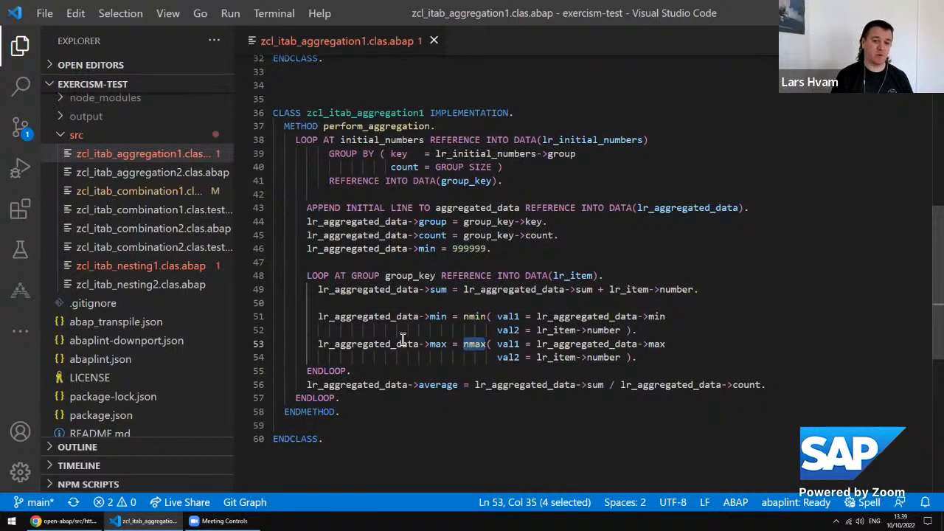
pyautogui.moveTo(433, 304)
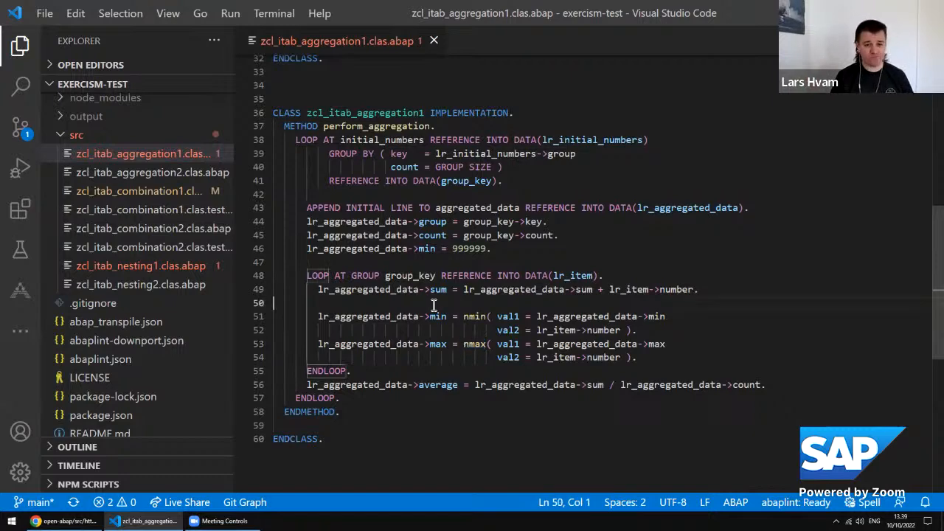
pyautogui.moveTo(191, 188)
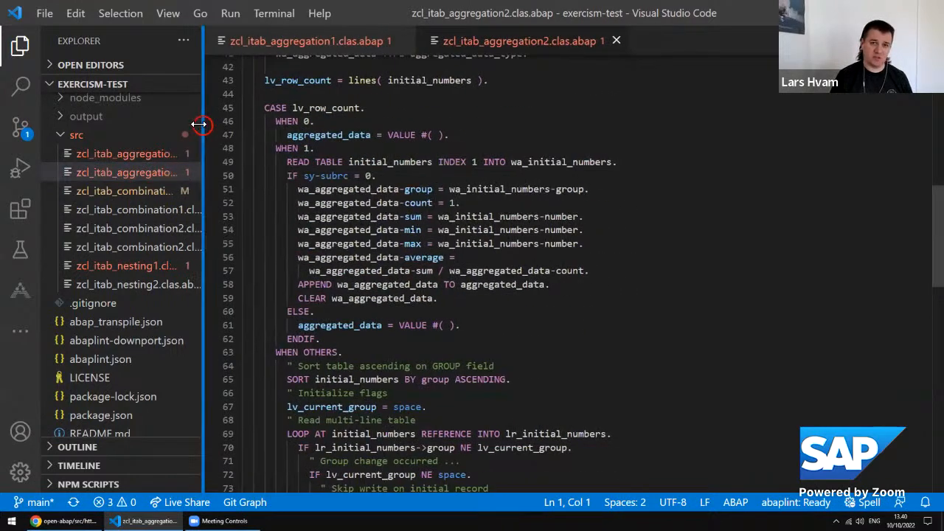
pyautogui.moveTo(406, 204)
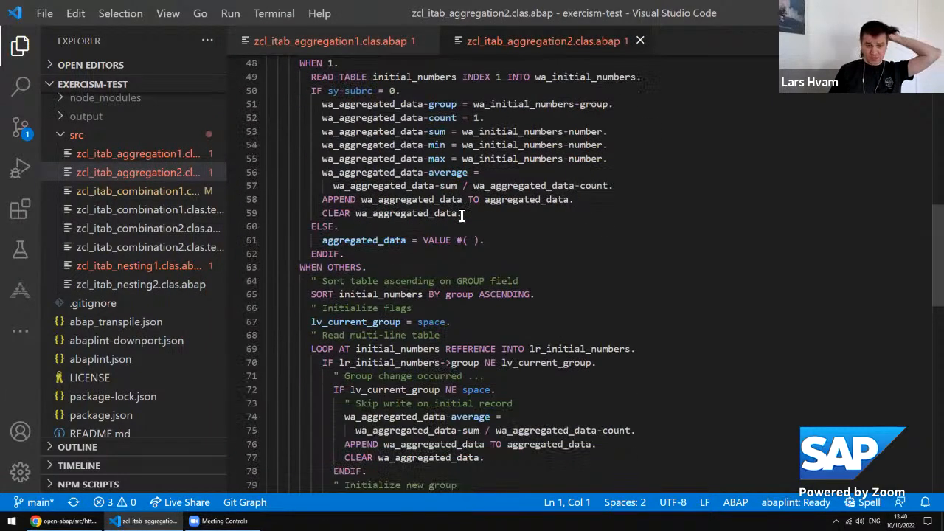
# Review zcl_itab_aggregation2's manual CASE and group-change LOOP aggregation, then switch to the browser.
pyautogui.scroll(-3)
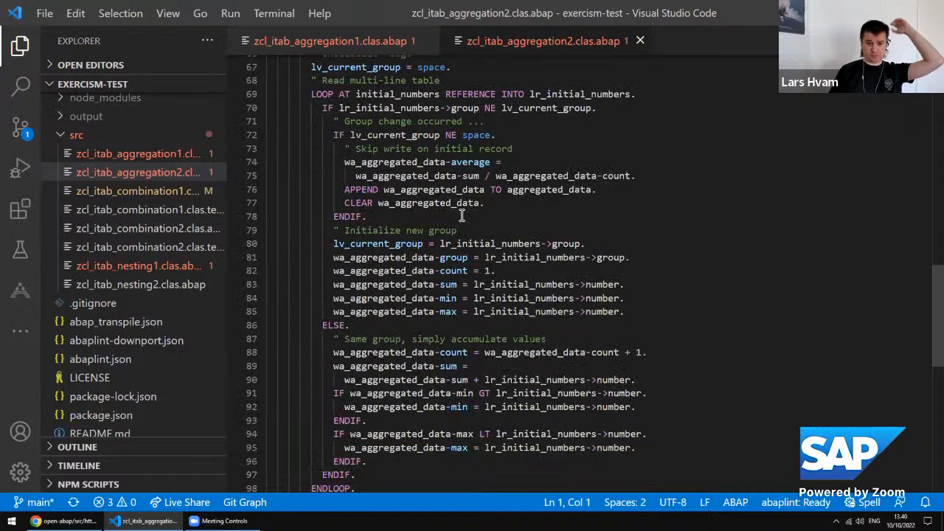
pyautogui.moveTo(323, 392); pyautogui.dragTo(635, 407)
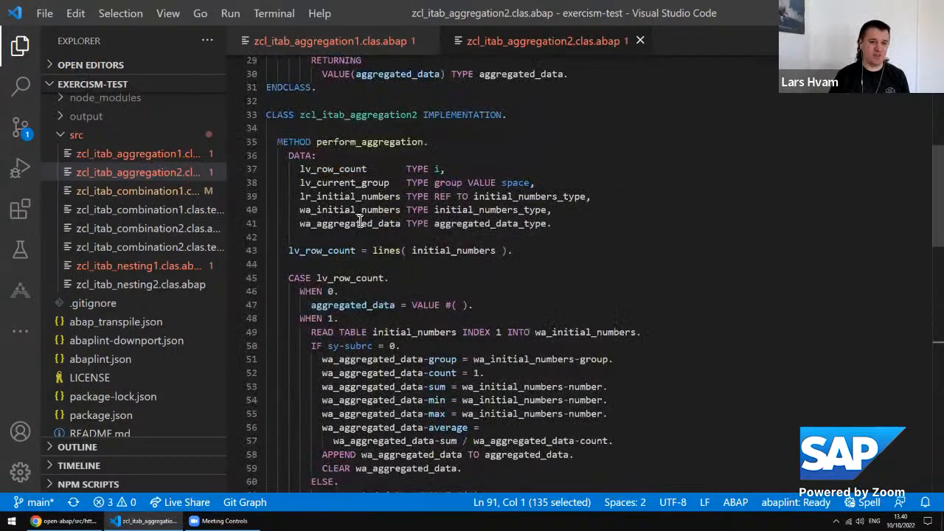
pyautogui.doubleClick(337, 141)
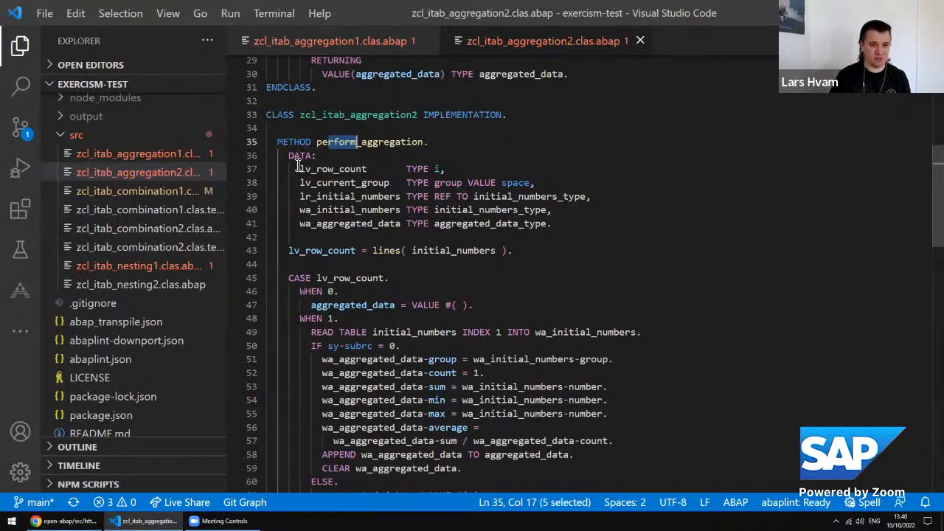
pyautogui.scroll(-3)
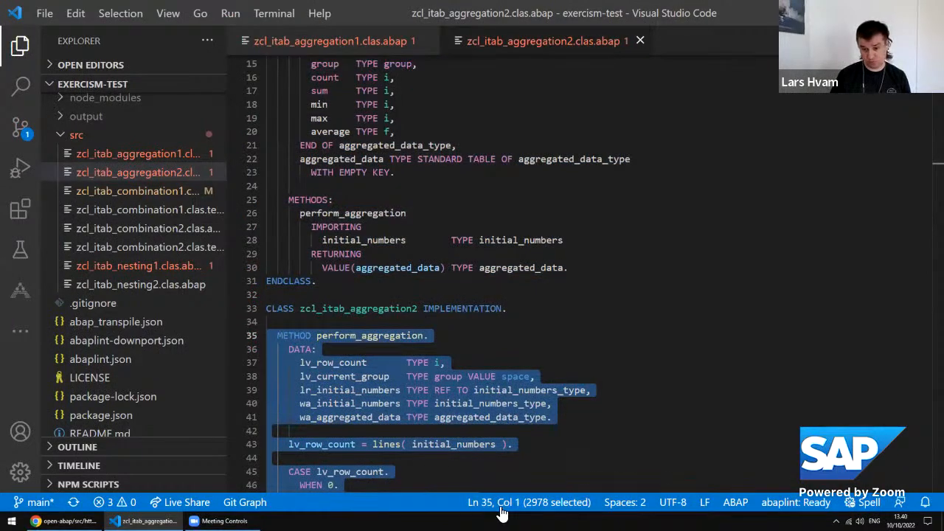
pyautogui.scroll(-3)
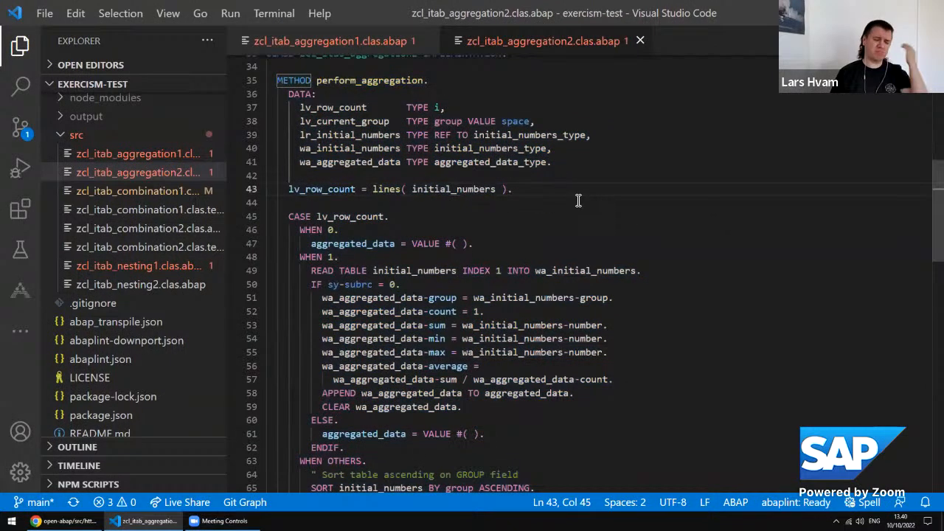
pyautogui.moveTo(538, 193)
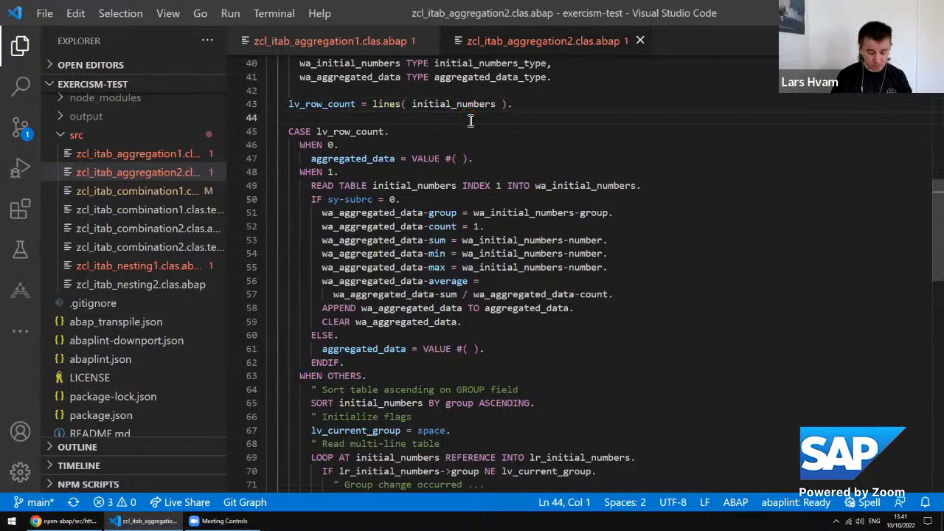
pyautogui.press('ctrl+w')
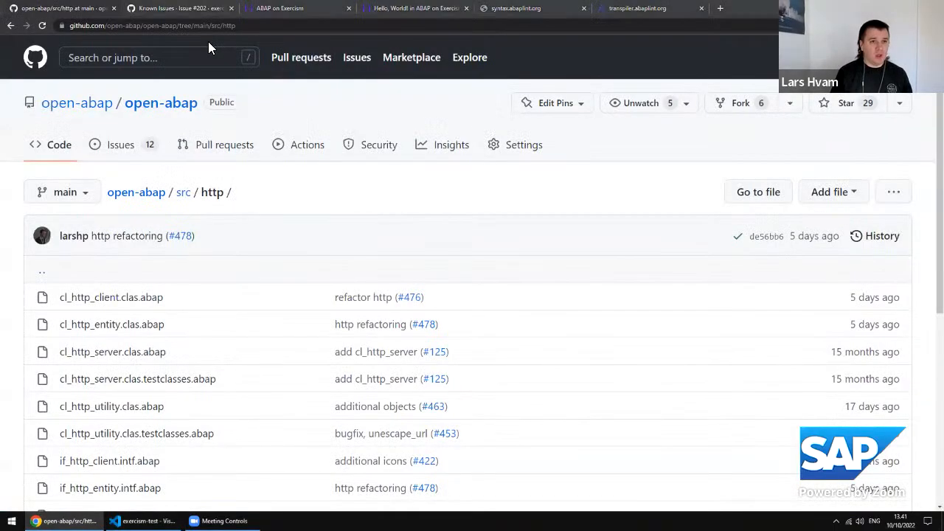
# Show the Exercism ABAP track overview with 100% through 32 exercises.
pyautogui.click(295, 9)
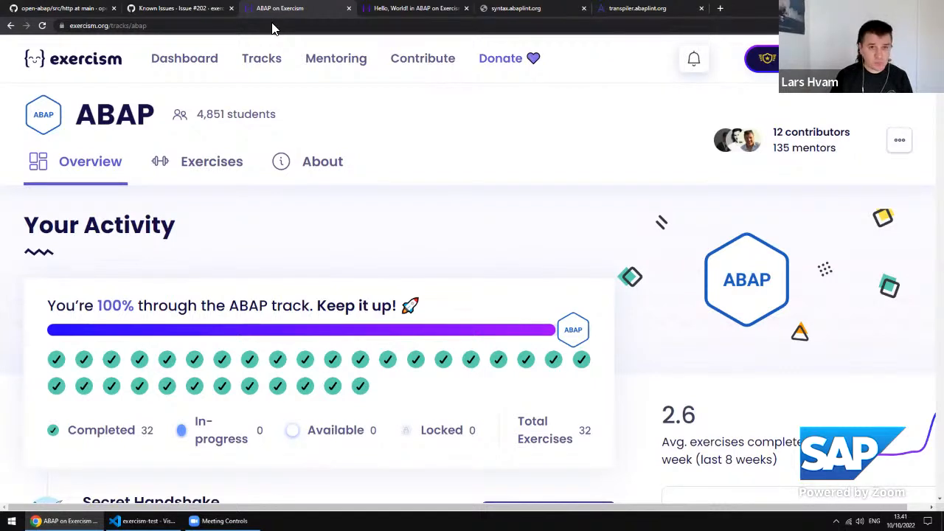
pyautogui.moveTo(419, 66)
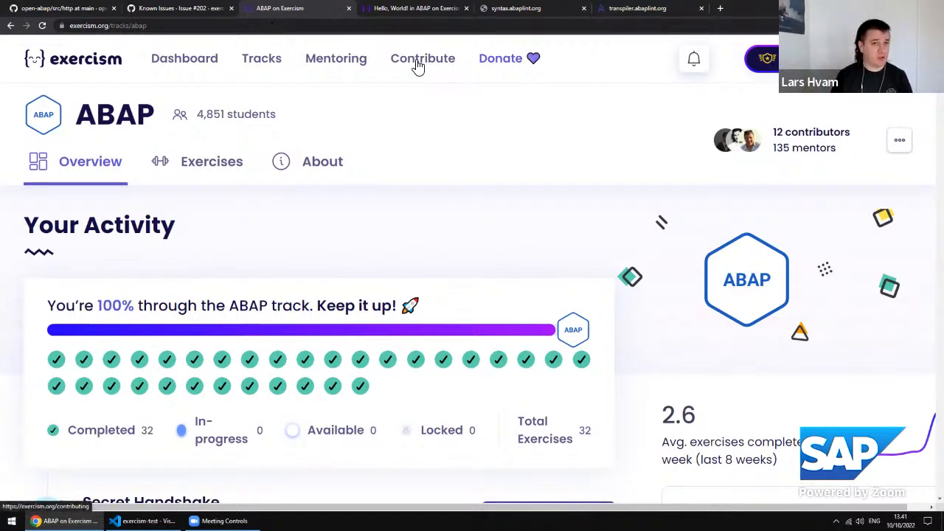
# View Exercism's Contribute page with its getting started, 757 tasks and contributors sections.
pyautogui.click(422, 59)
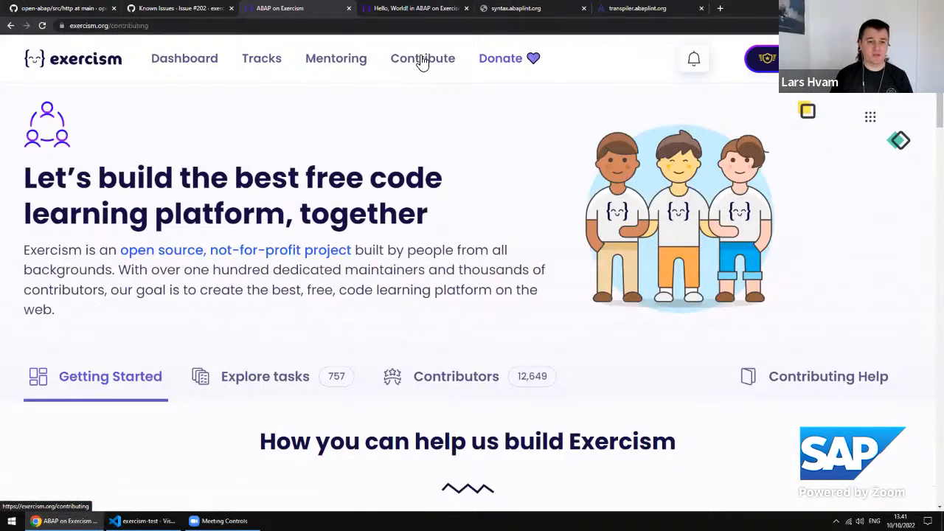
pyautogui.scroll(-3)
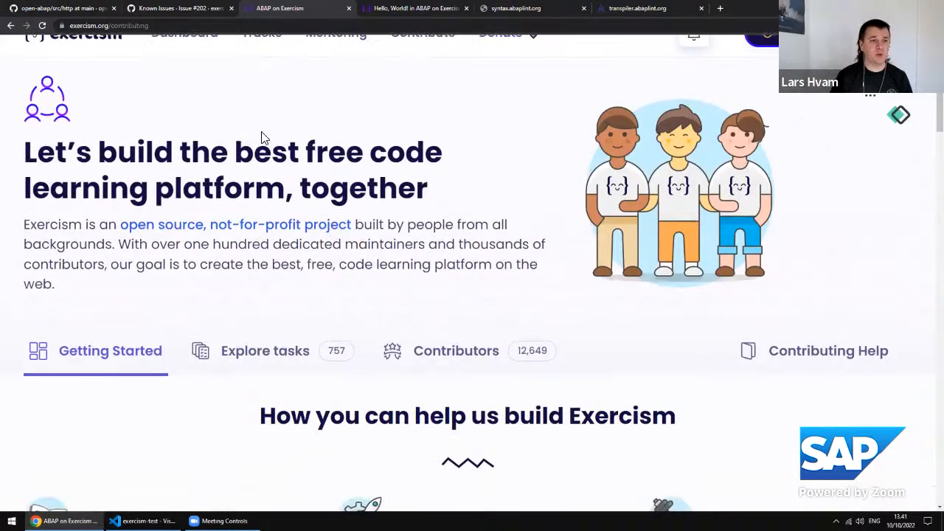
pyautogui.scroll(-3)
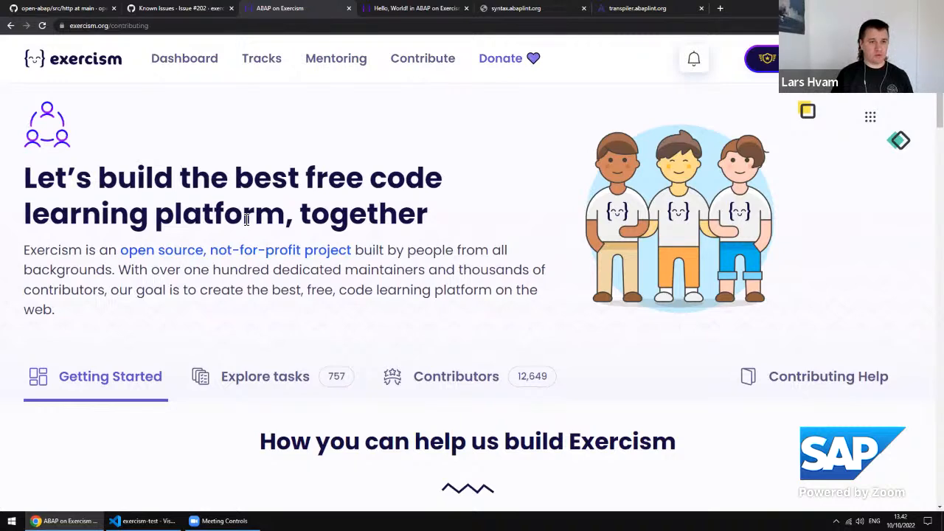
# Browse the Exercism Tracks catalogue listing ABAP and TypeScript as joined among AWK, Bash, C and C#.
pyautogui.click(261, 59)
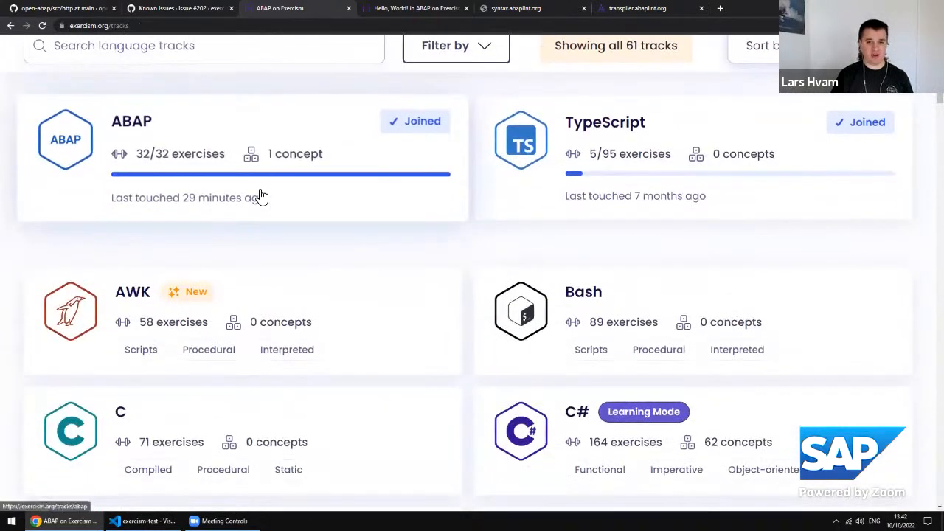
pyautogui.scroll(-3)
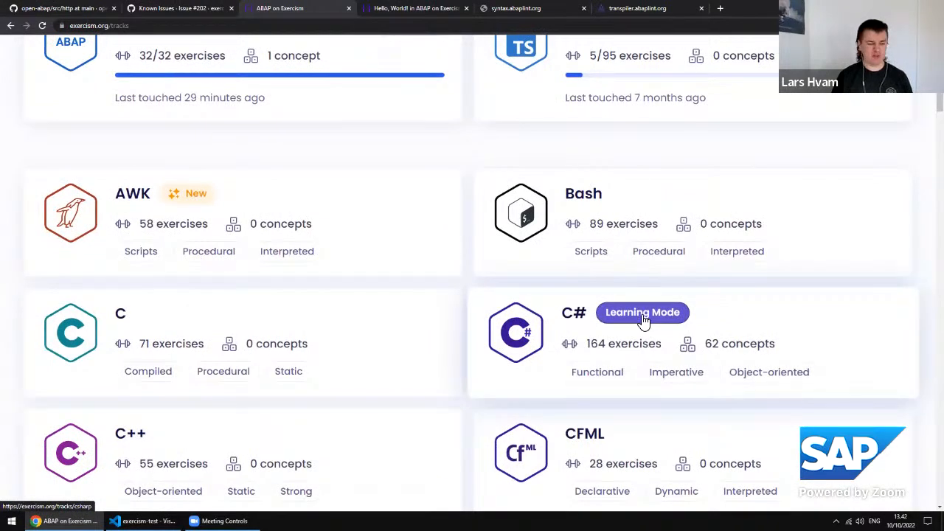
pyautogui.moveTo(629, 321)
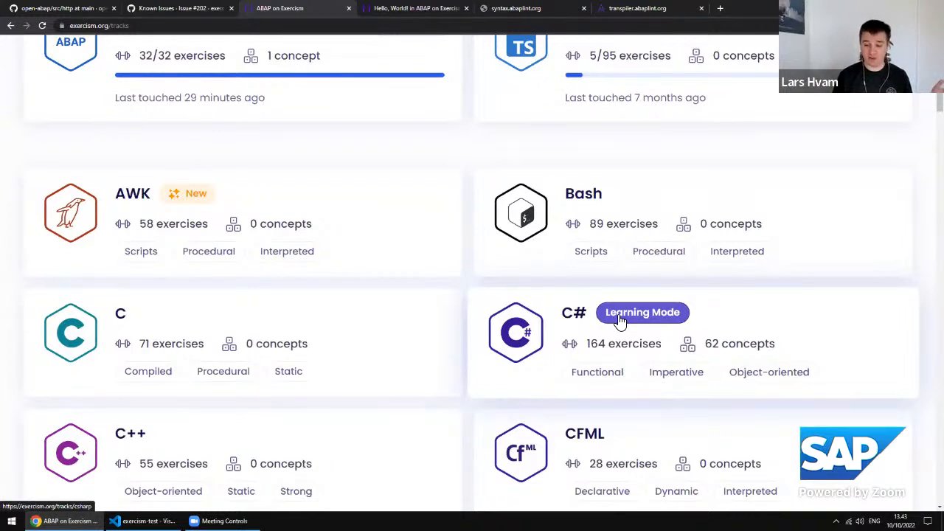
pyautogui.moveTo(481, 312)
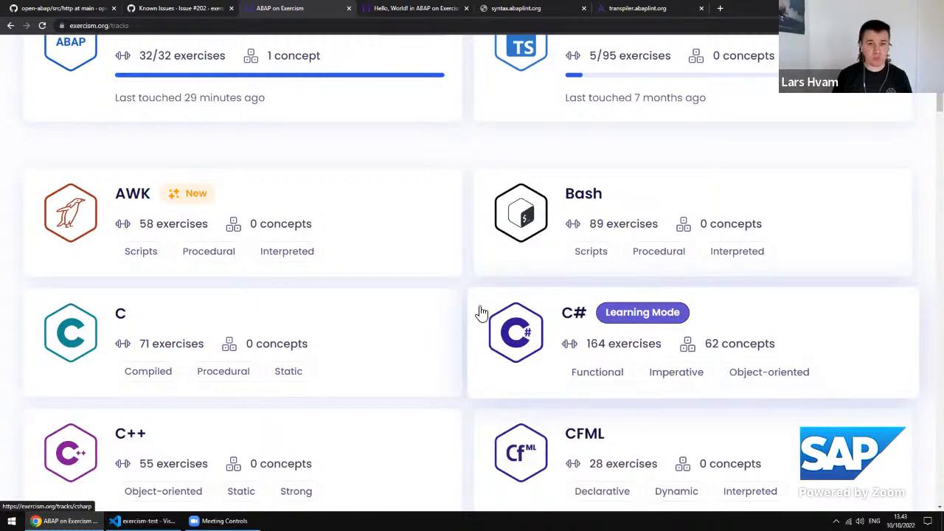
pyautogui.scroll(3)
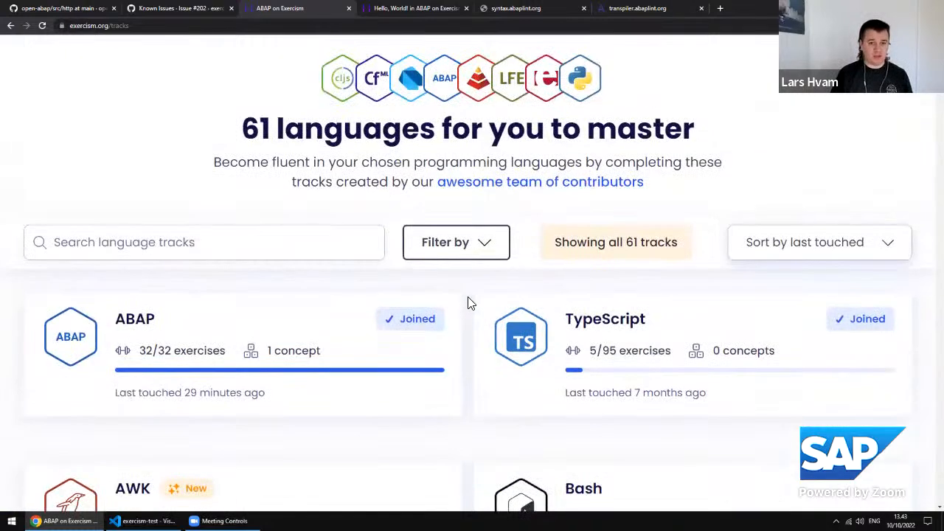
pyautogui.moveTo(178, 377)
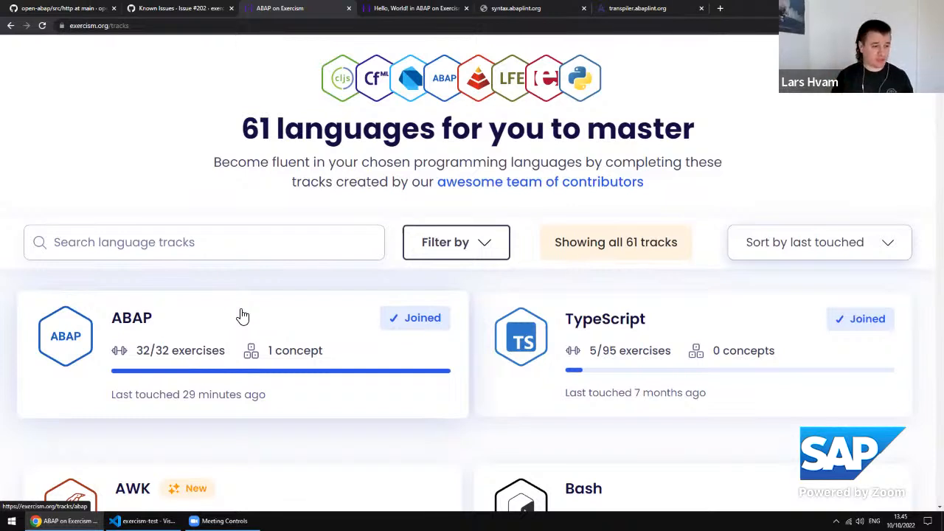
pyautogui.moveTo(472, 288)
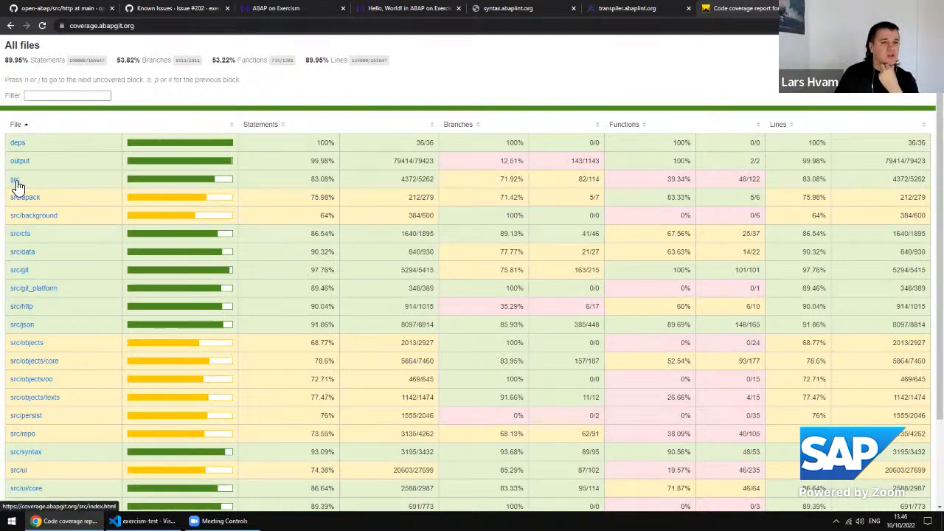
# Inspect the src folder coverage down to zcl_abapgit_settings with set_defaults and setters marked unexecuted.
pyautogui.click(15, 180)
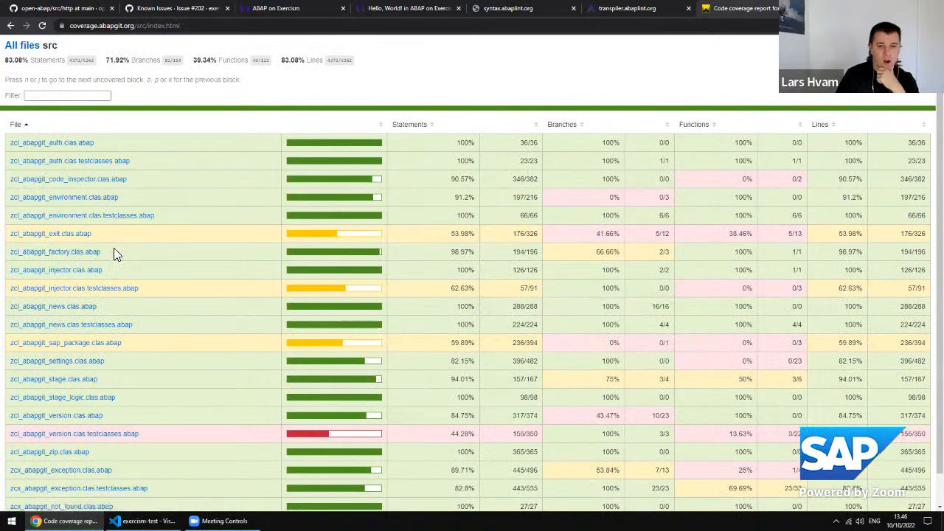
pyautogui.scroll(-3)
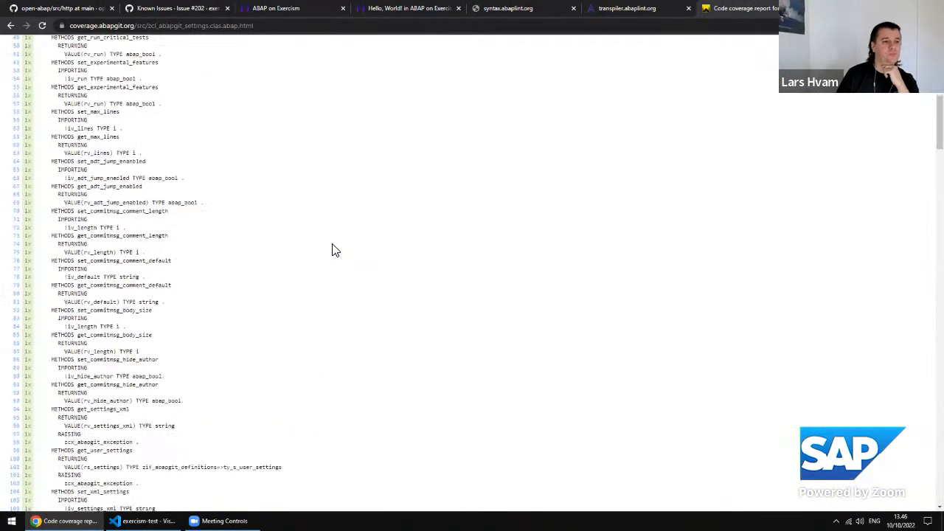
pyautogui.scroll(-3)
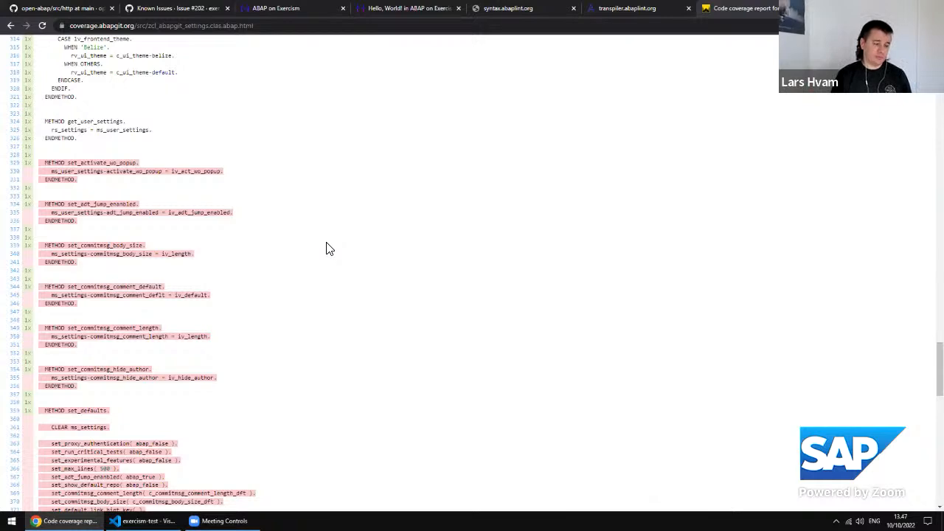
pyautogui.scroll(-3)
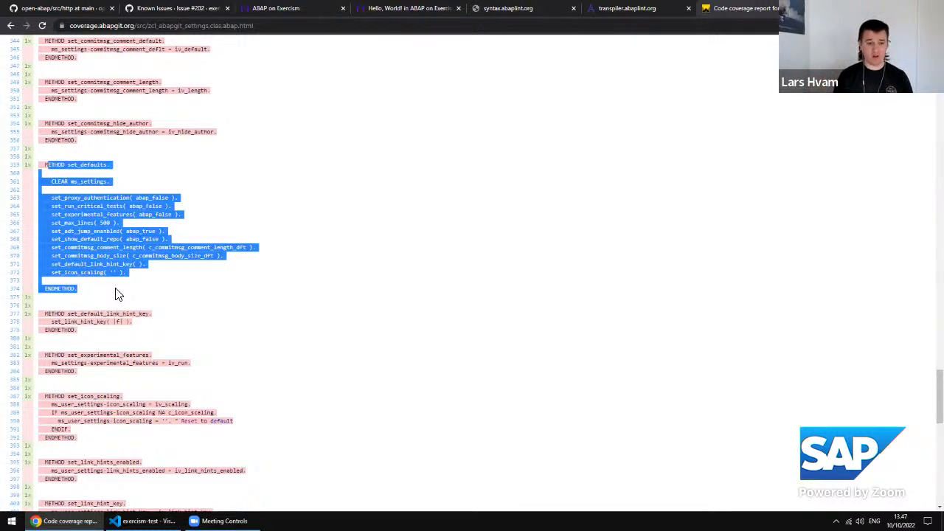
pyautogui.moveTo(159, 289)
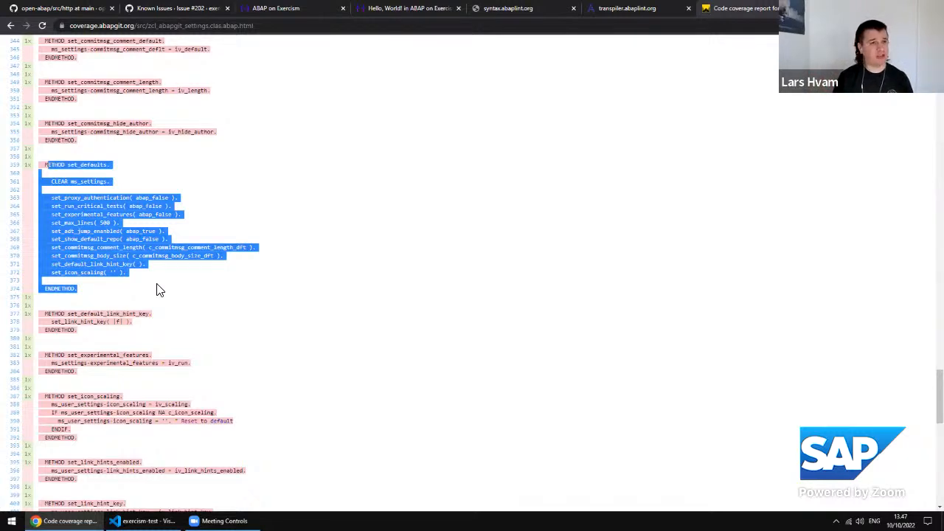
# Navigate to abapgit.org and continue via its GitHub tile to the abapGit repository.
pyautogui.click(184, 25)
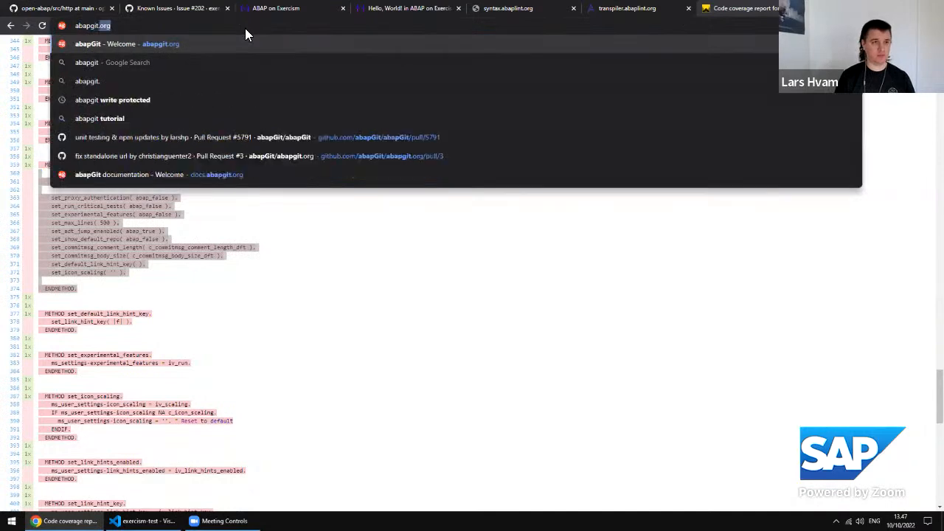
pyautogui.click(126, 45)
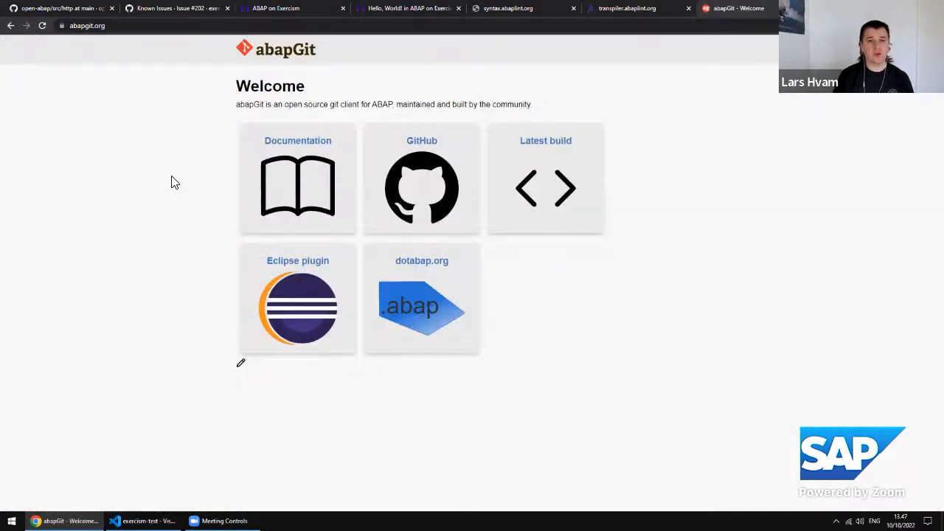
pyautogui.click(422, 189)
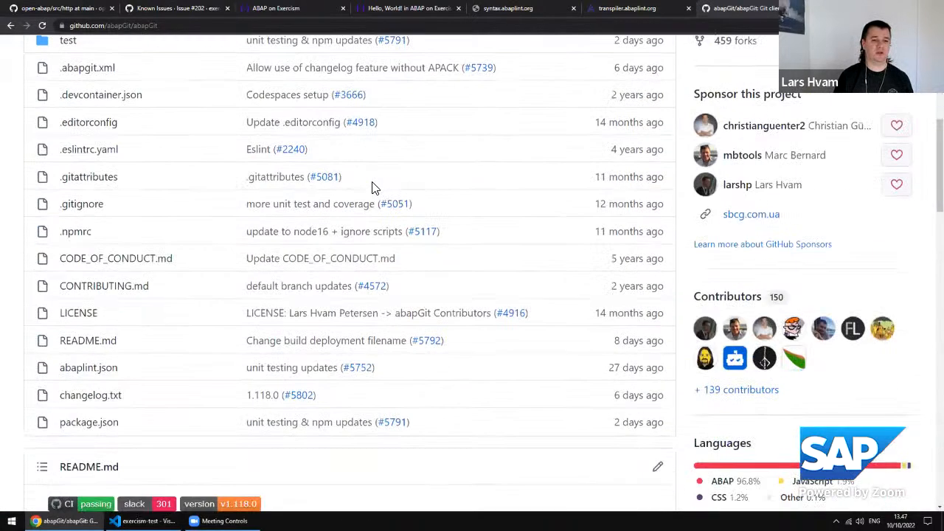
# Scroll to the abapGit README introducing it as a Git client for ABAP with badges and platform details.
pyautogui.scroll(-3)
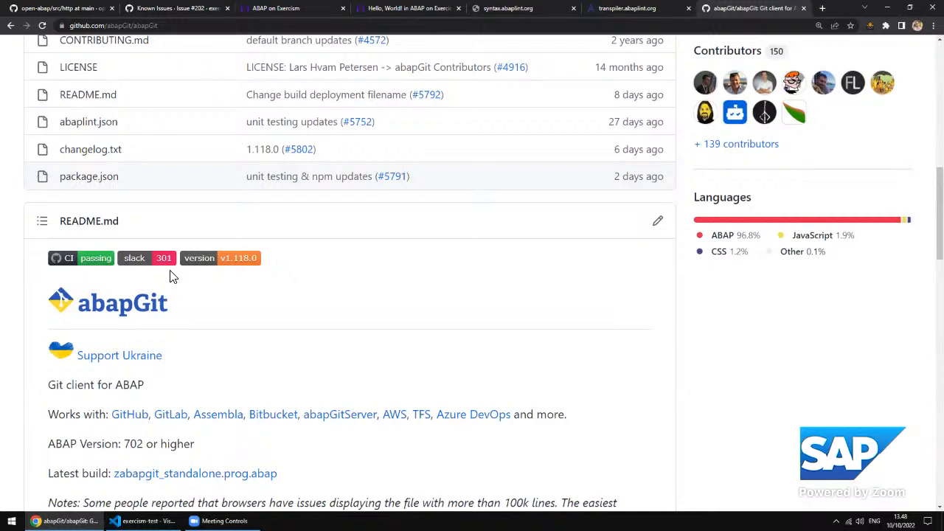
pyautogui.moveTo(269, 135)
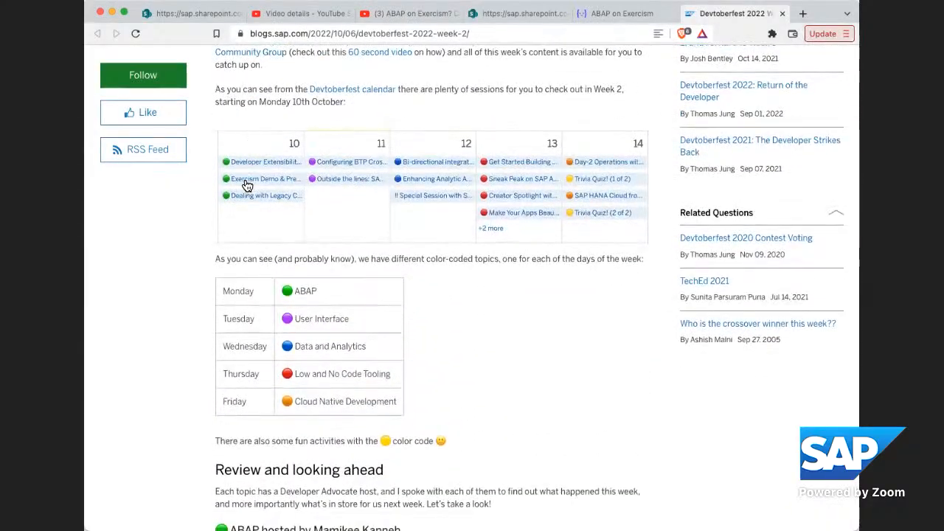
pyautogui.moveTo(322, 198)
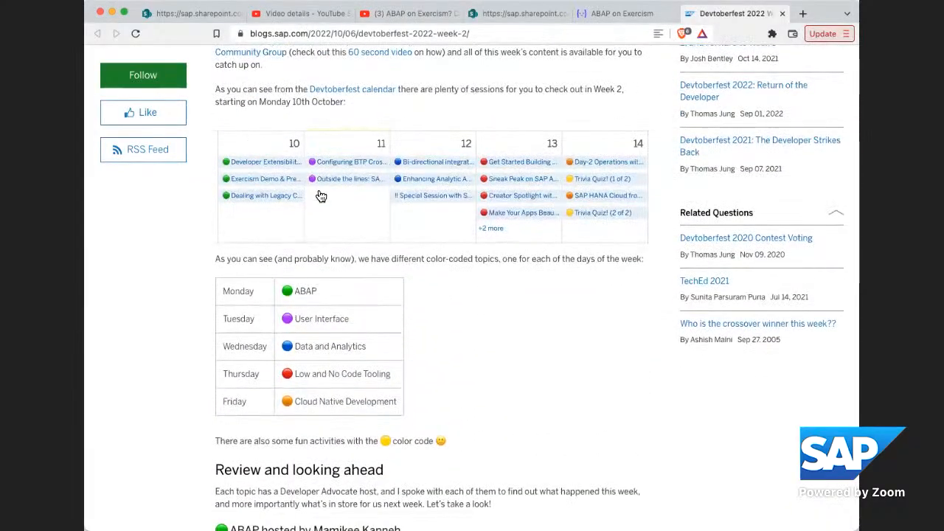